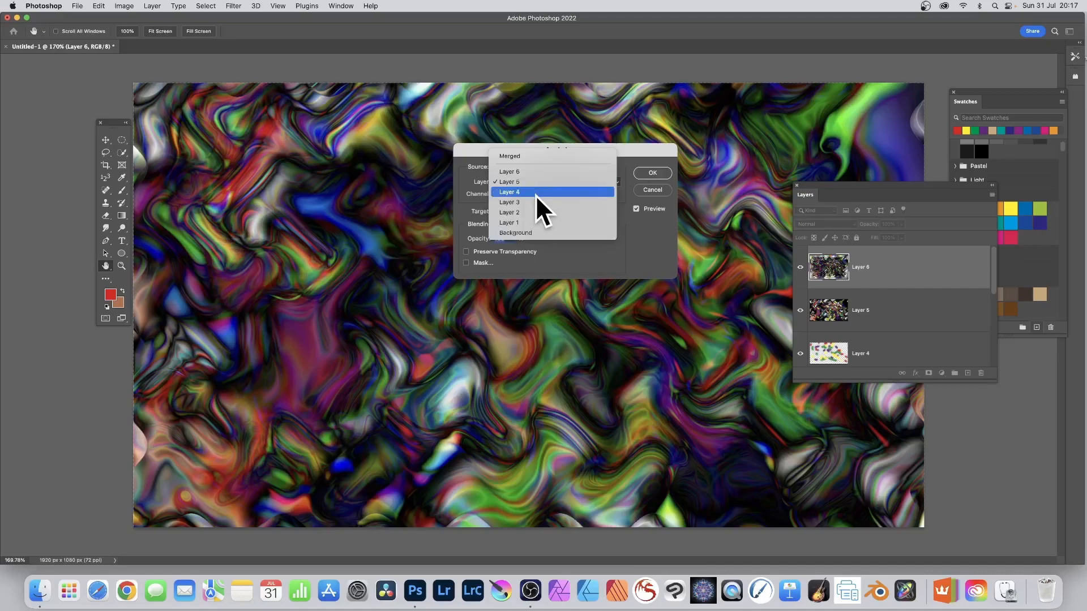
Switch the Apply Image source from Layer 4 back to Layer 5
{"action": "left_click", "coordinate": [510, 192]}
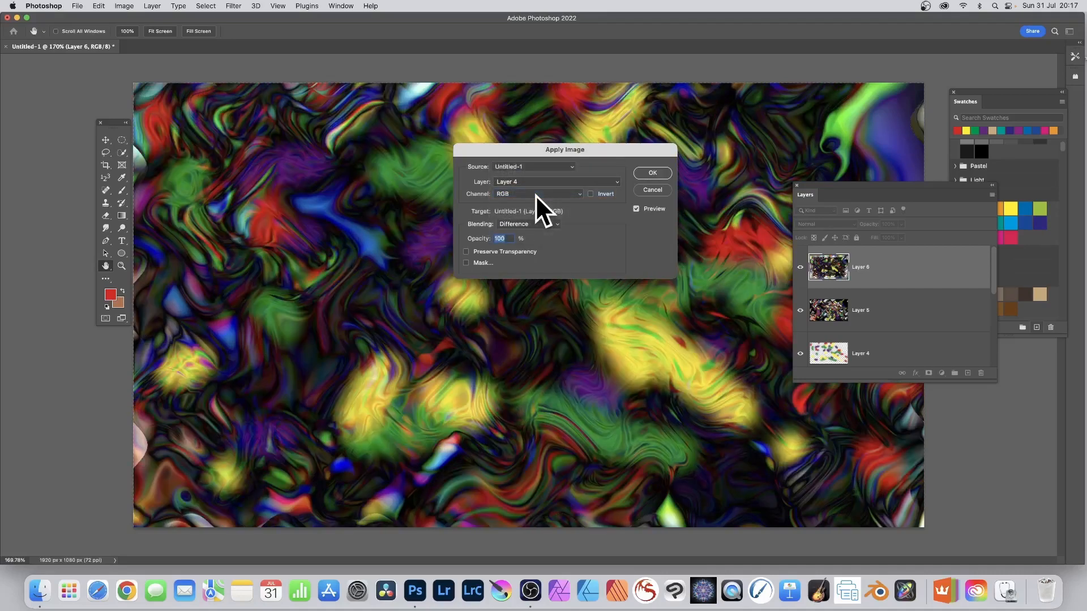
{"action": "left_click", "coordinate": [554, 182]}
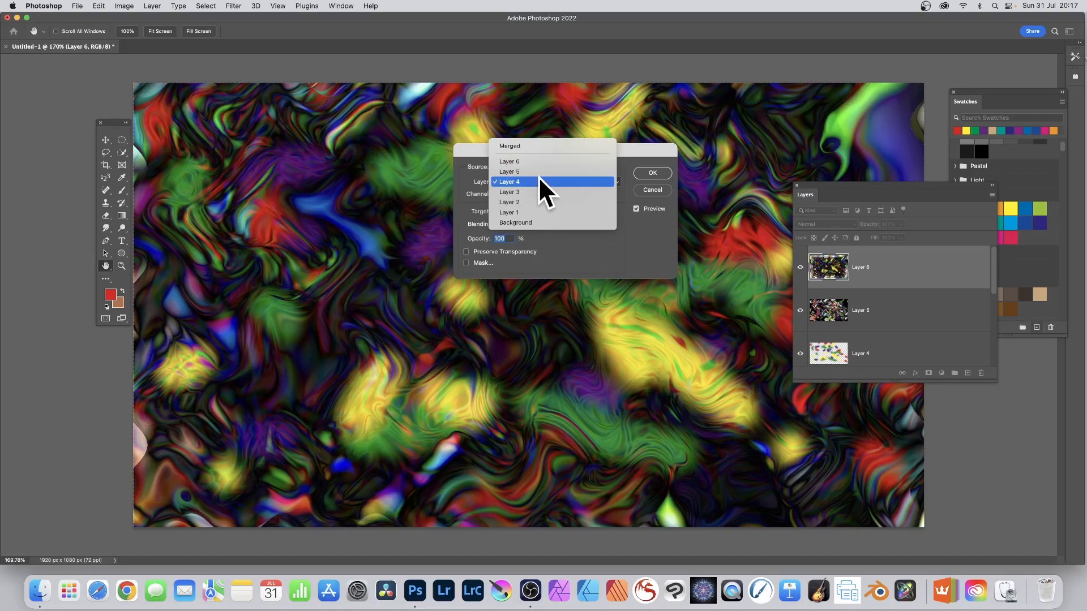
{"action": "left_click", "coordinate": [510, 171]}
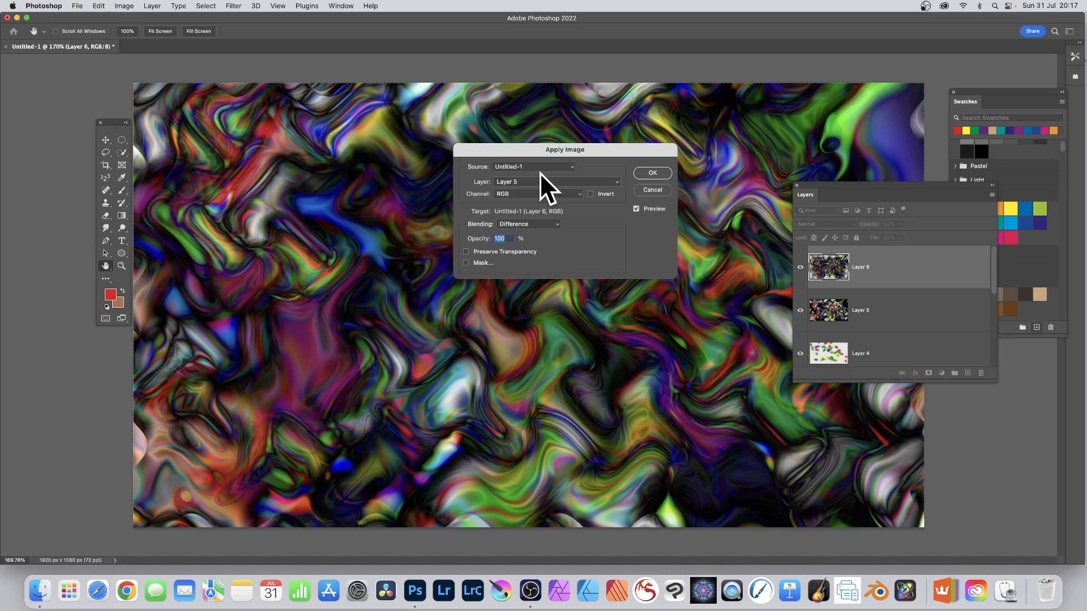
{"action": "mouse_move", "coordinate": [690, 156]}
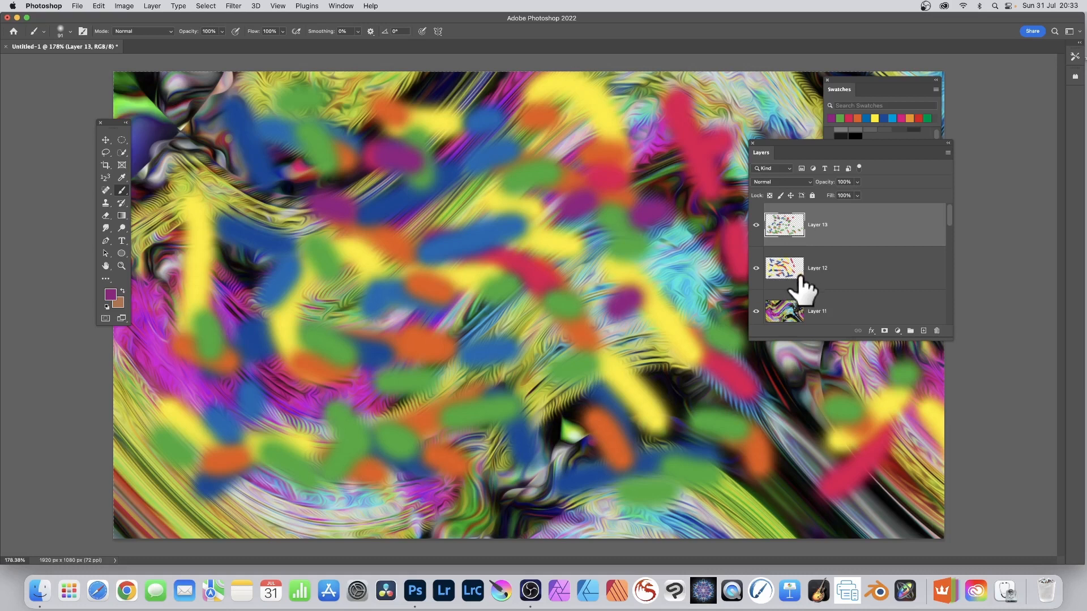
{"action": "mouse_move", "coordinate": [801, 285]}
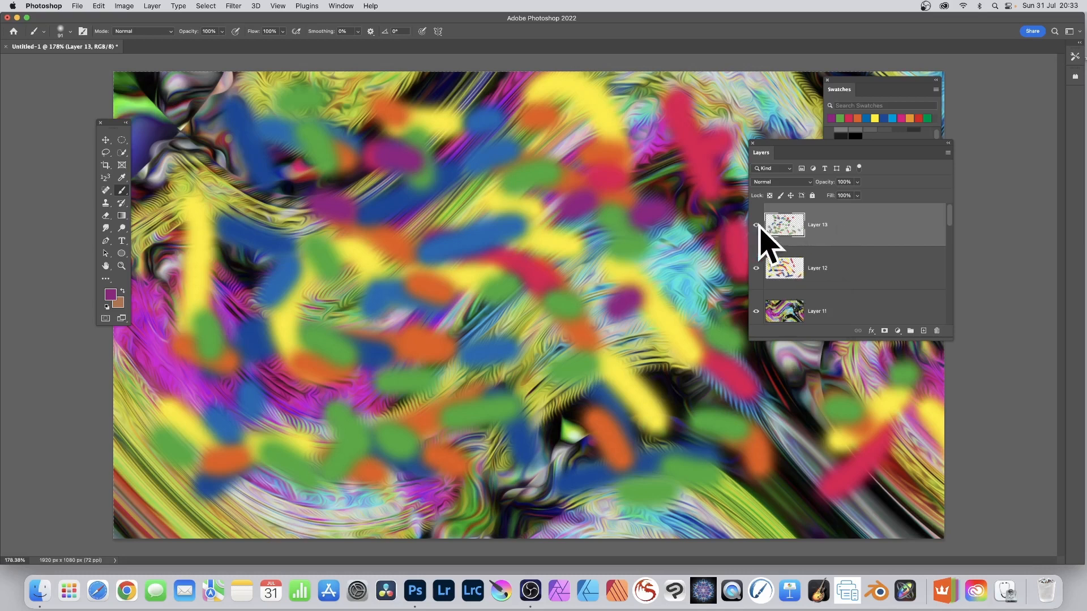
Select Layer 13 and add a new empty Layer 14 above it
{"action": "left_click", "coordinate": [756, 225]}
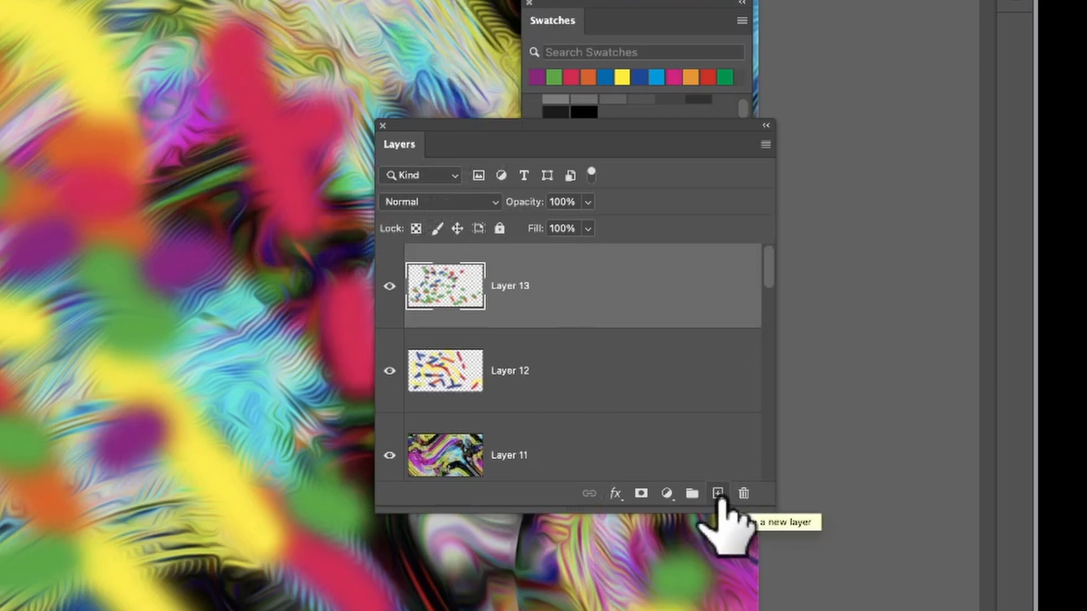
{"action": "mouse_move", "coordinate": [721, 520]}
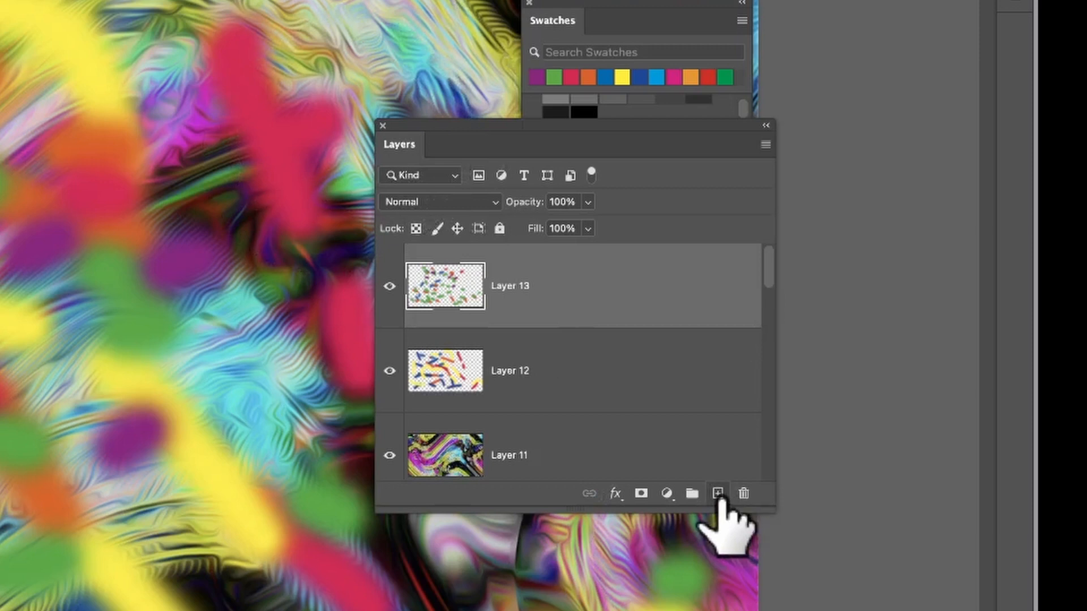
{"action": "left_click", "coordinate": [717, 493]}
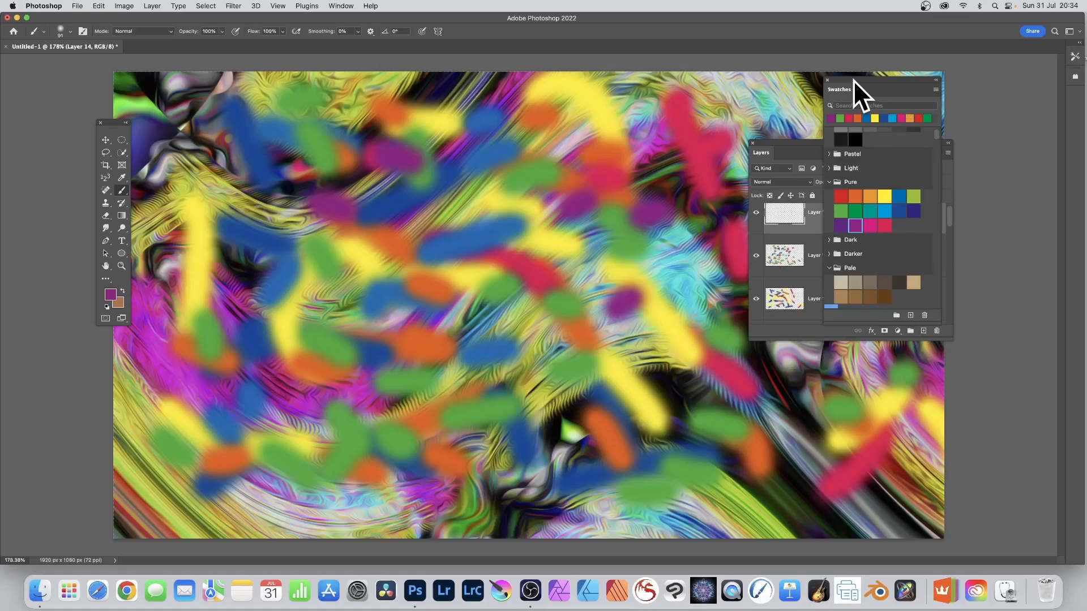
{"action": "mouse_move", "coordinate": [887, 111]}
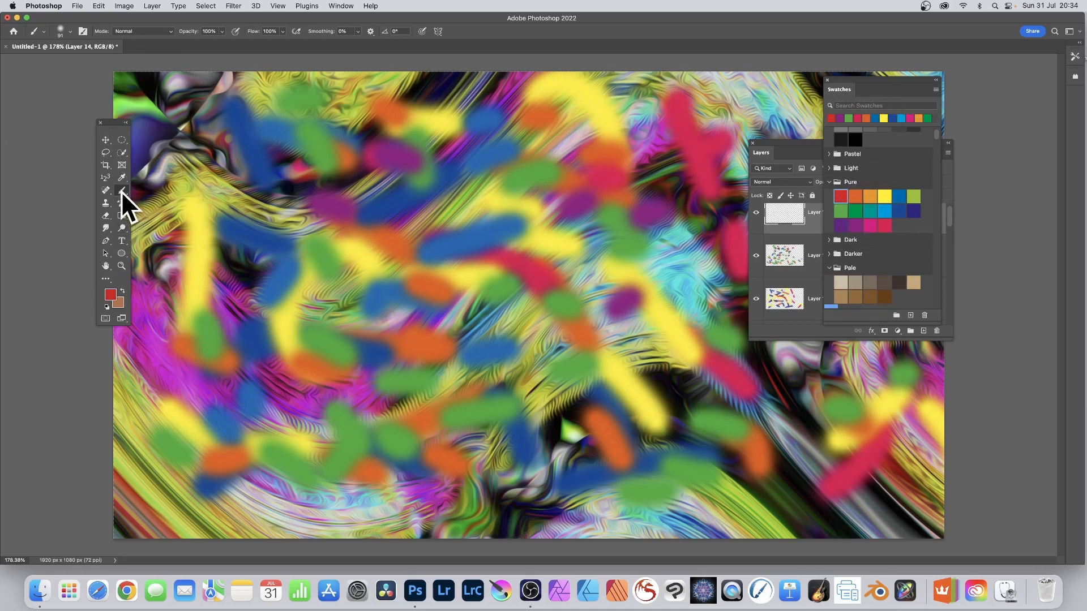
{"action": "right_click", "coordinate": [106, 190]}
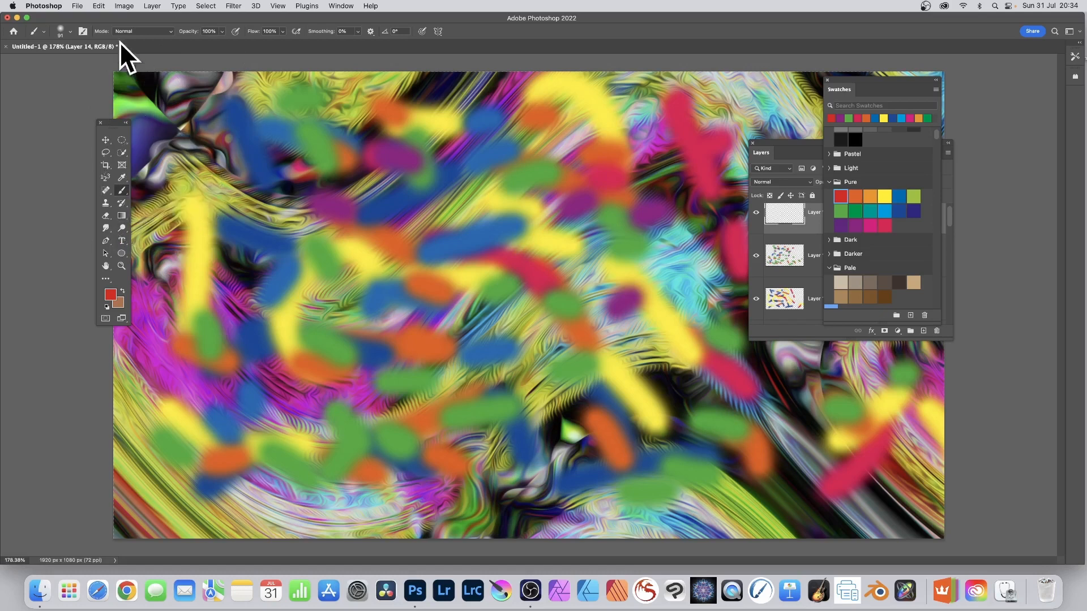
Pick a soft brush preset and a new swatch colour for the red, teal and blue dabs
{"action": "left_click", "coordinate": [77, 31]}
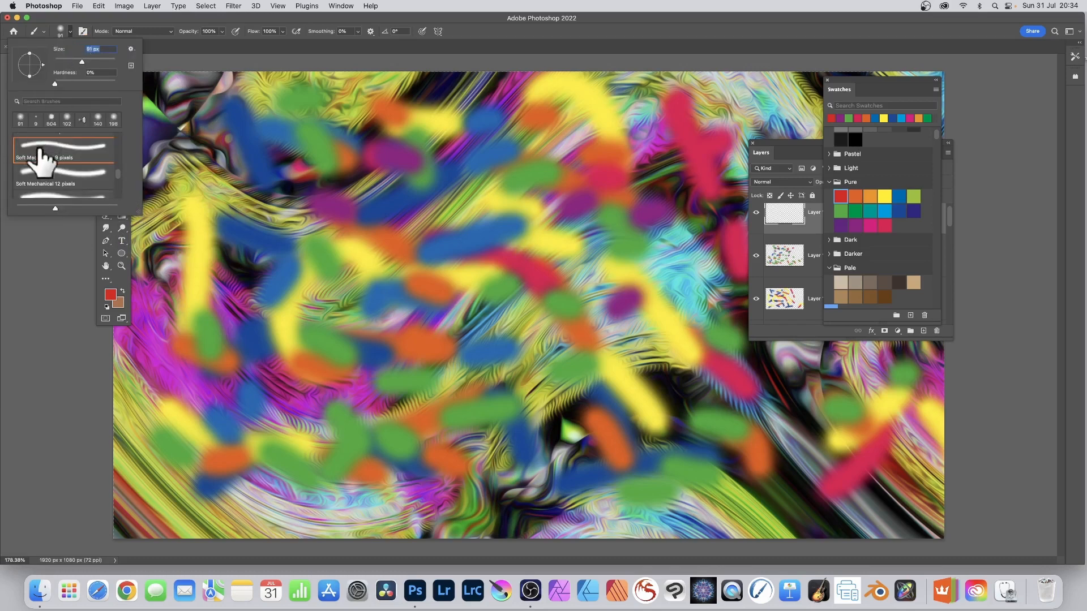
{"action": "mouse_move", "coordinate": [87, 167]}
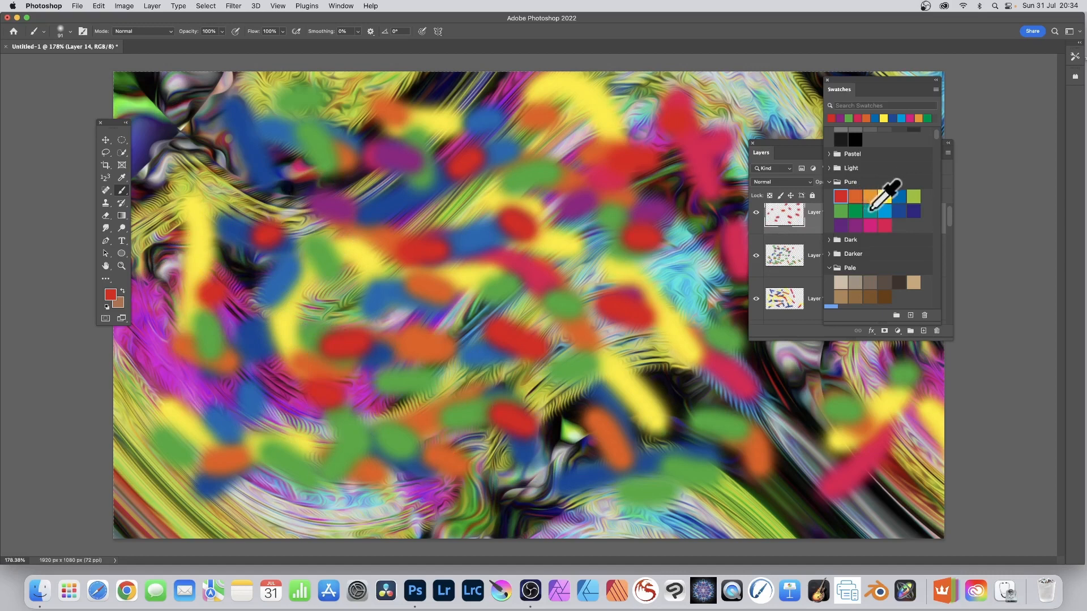
{"action": "left_click", "coordinate": [869, 212]}
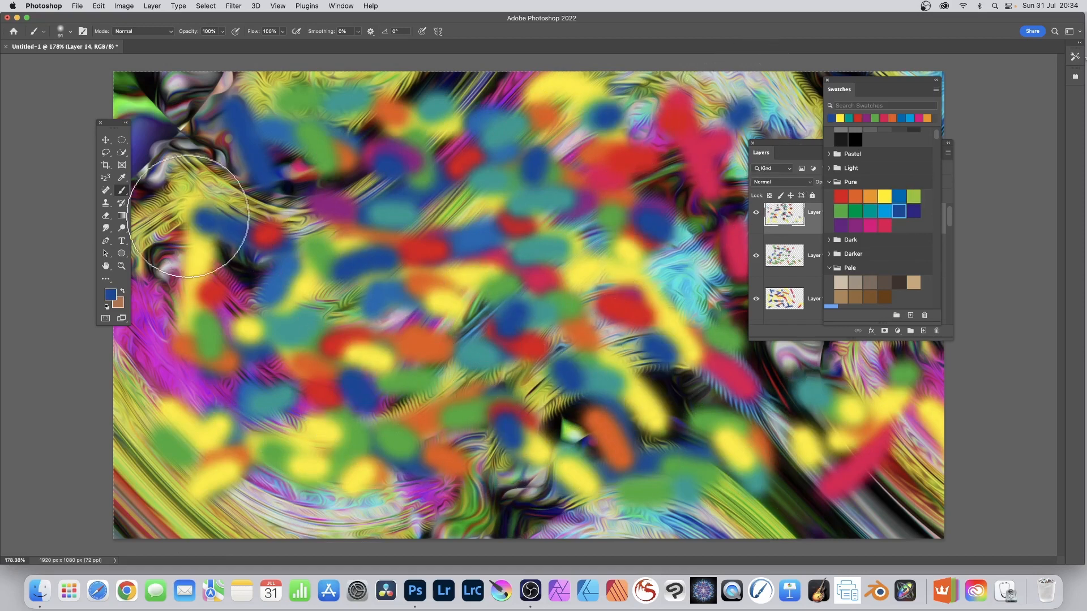
{"action": "mouse_move", "coordinate": [139, 256]}
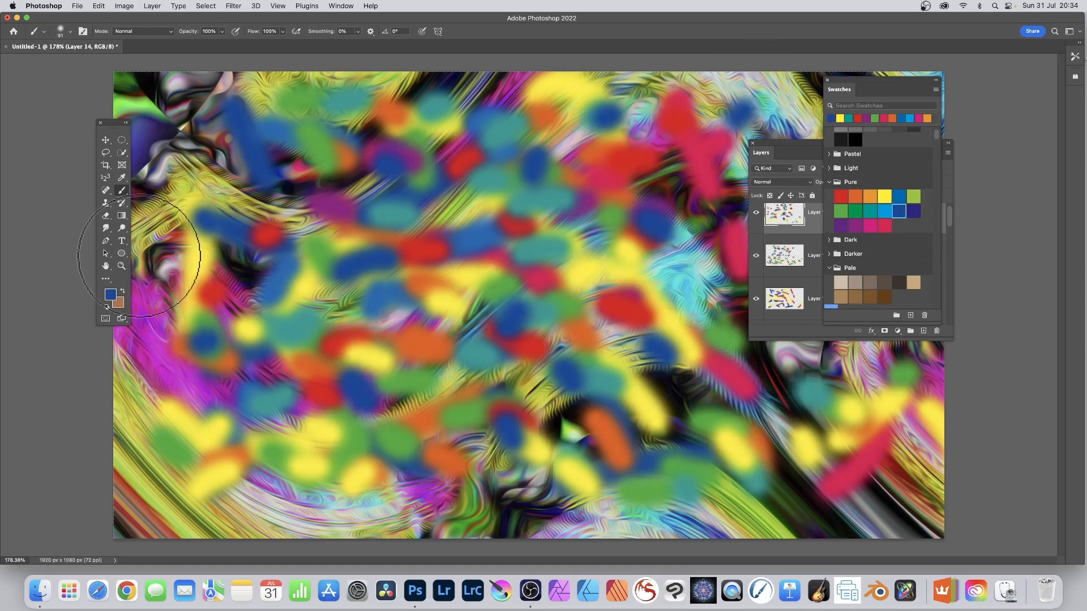
{"action": "mouse_move", "coordinate": [481, 347]}
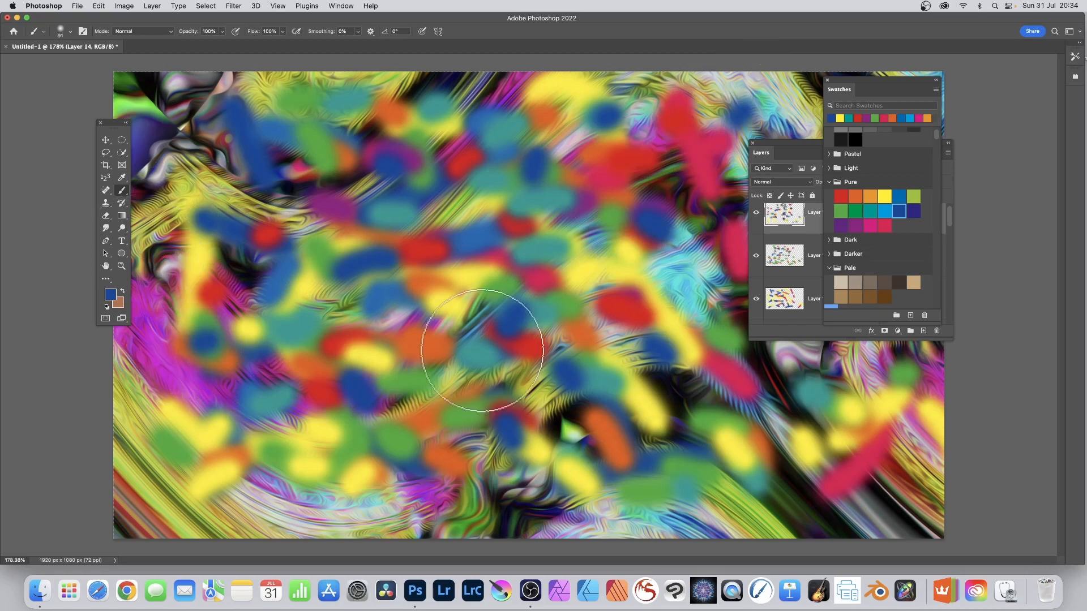
{"action": "mouse_move", "coordinate": [302, 392]}
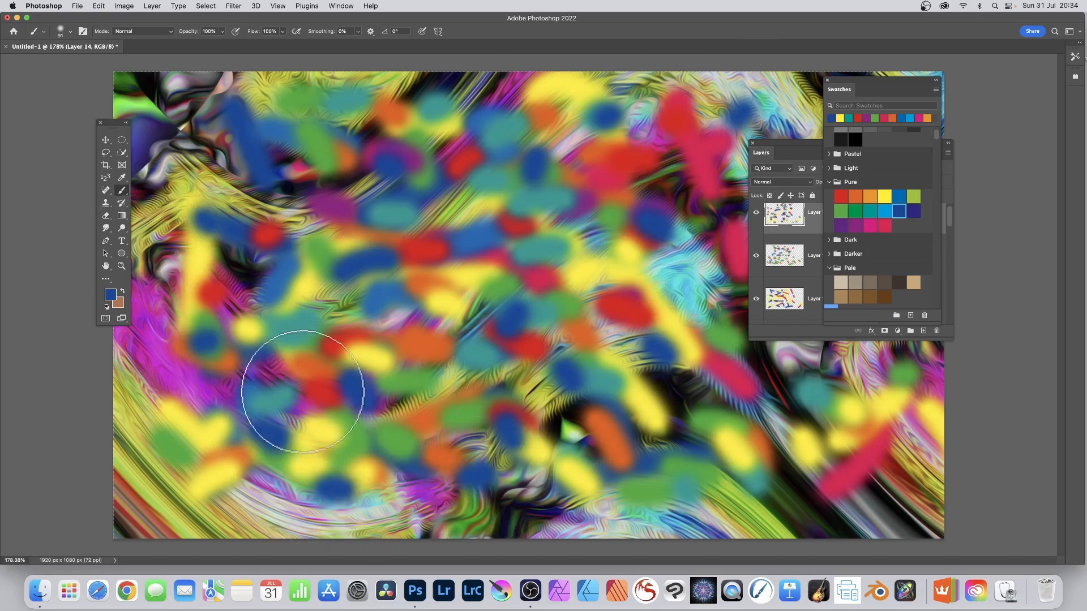
{"action": "mouse_move", "coordinate": [506, 229]}
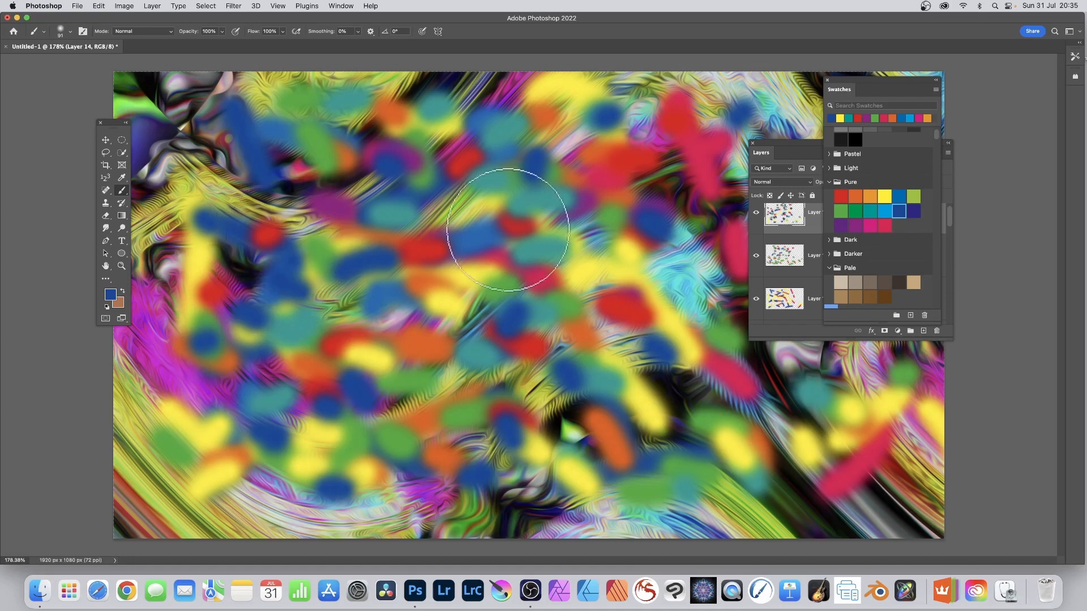
{"action": "mouse_move", "coordinate": [525, 158]}
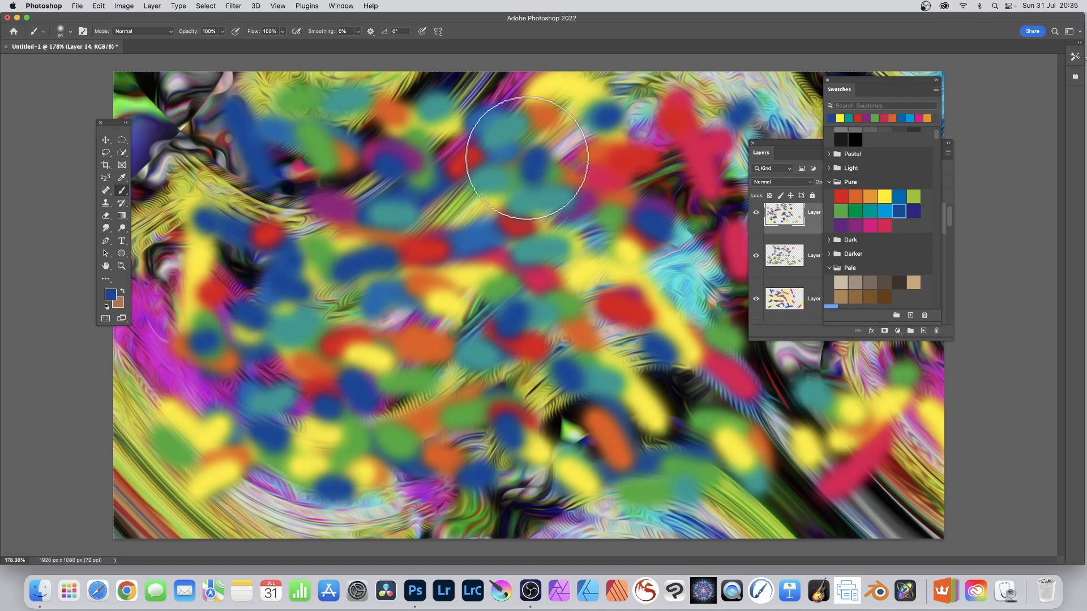
{"action": "mouse_move", "coordinate": [800, 114]}
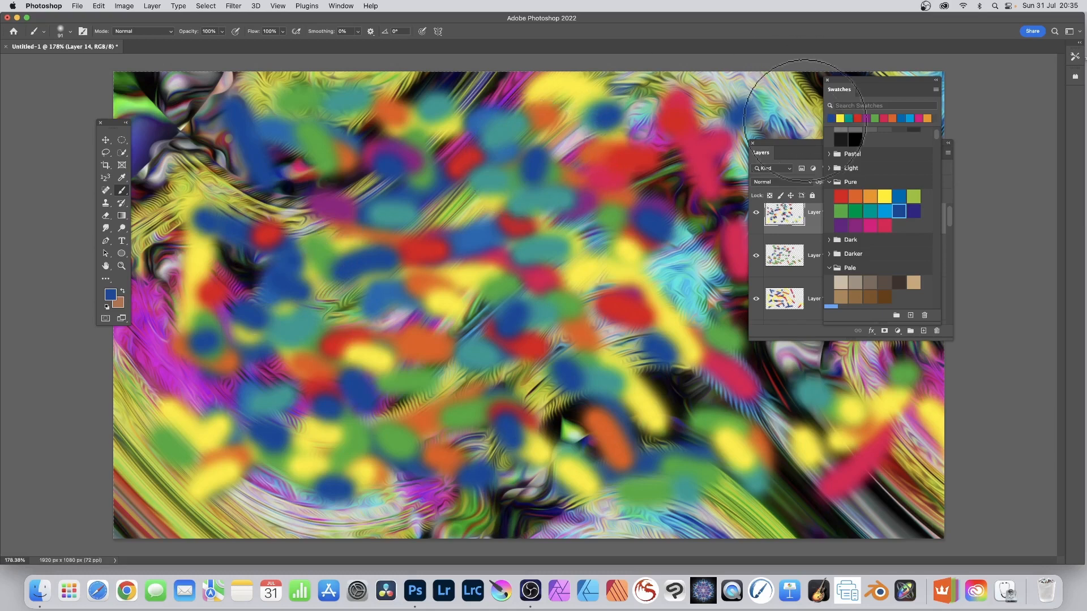
{"action": "left_click", "coordinate": [770, 182]}
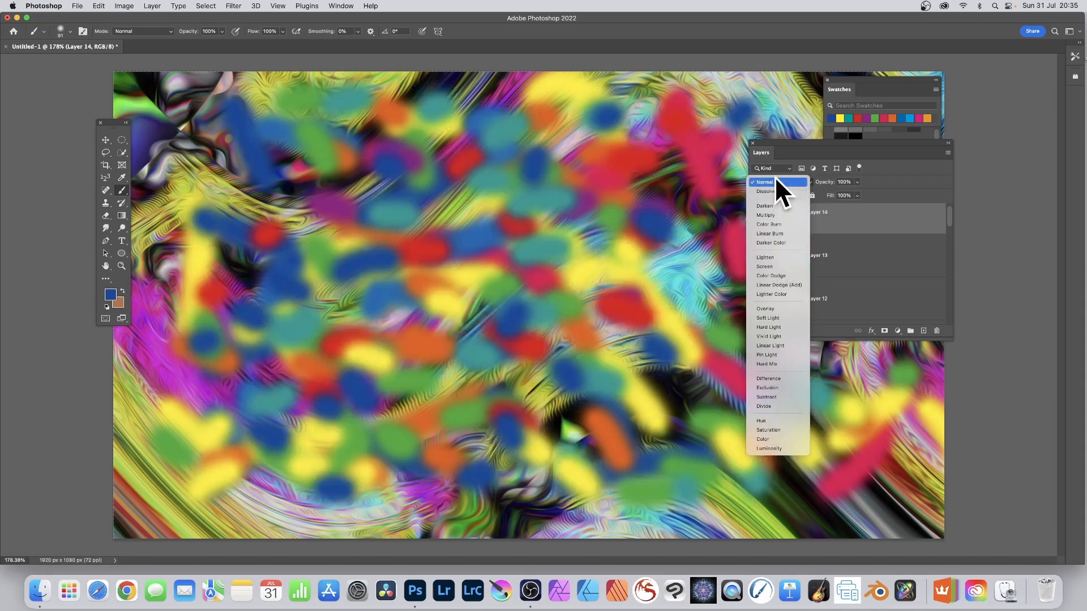
{"action": "left_click", "coordinate": [763, 181]}
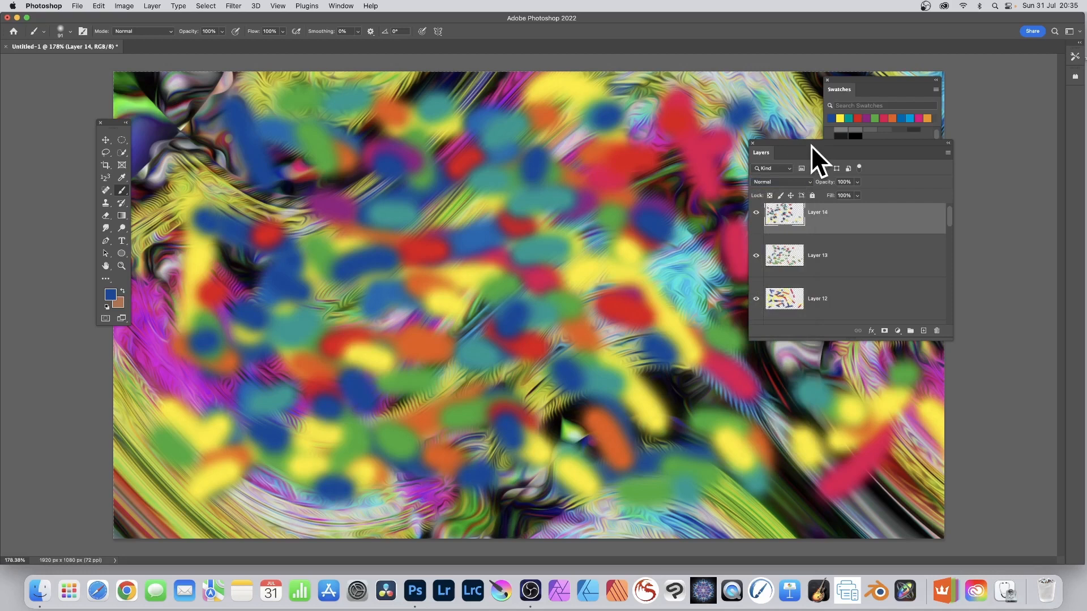
{"action": "mouse_move", "coordinate": [814, 157]}
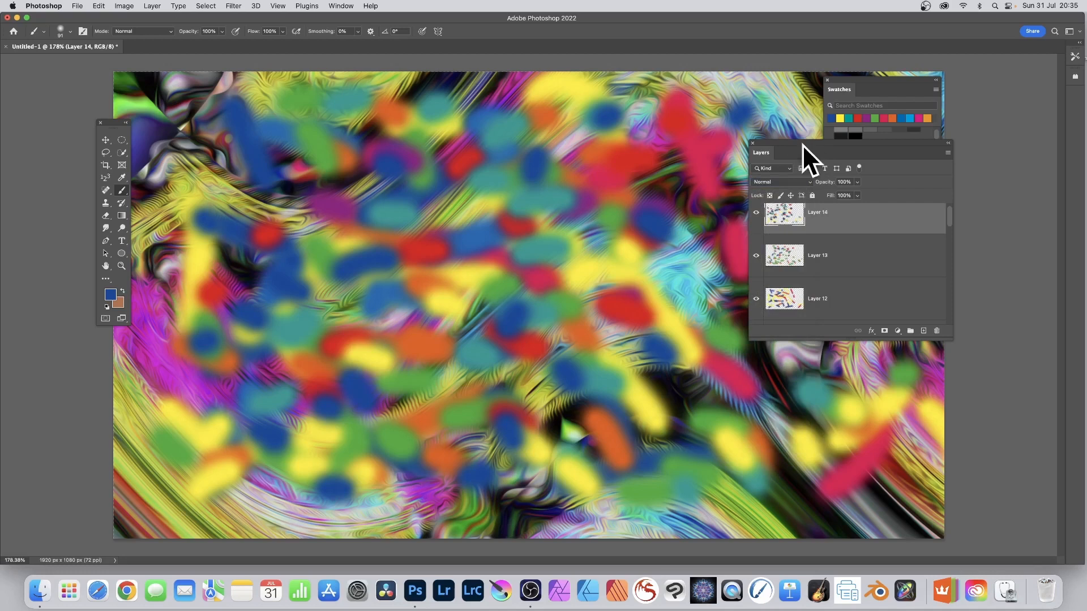
{"action": "mouse_move", "coordinate": [285, 15]}
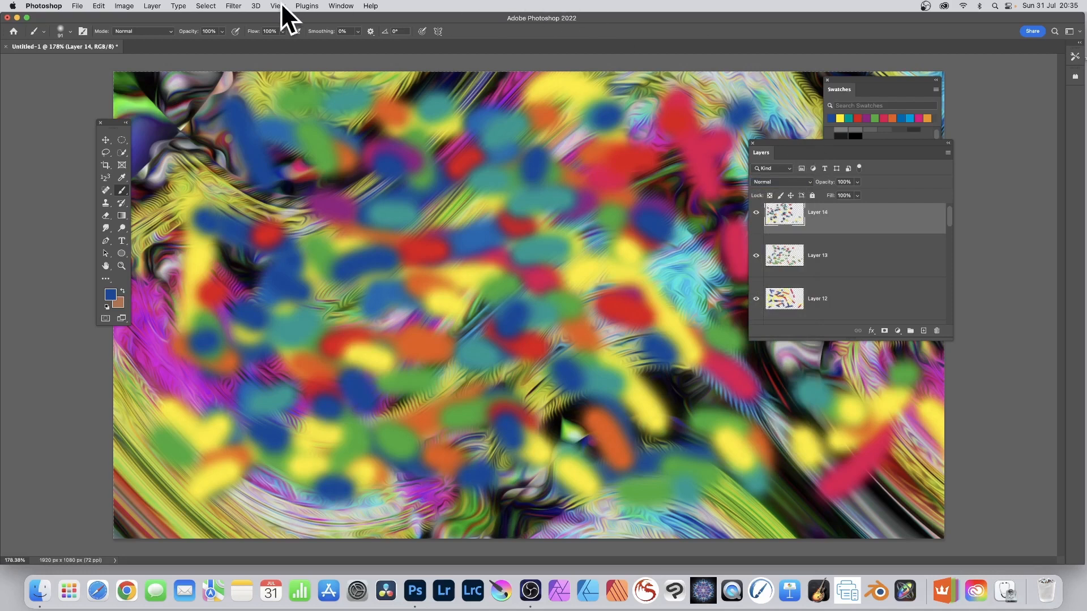
{"action": "mouse_move", "coordinate": [870, 264]}
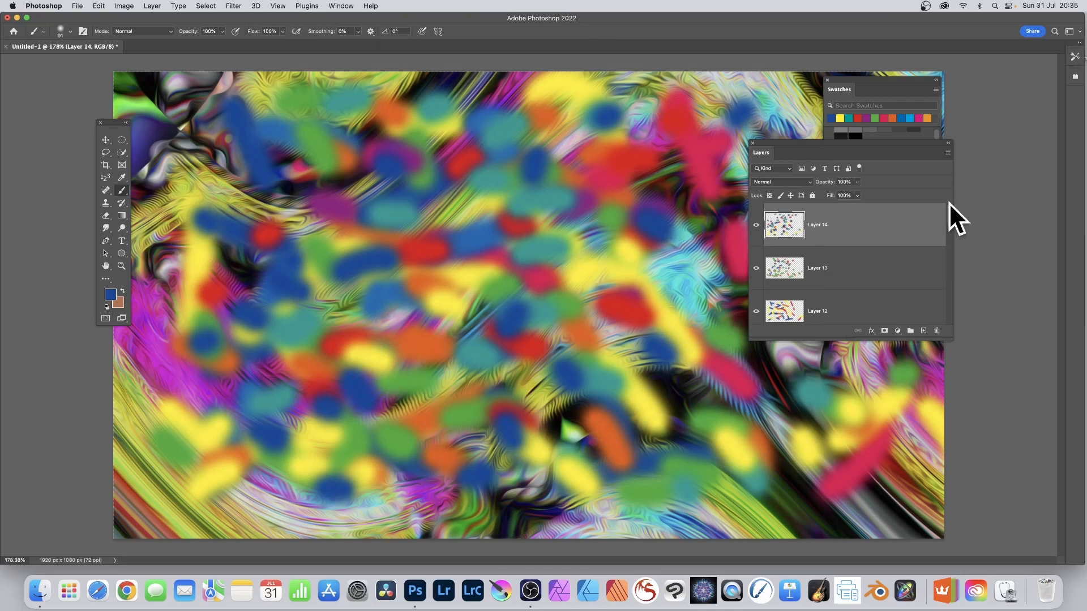
{"action": "mouse_move", "coordinate": [901, 208]}
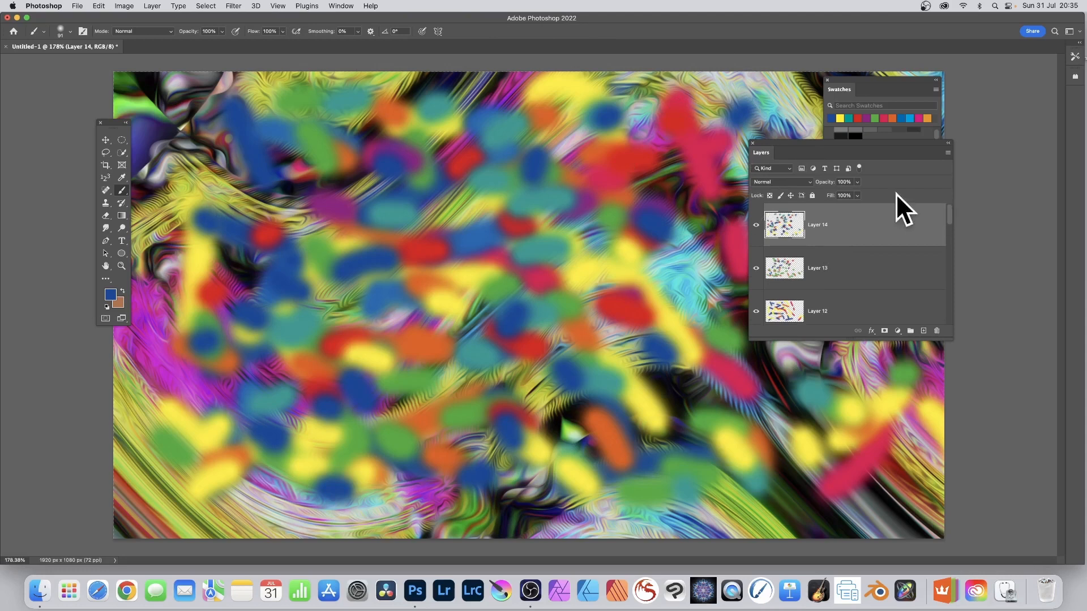
{"action": "mouse_move", "coordinate": [825, 239]}
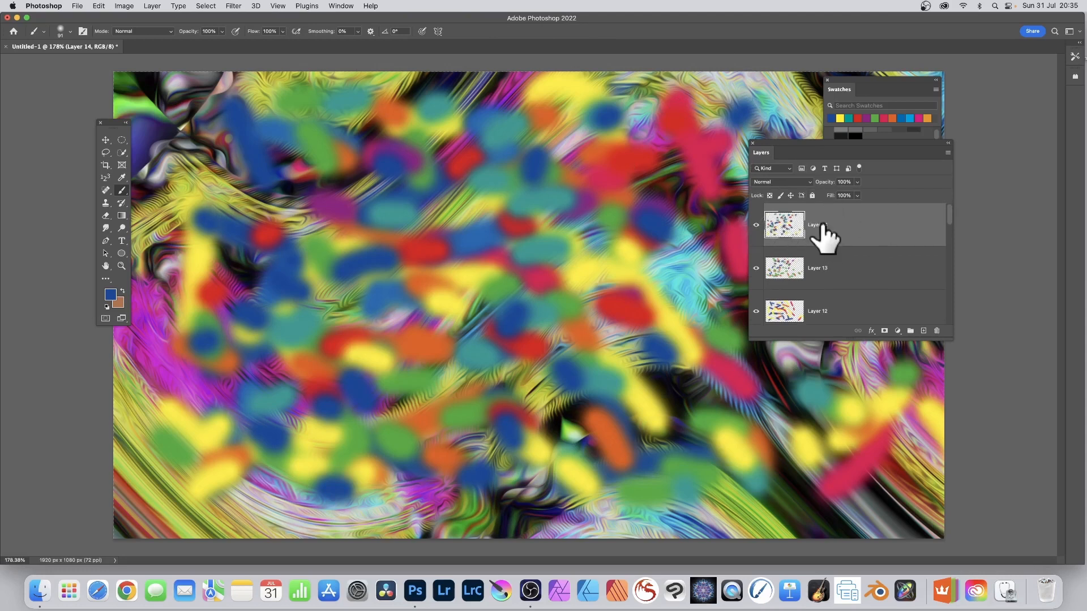
{"action": "mouse_move", "coordinate": [818, 229]}
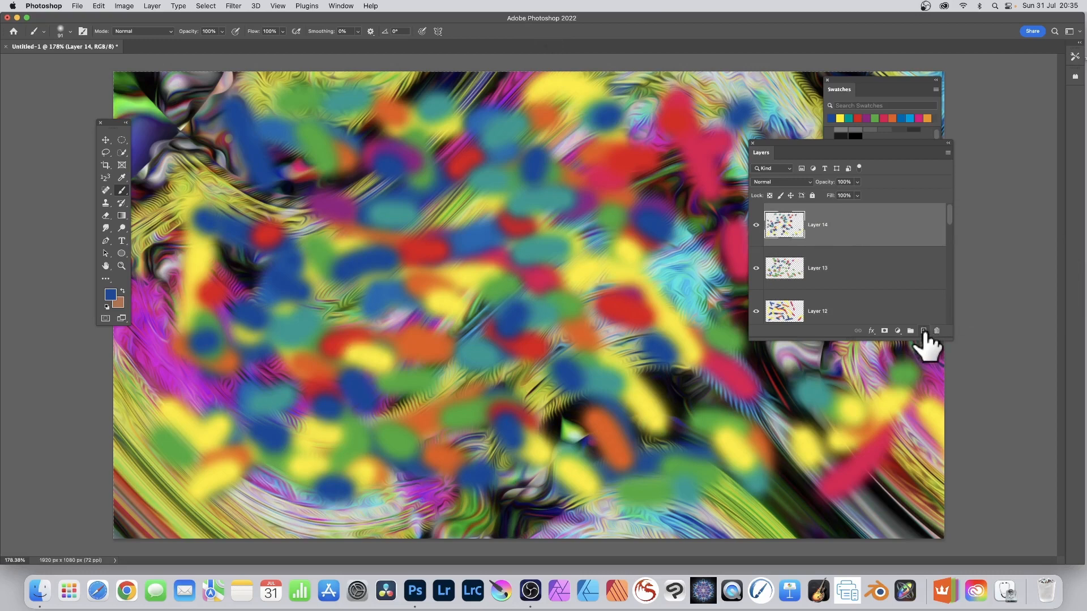
Add Layer 15 above Layer 14 and fill it with black using Edit > Fill
{"action": "left_click", "coordinate": [923, 330]}
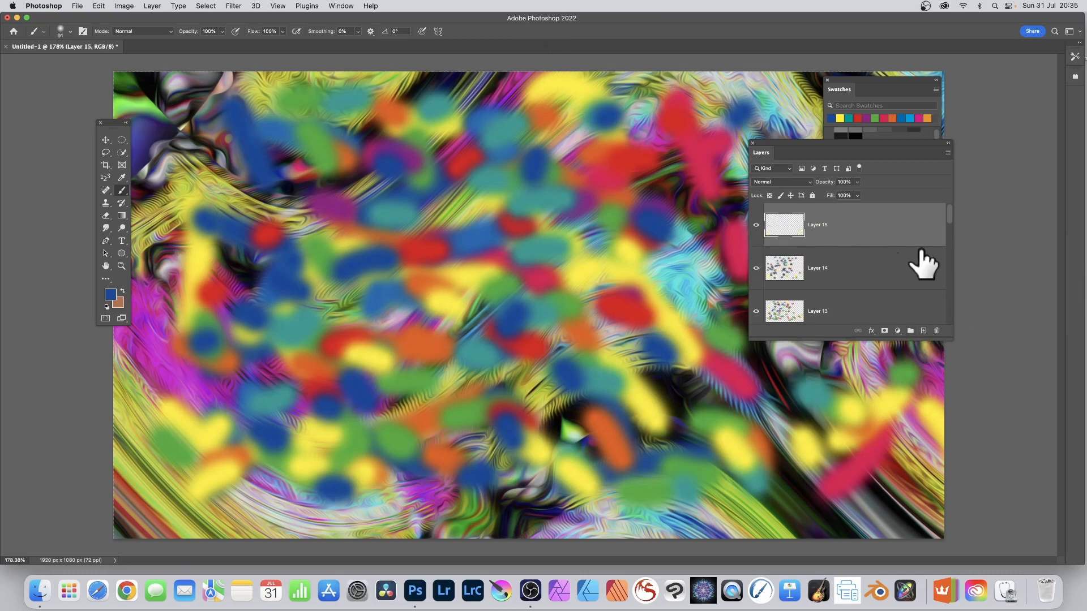
{"action": "left_click", "coordinate": [99, 6]}
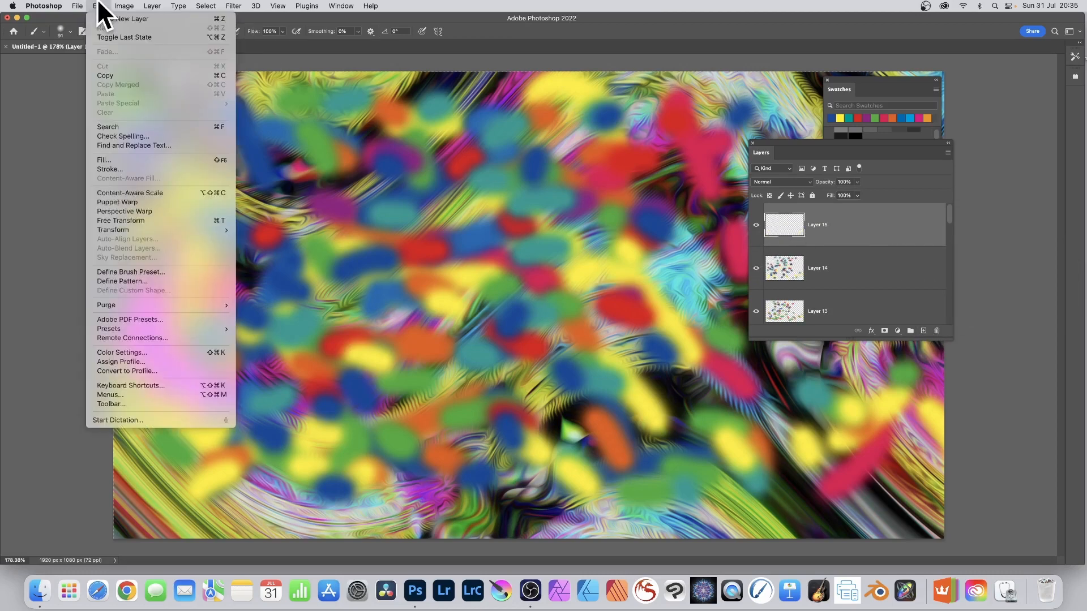
{"action": "left_click", "coordinate": [104, 161]}
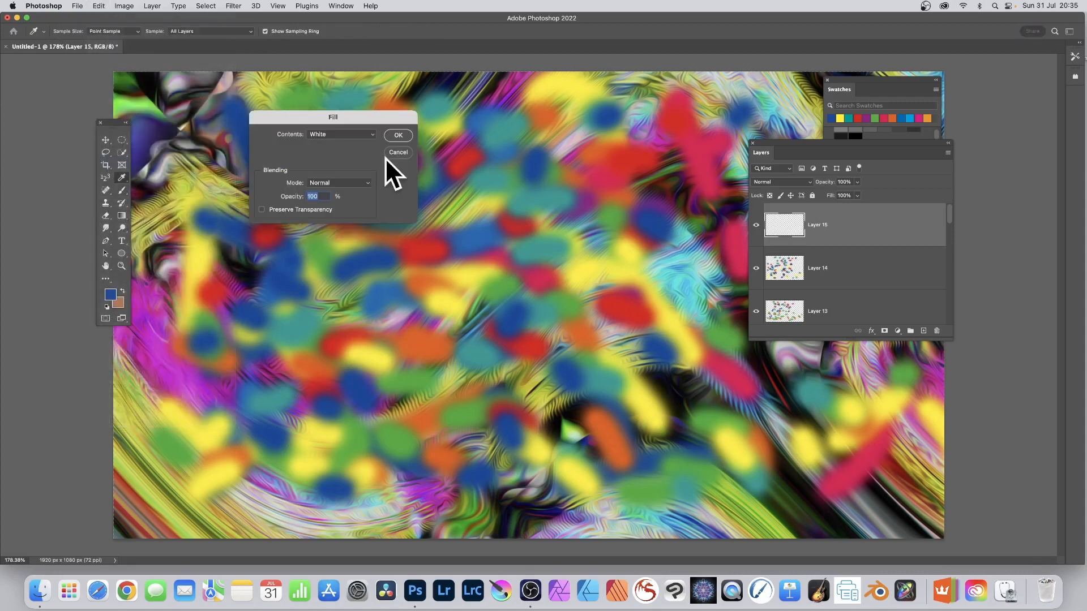
{"action": "mouse_move", "coordinate": [343, 146]}
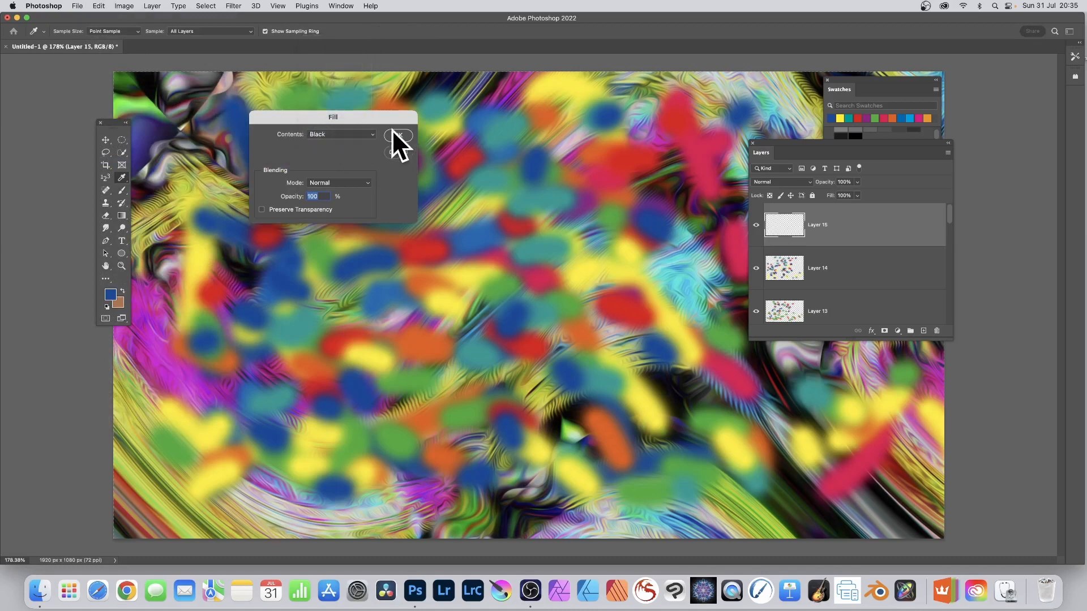
{"action": "left_click", "coordinate": [397, 135]}
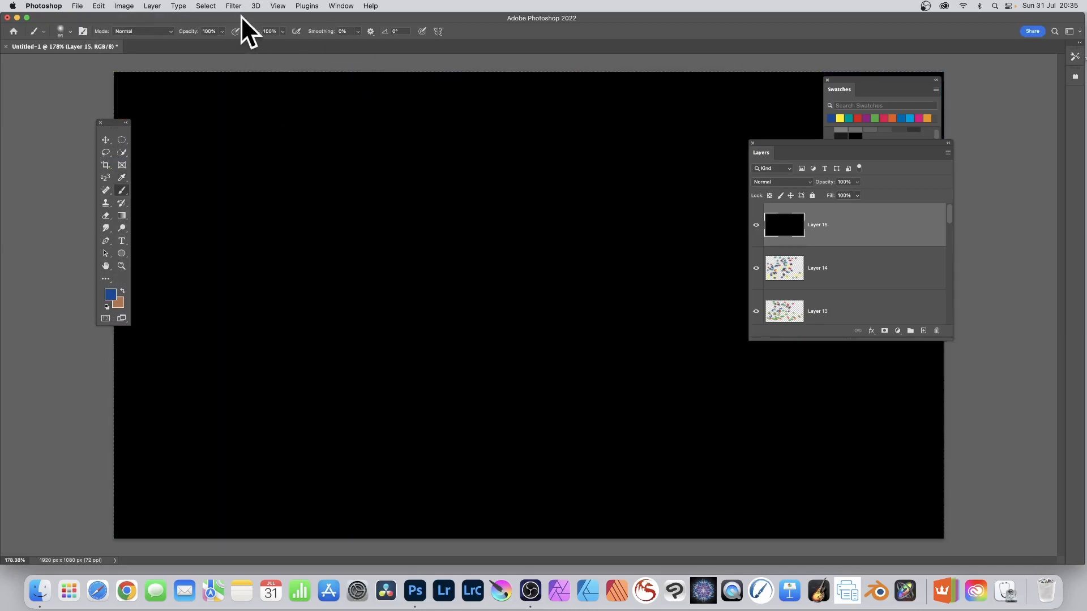
{"action": "mouse_move", "coordinate": [123, 6]}
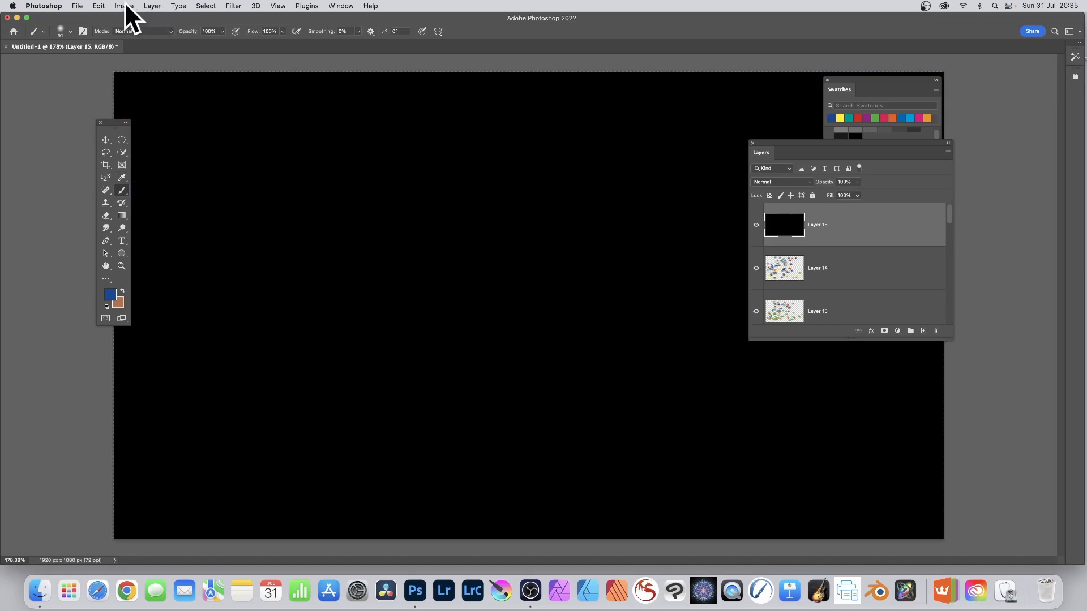
Start Apply Image and try Layers 15, 14 and 13 as the source
{"action": "left_click", "coordinate": [123, 6]}
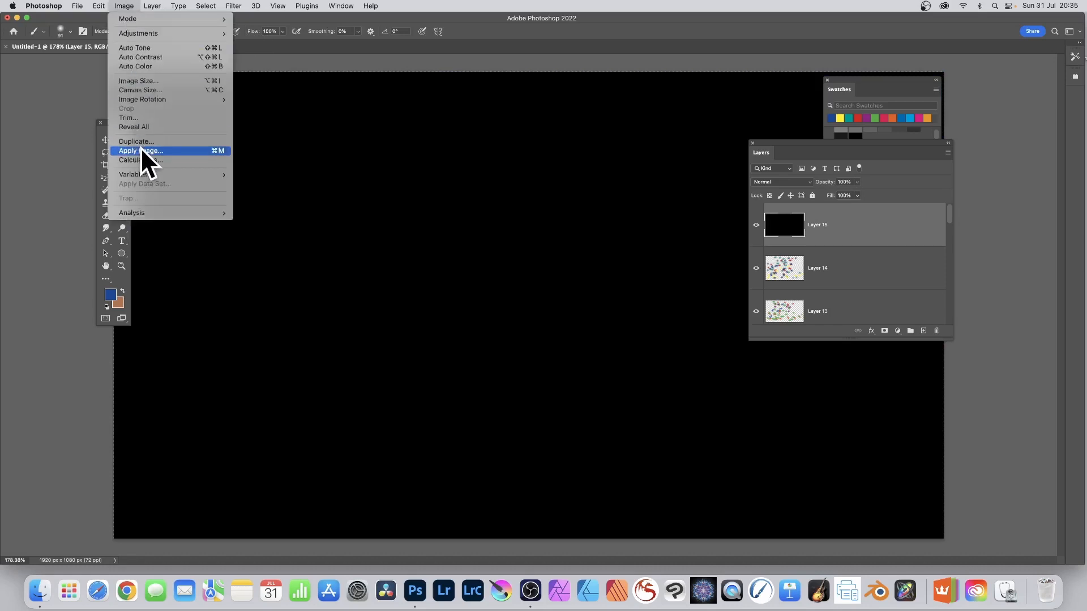
{"action": "mouse_move", "coordinate": [220, 163]}
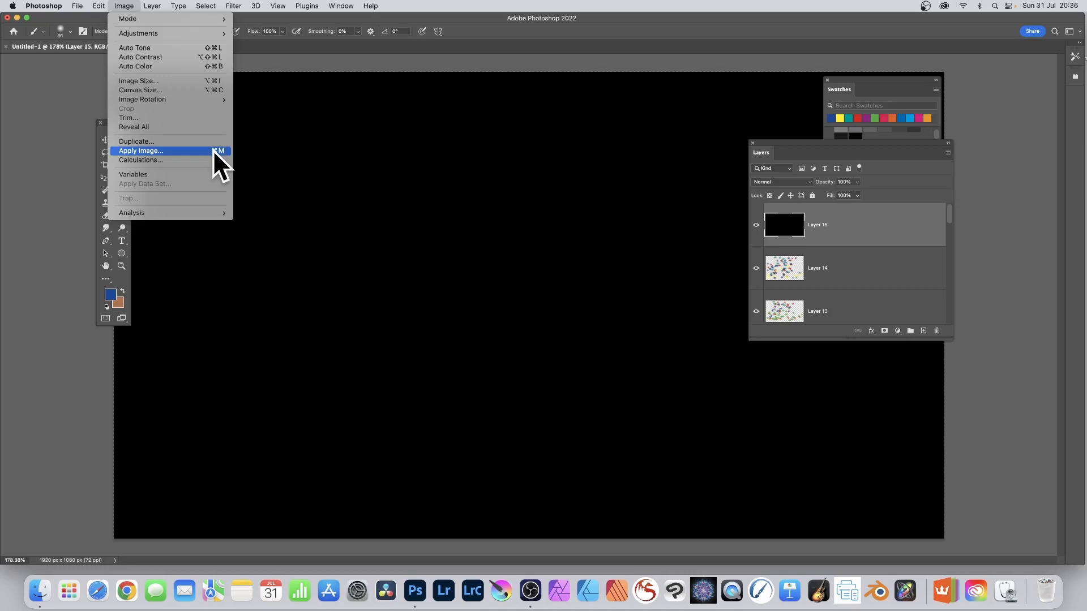
{"action": "left_click", "coordinate": [141, 151]}
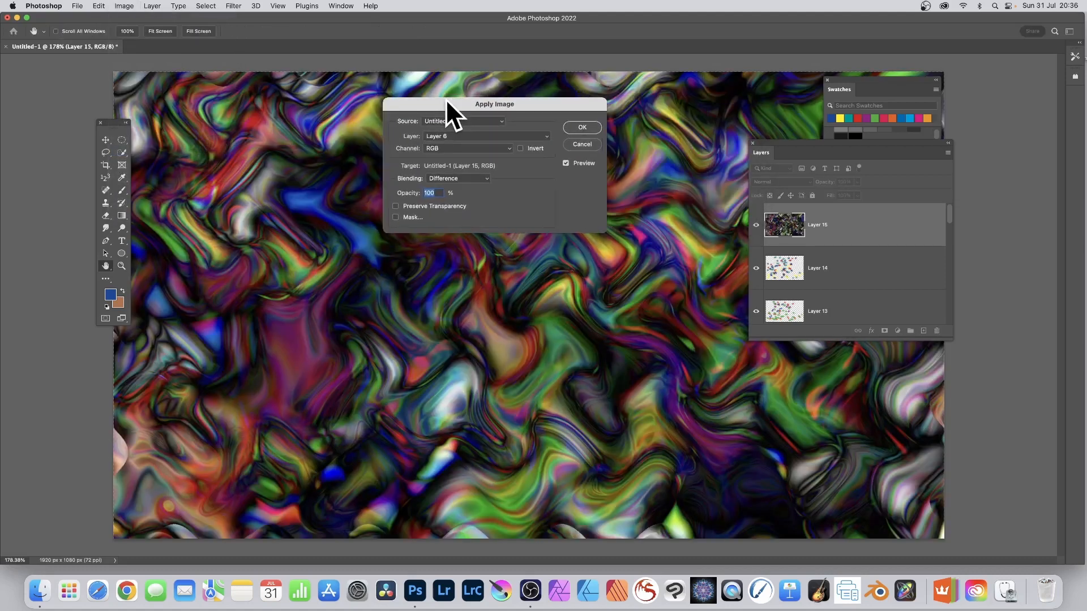
{"action": "mouse_move", "coordinate": [824, 243]}
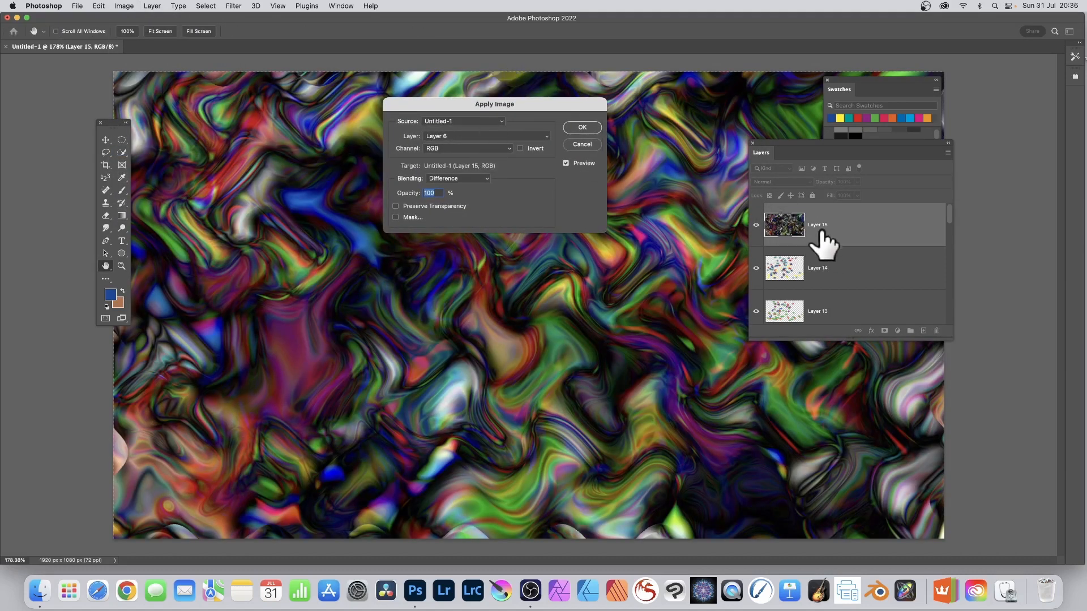
{"action": "mouse_move", "coordinate": [804, 236]}
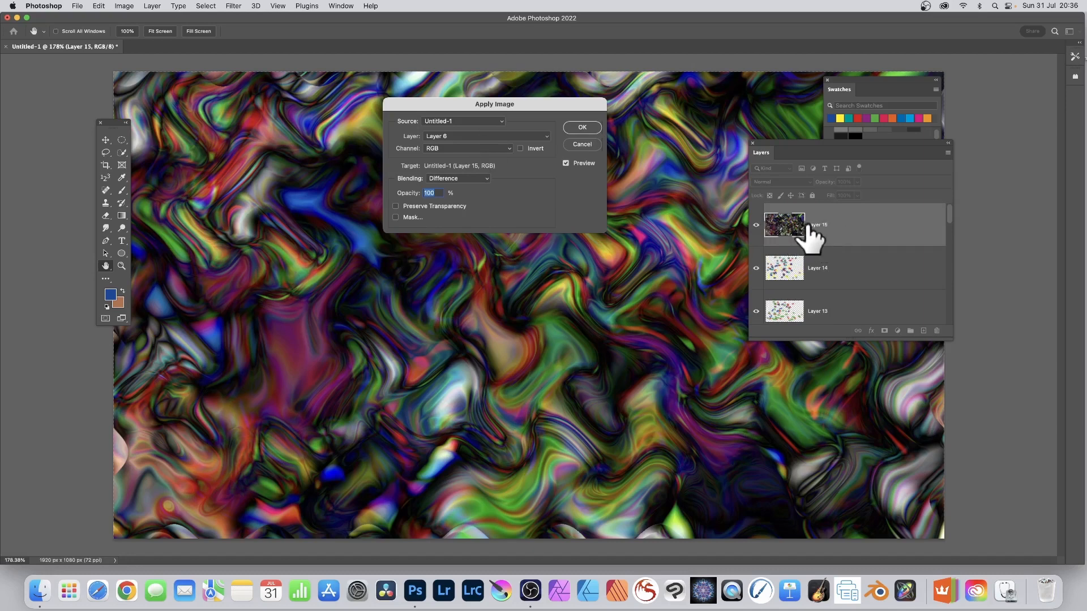
{"action": "left_click", "coordinate": [485, 136]}
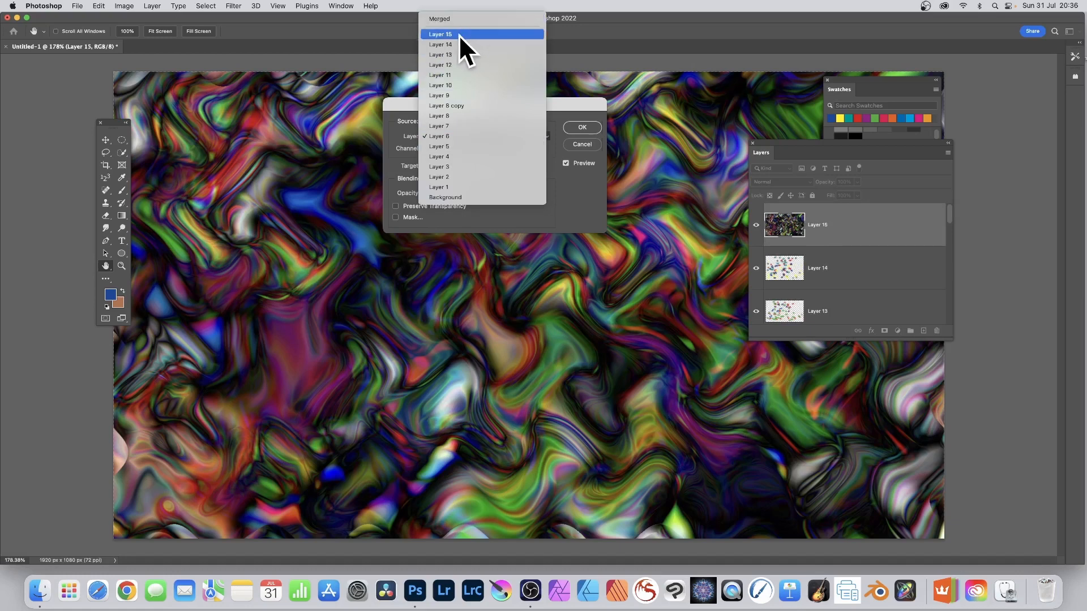
{"action": "left_click", "coordinate": [441, 34]}
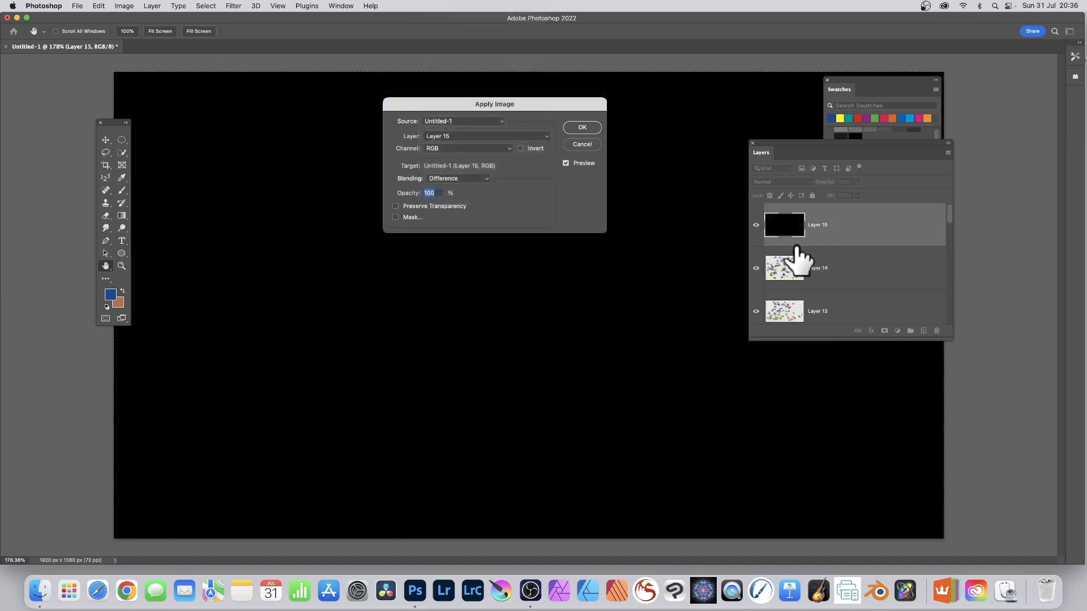
{"action": "mouse_move", "coordinate": [841, 236]}
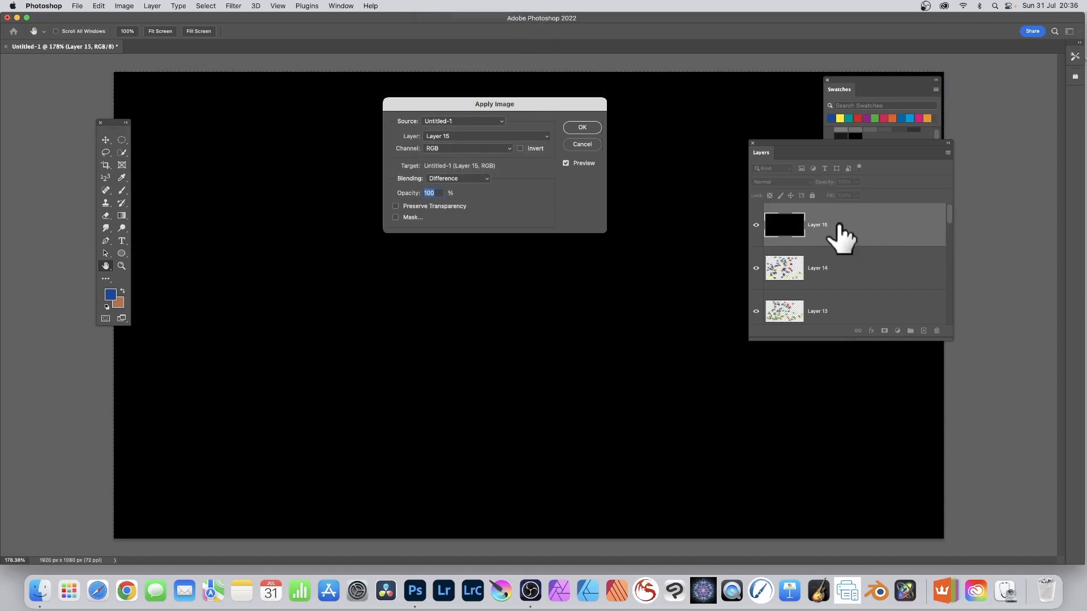
{"action": "left_click", "coordinate": [485, 135]}
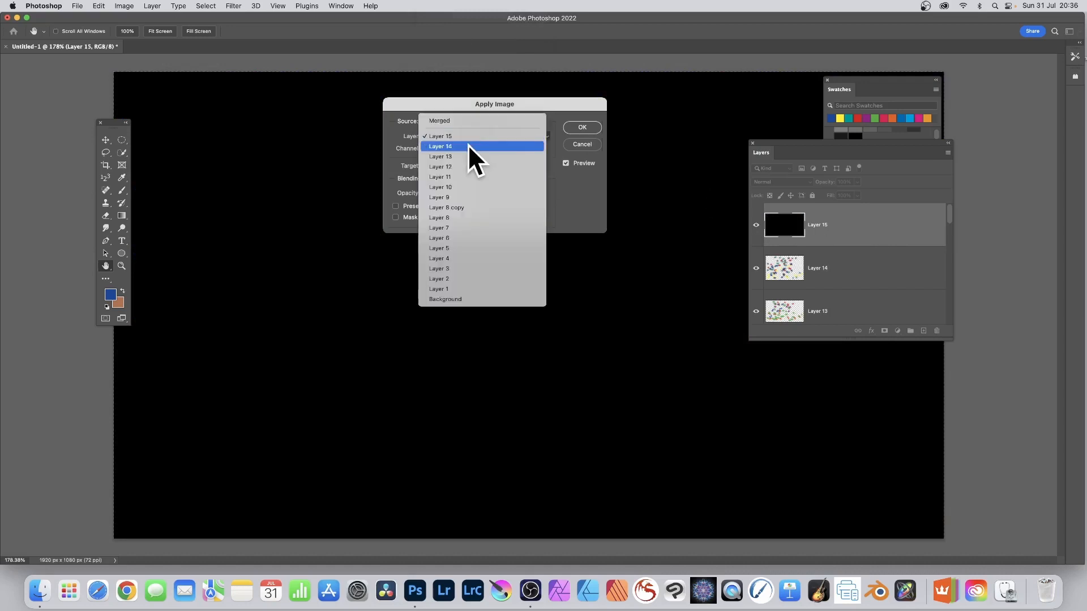
{"action": "left_click", "coordinate": [440, 146]}
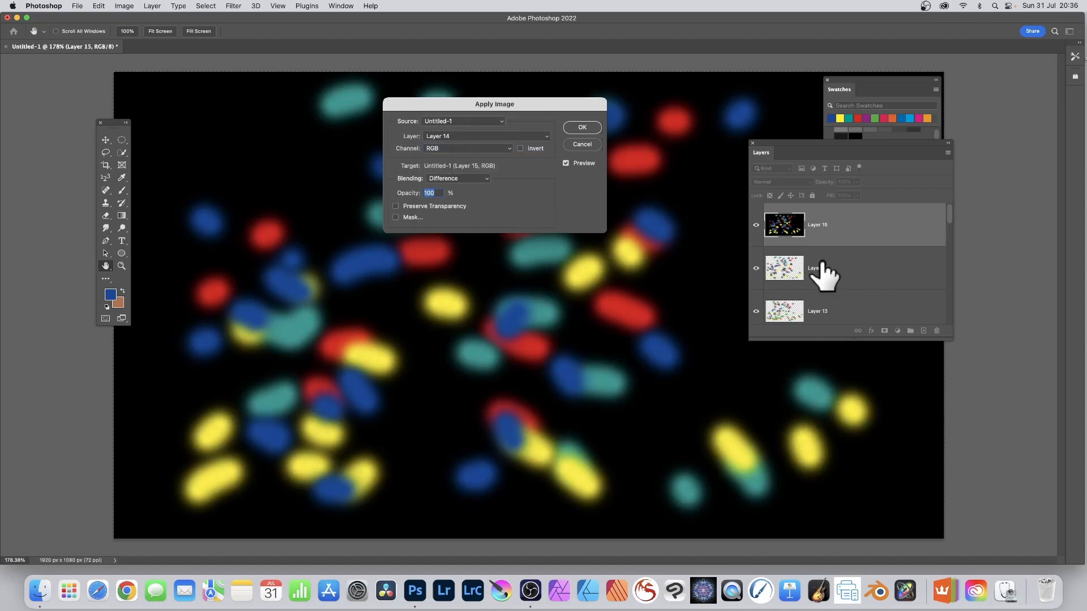
{"action": "left_click", "coordinate": [486, 136]}
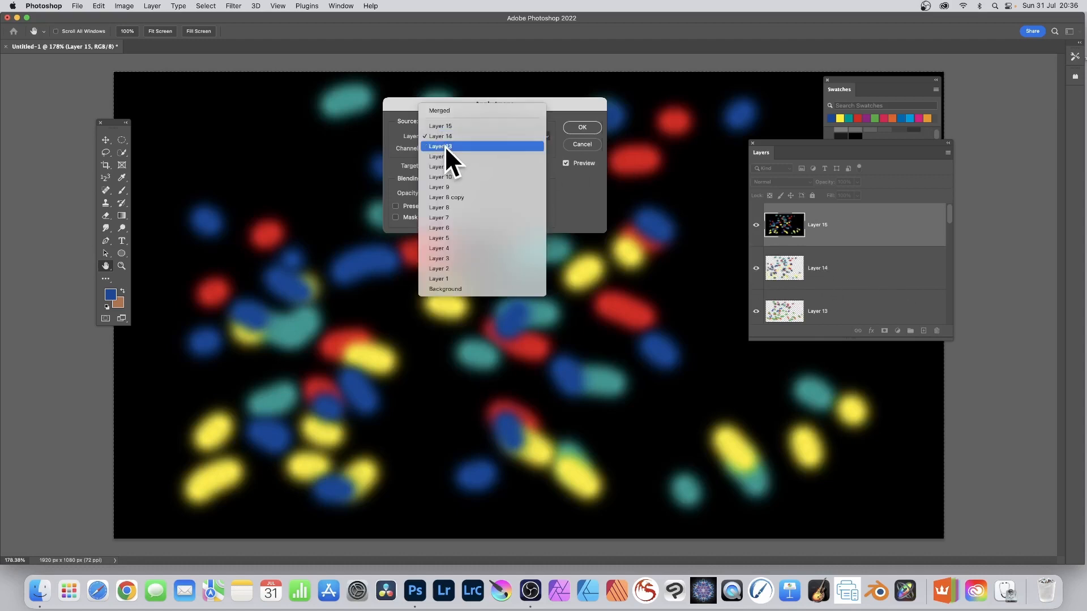
{"action": "left_click", "coordinate": [439, 146]}
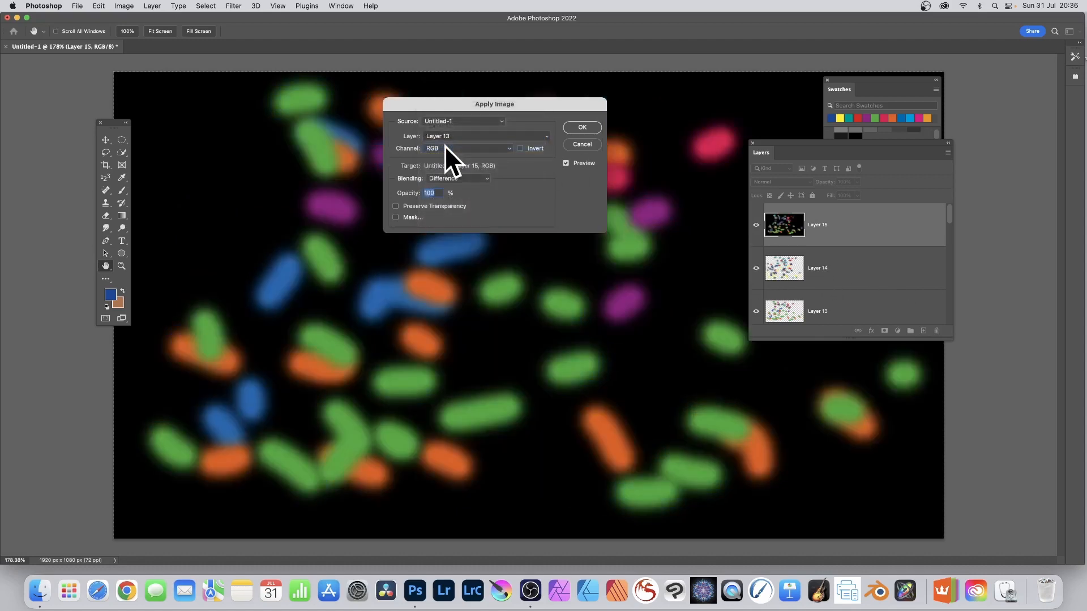
{"action": "mouse_move", "coordinate": [475, 152]}
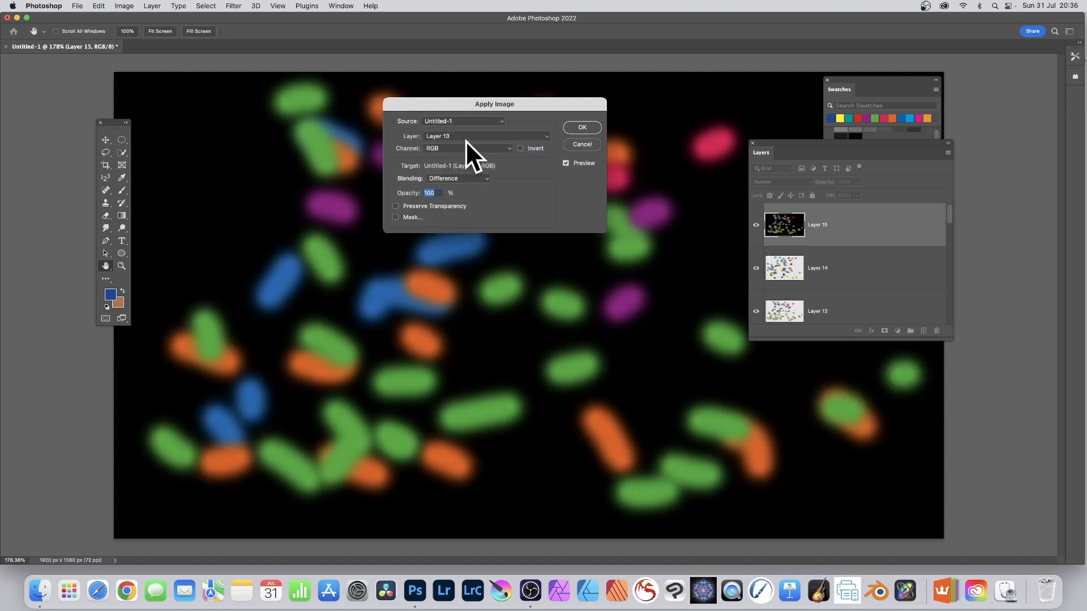
{"action": "mouse_move", "coordinate": [844, 268]}
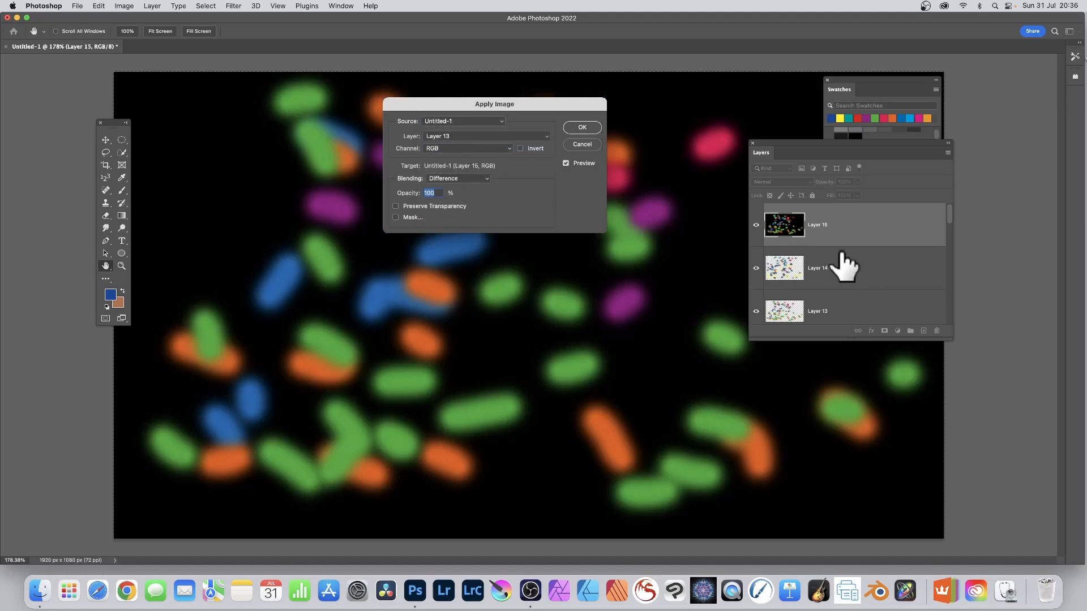
{"action": "mouse_move", "coordinate": [835, 239]}
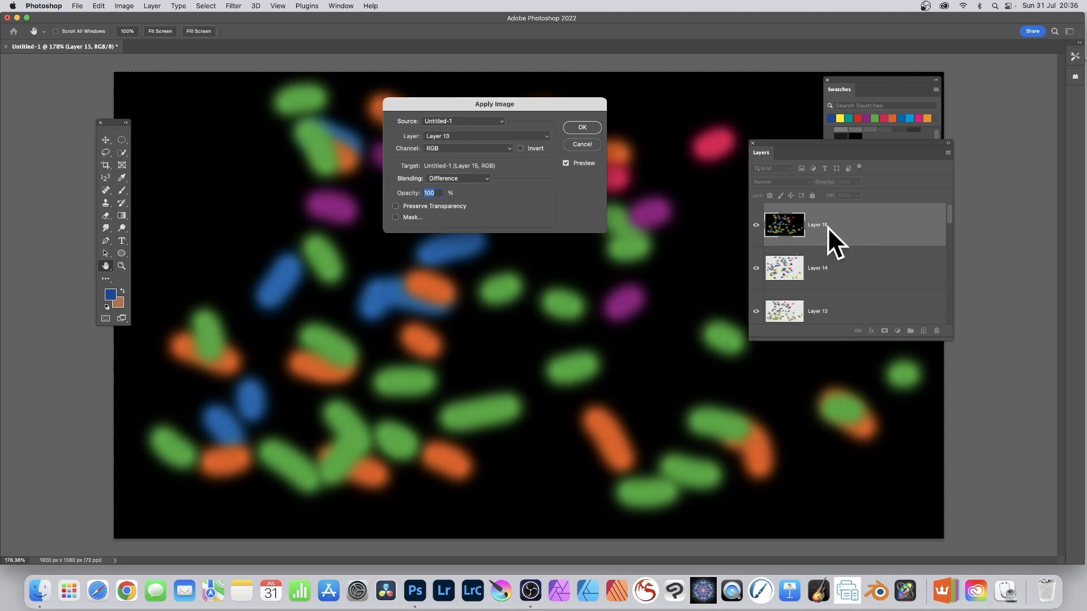
{"action": "mouse_move", "coordinate": [922, 244]}
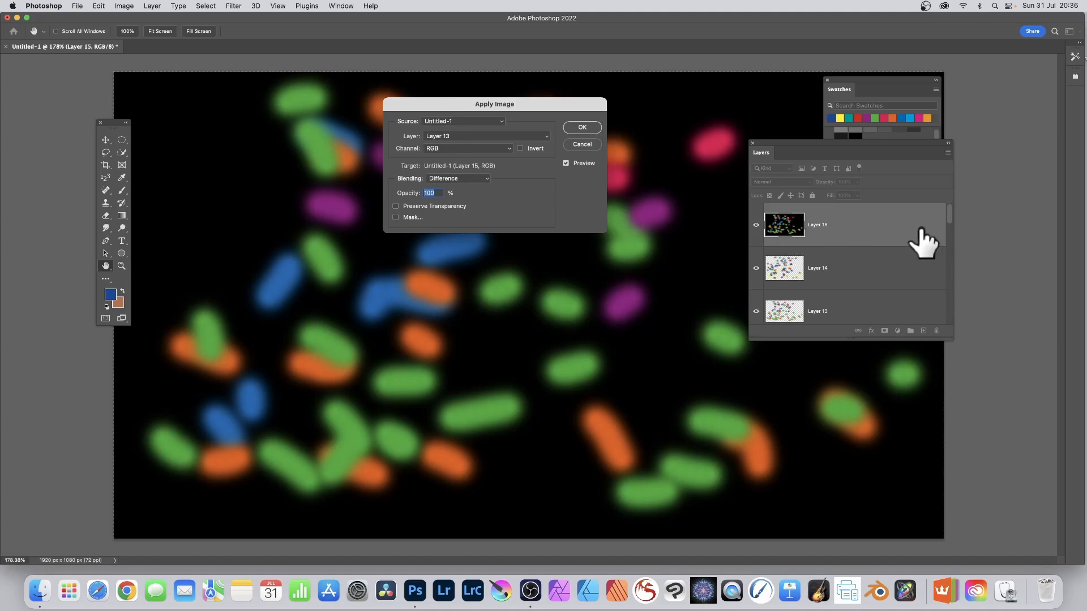
{"action": "mouse_move", "coordinate": [549, 182]}
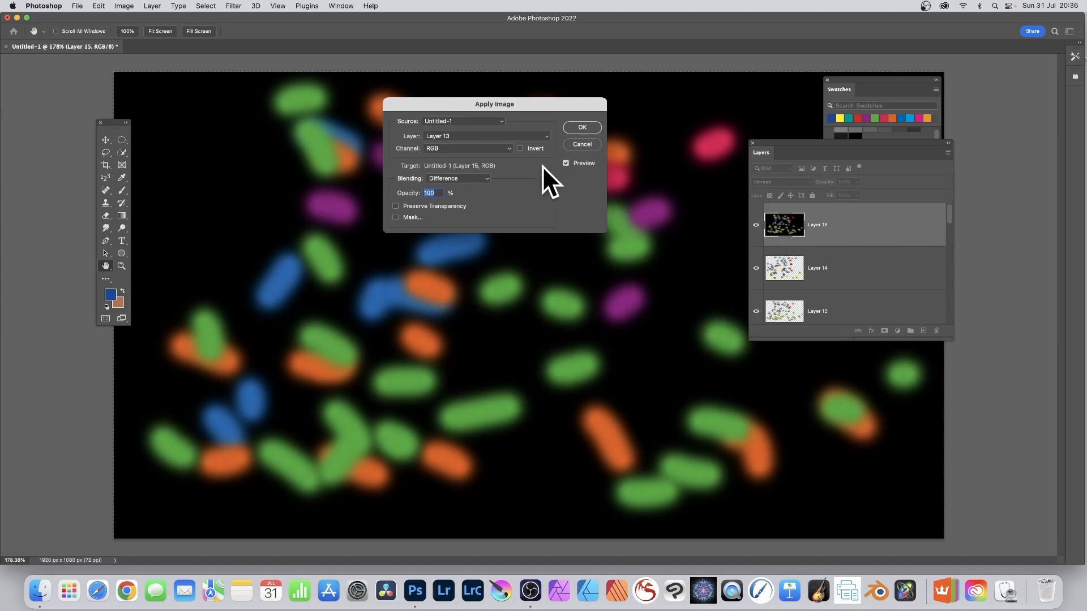
Try Layers 11, 10 and 9, then settle on Layer 7 with Difference blending
{"action": "left_click", "coordinate": [485, 136]}
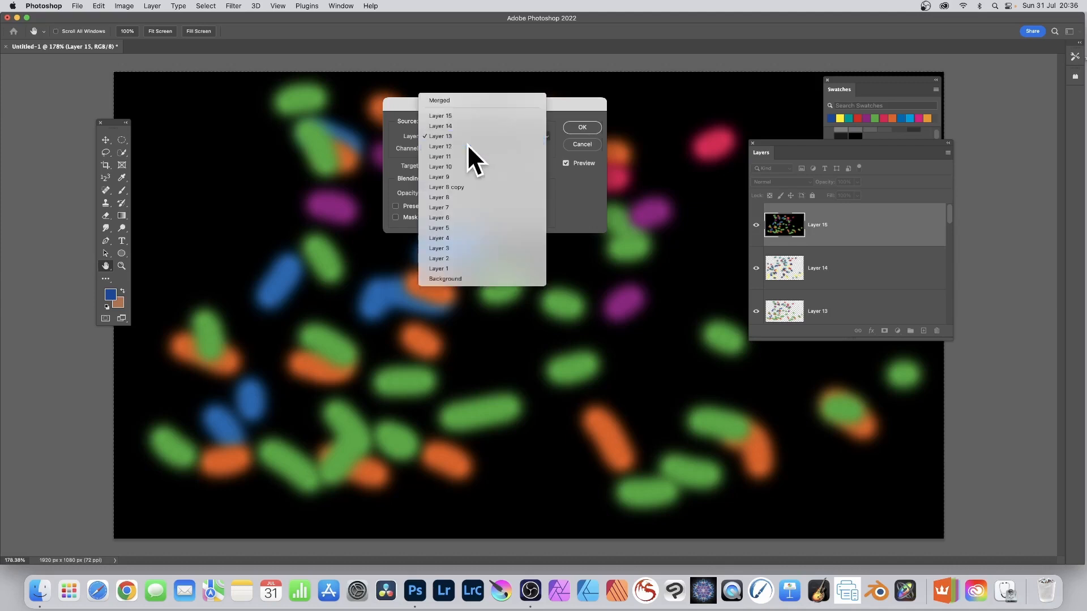
{"action": "left_click", "coordinate": [441, 156]}
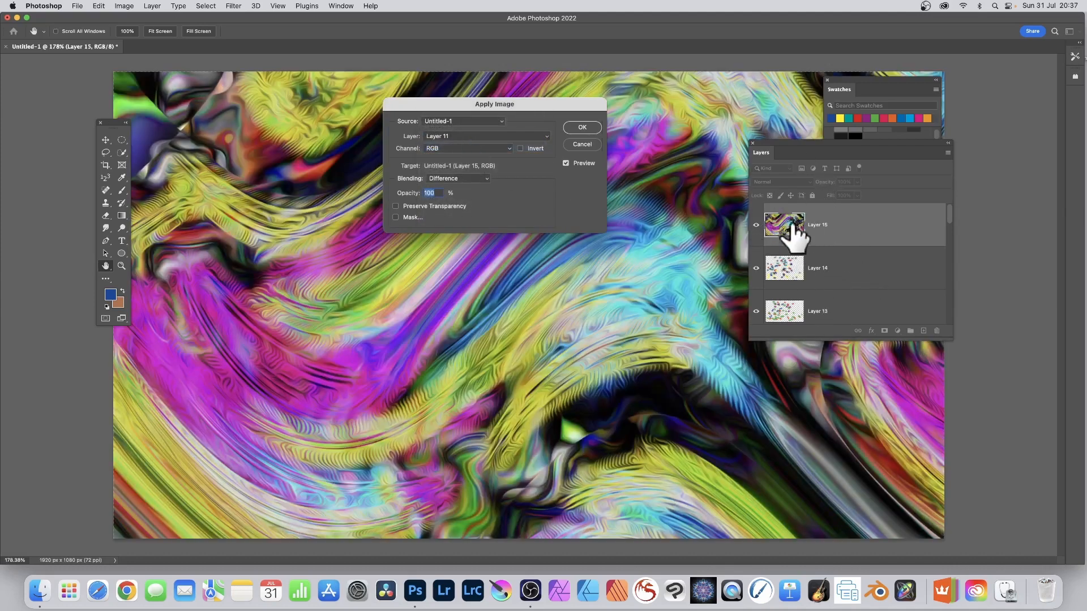
{"action": "mouse_move", "coordinate": [777, 222]}
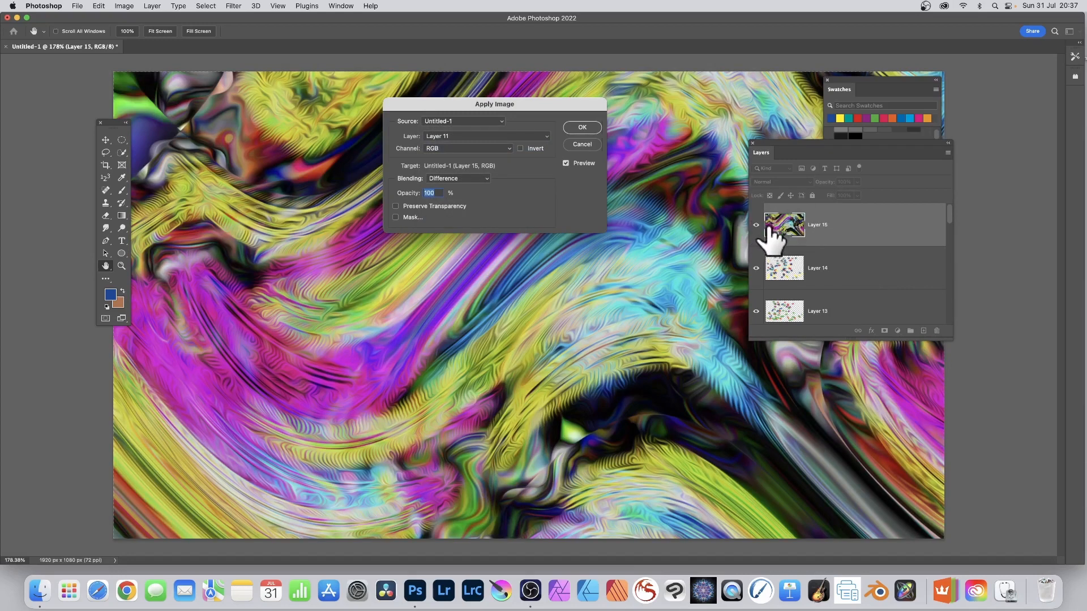
{"action": "mouse_move", "coordinate": [784, 208]}
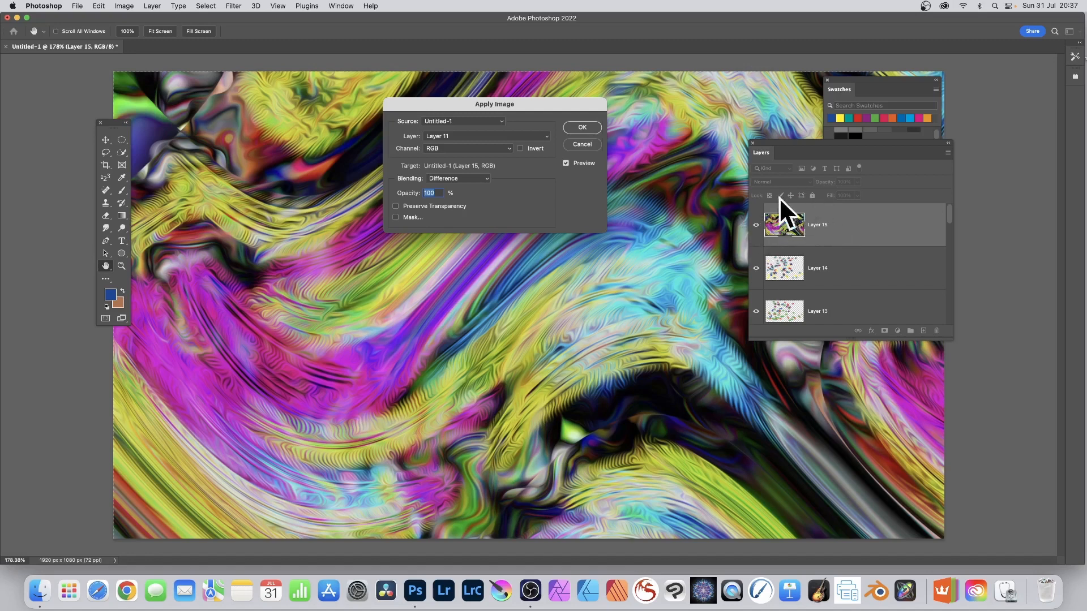
{"action": "left_click", "coordinate": [485, 136]}
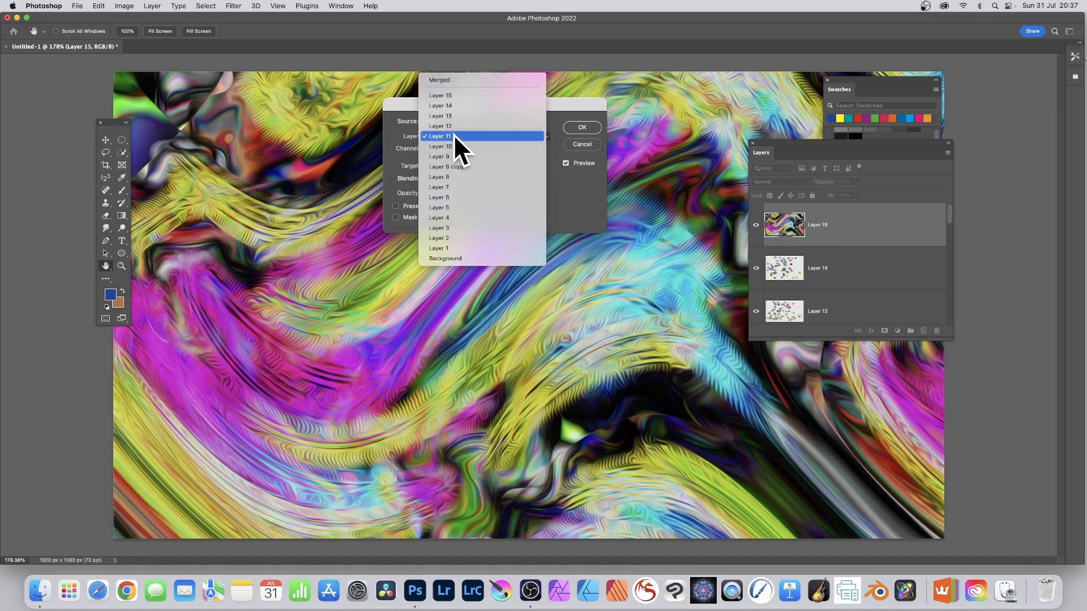
{"action": "left_click", "coordinate": [441, 136]}
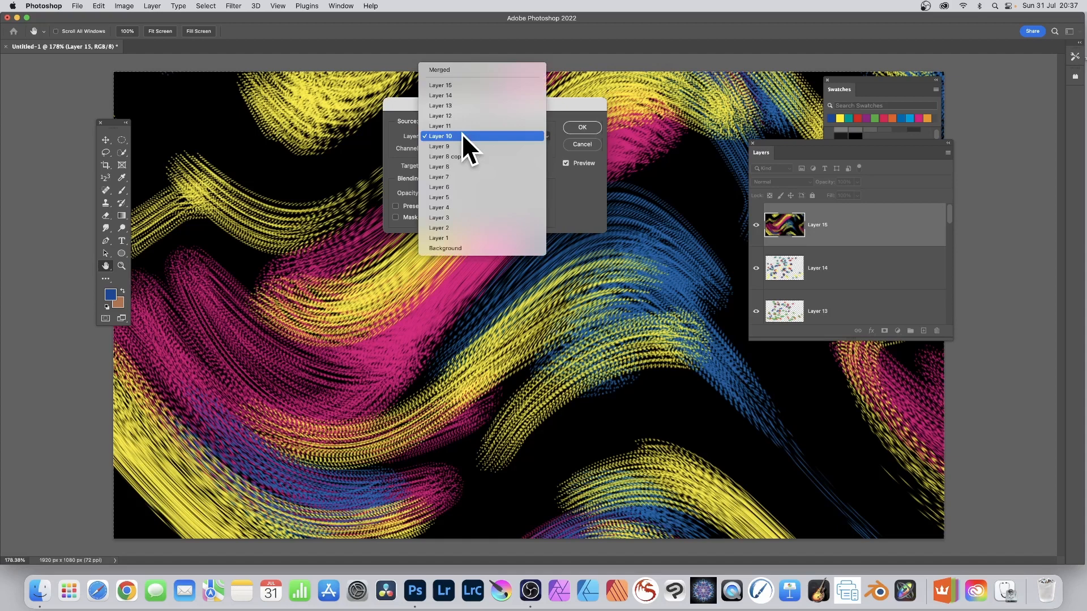
{"action": "left_click", "coordinate": [439, 146]}
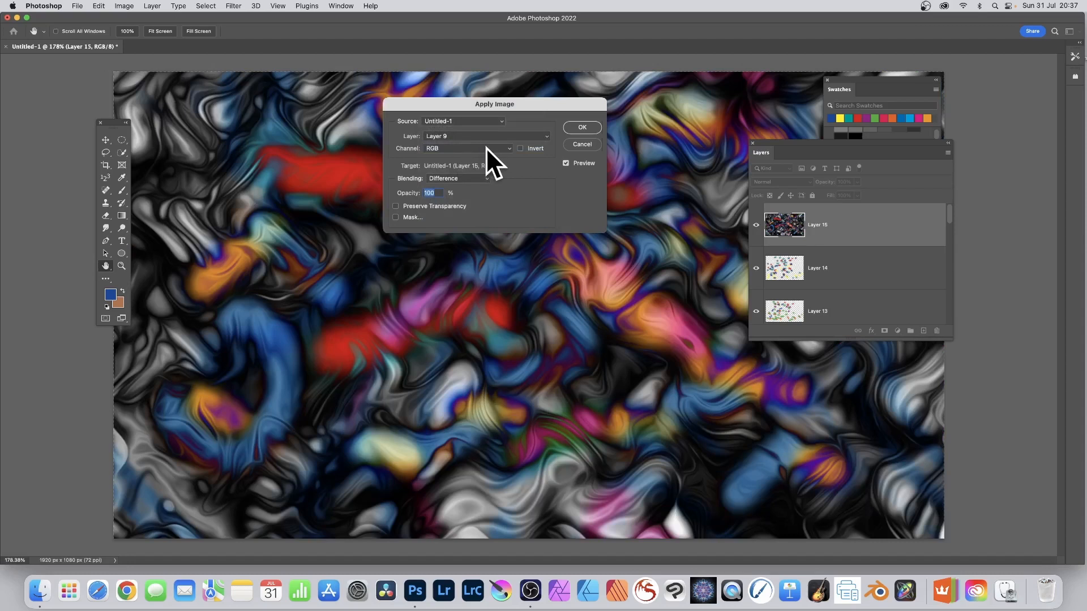
{"action": "mouse_move", "coordinate": [468, 145]}
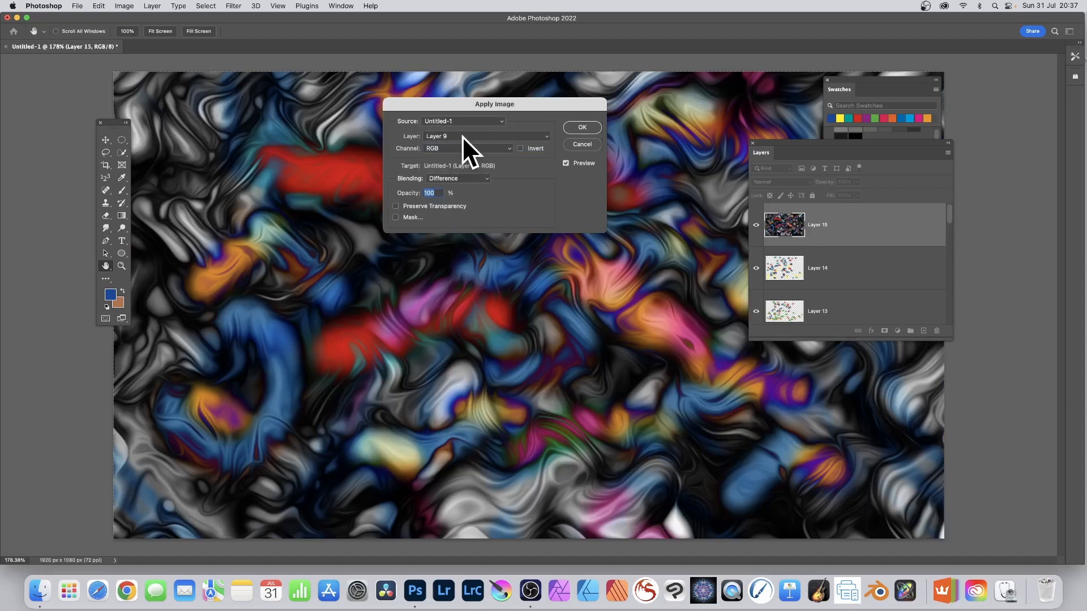
{"action": "left_click", "coordinate": [485, 136]}
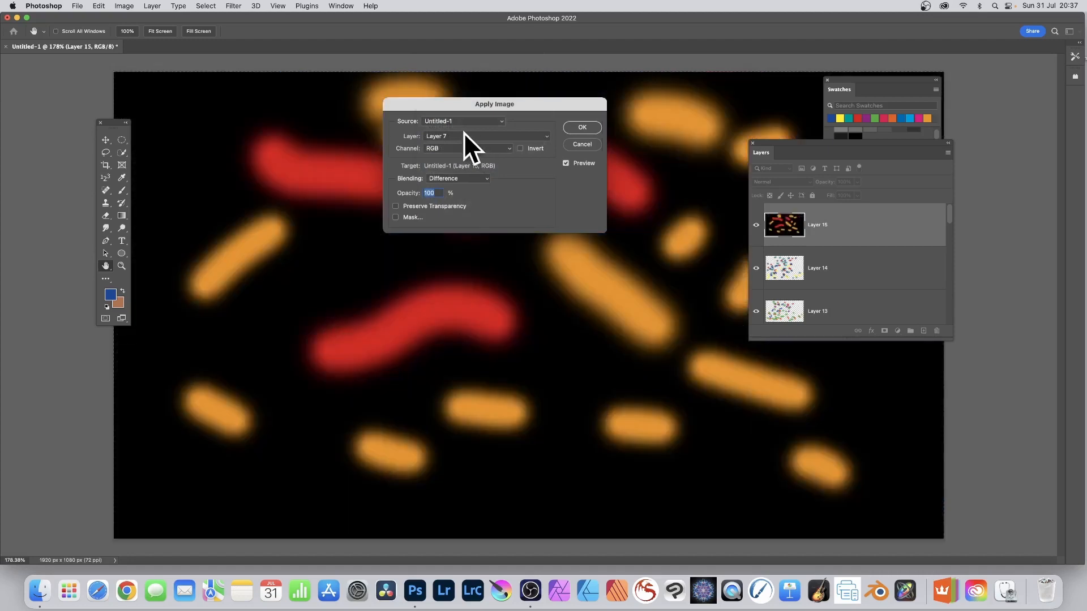
{"action": "mouse_move", "coordinate": [576, 194]}
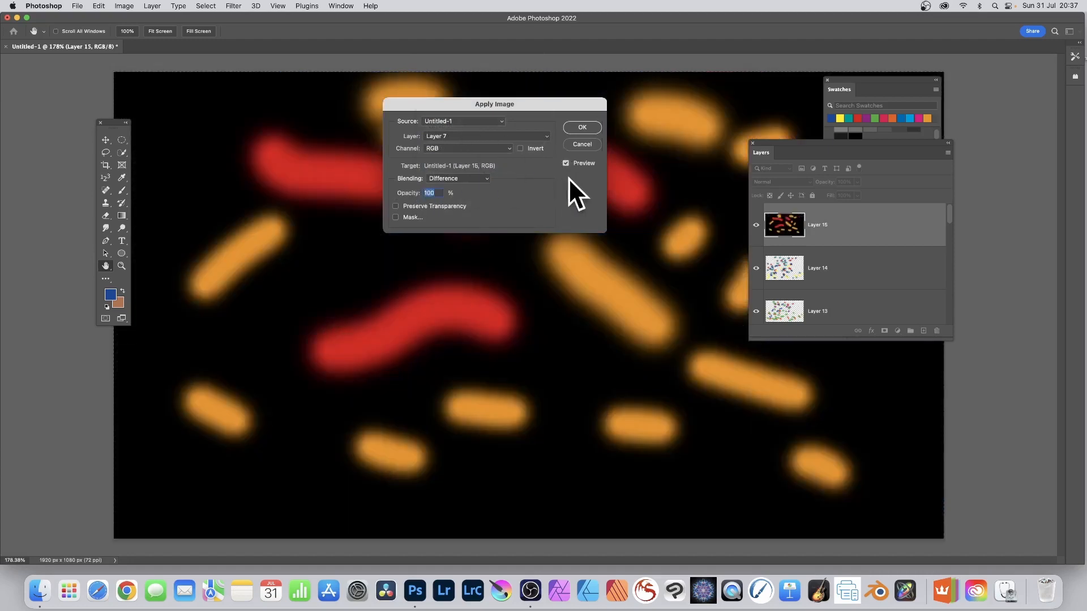
{"action": "left_click", "coordinate": [457, 179]}
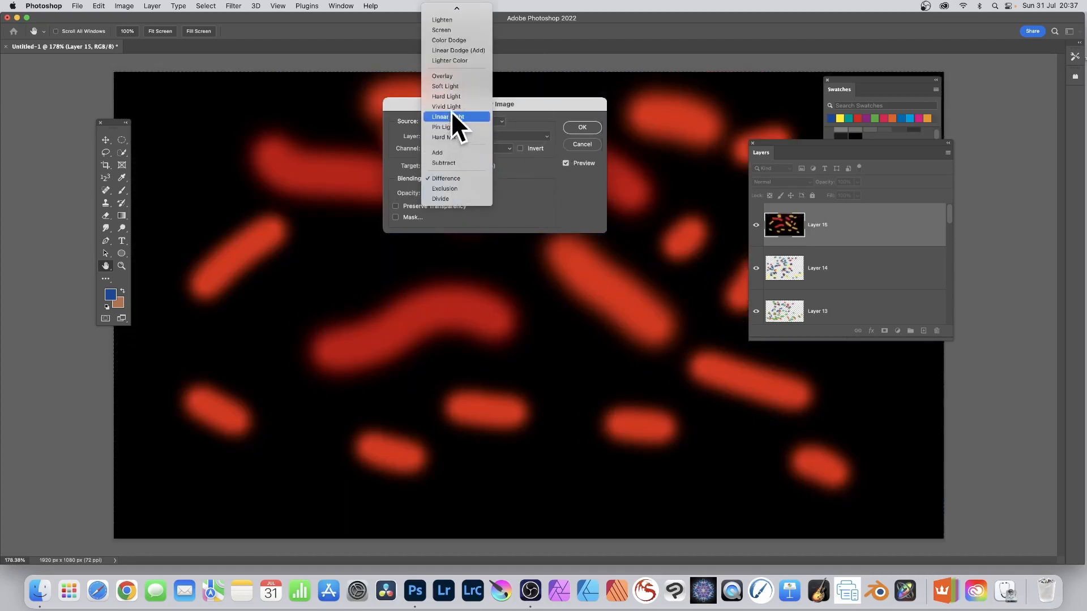
{"action": "mouse_move", "coordinate": [451, 137]}
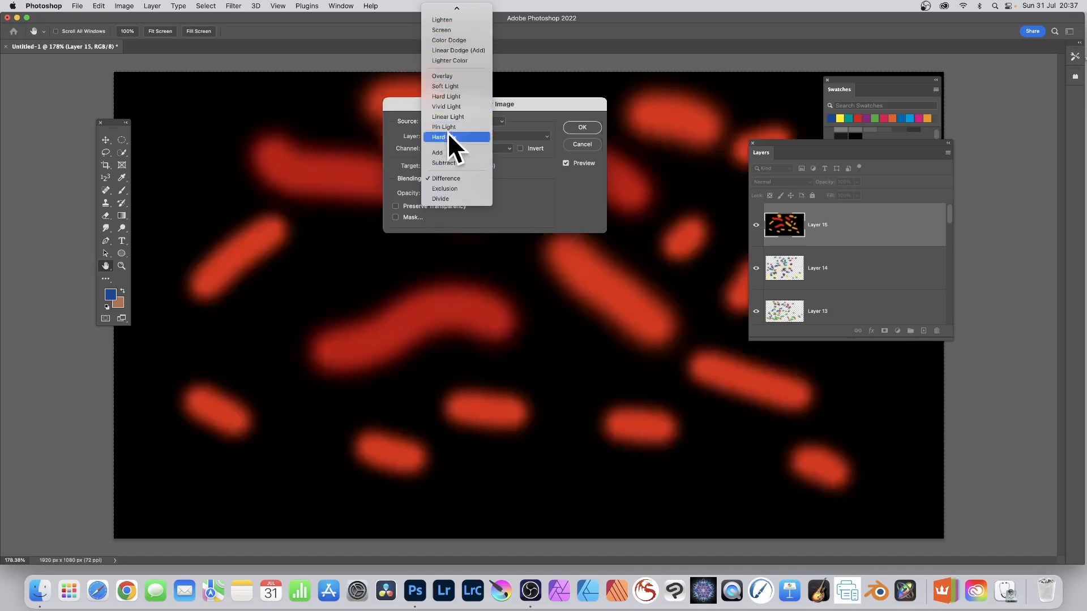
{"action": "left_click", "coordinate": [445, 179]}
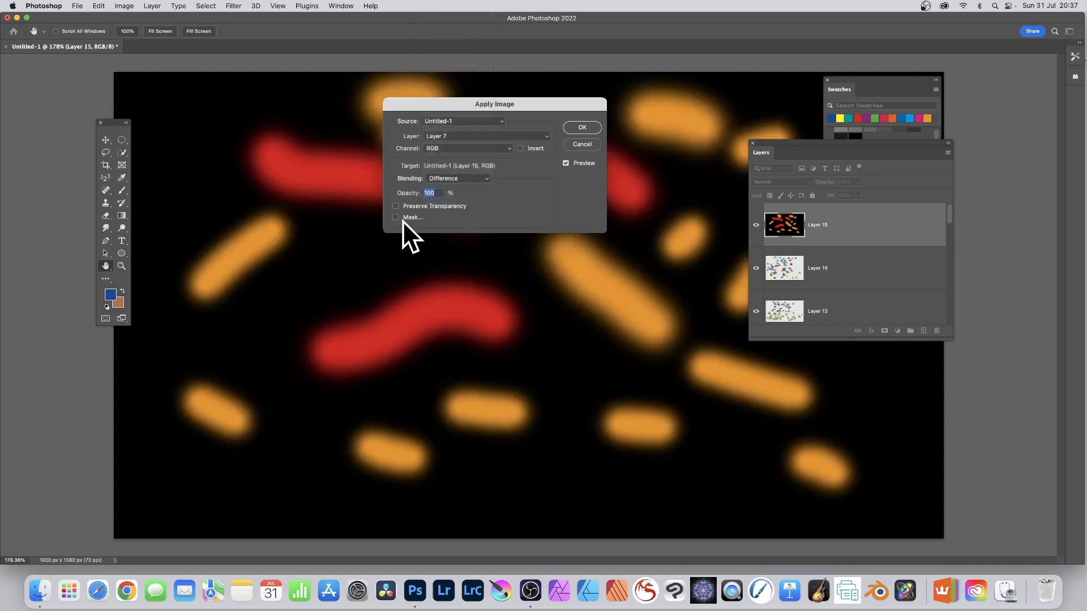
{"action": "mouse_move", "coordinate": [449, 232]}
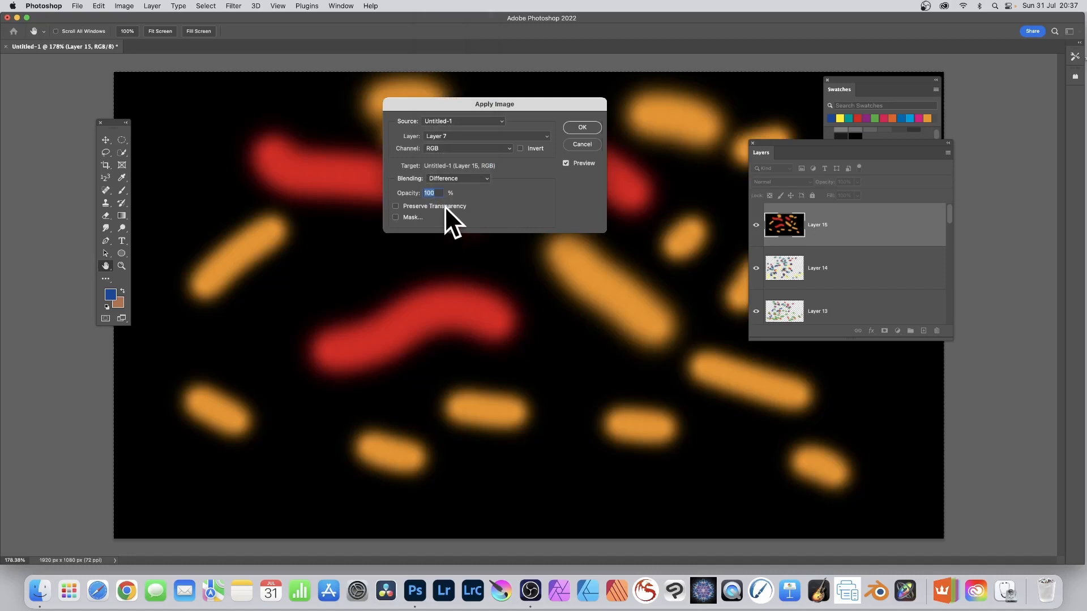
{"action": "mouse_move", "coordinate": [442, 222]}
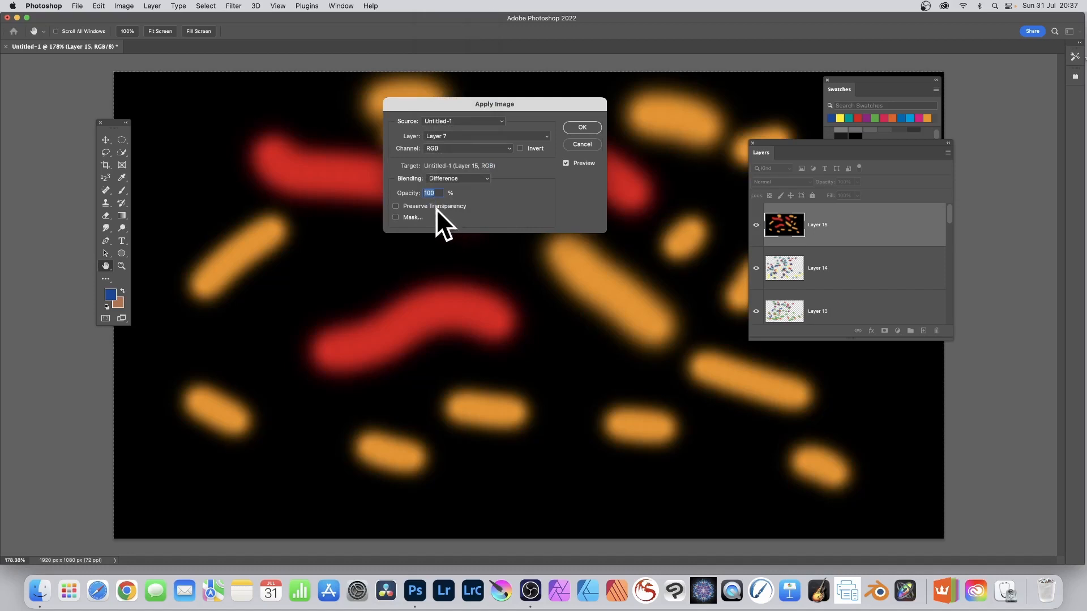
{"action": "mouse_move", "coordinate": [593, 157]}
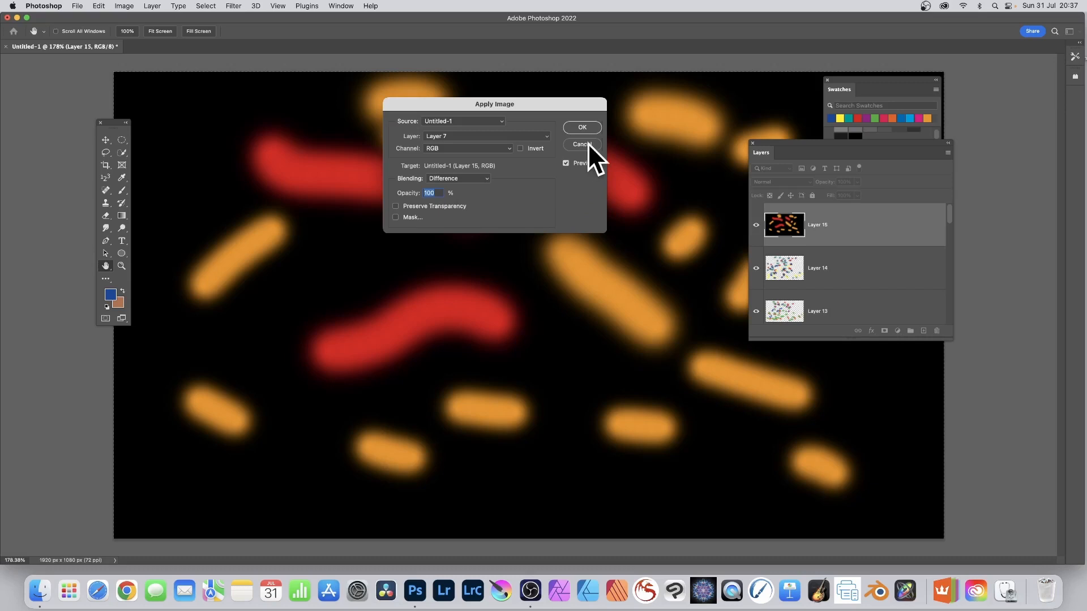
Commit the Layer 7 Difference pass and start Image > Apply Image again
{"action": "left_click", "coordinate": [581, 144]}
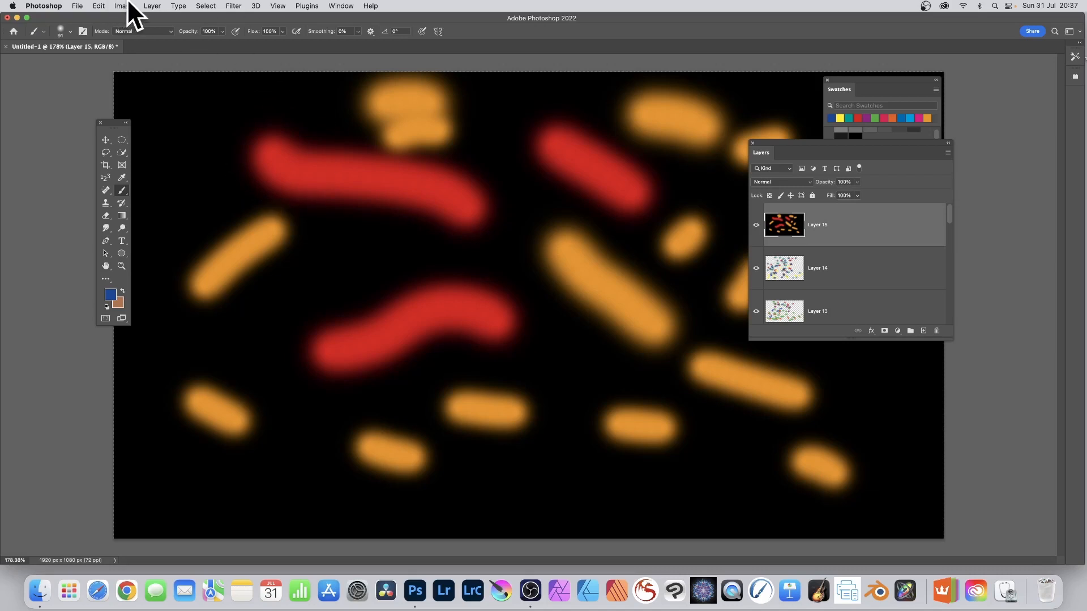
{"action": "left_click", "coordinate": [121, 6]}
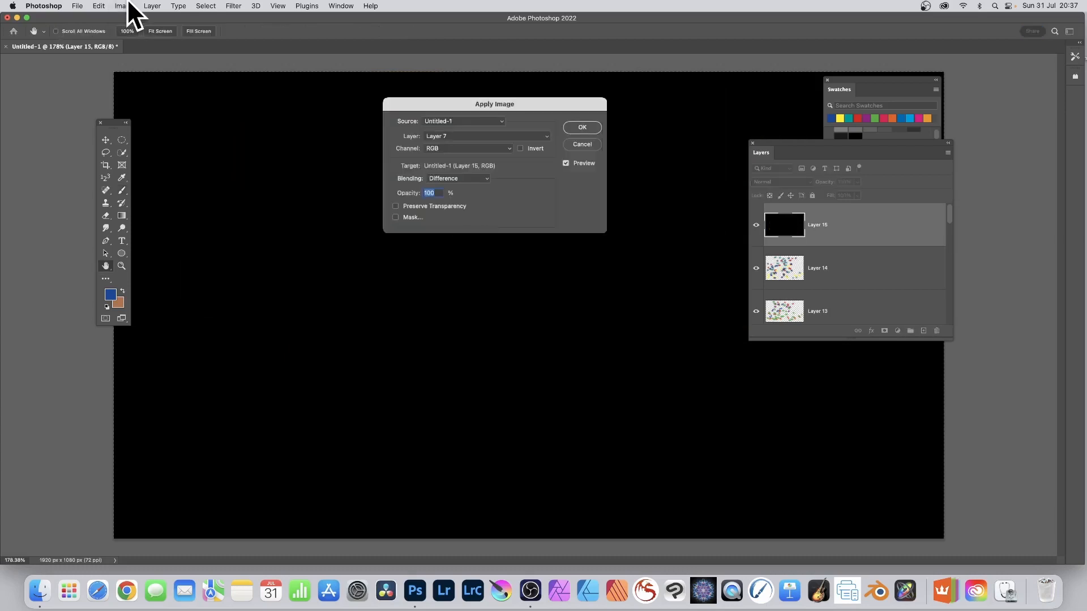
Set the Apply Image source to Layer 4, Red channel, with Vivid Light blending
{"action": "left_click", "coordinate": [488, 136]}
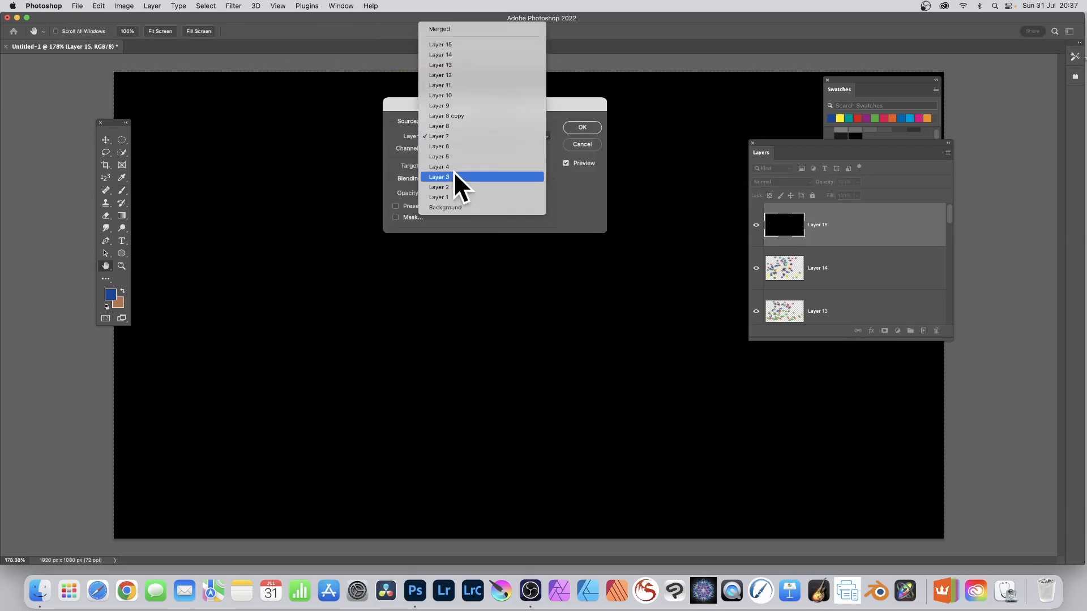
{"action": "left_click", "coordinate": [439, 166]}
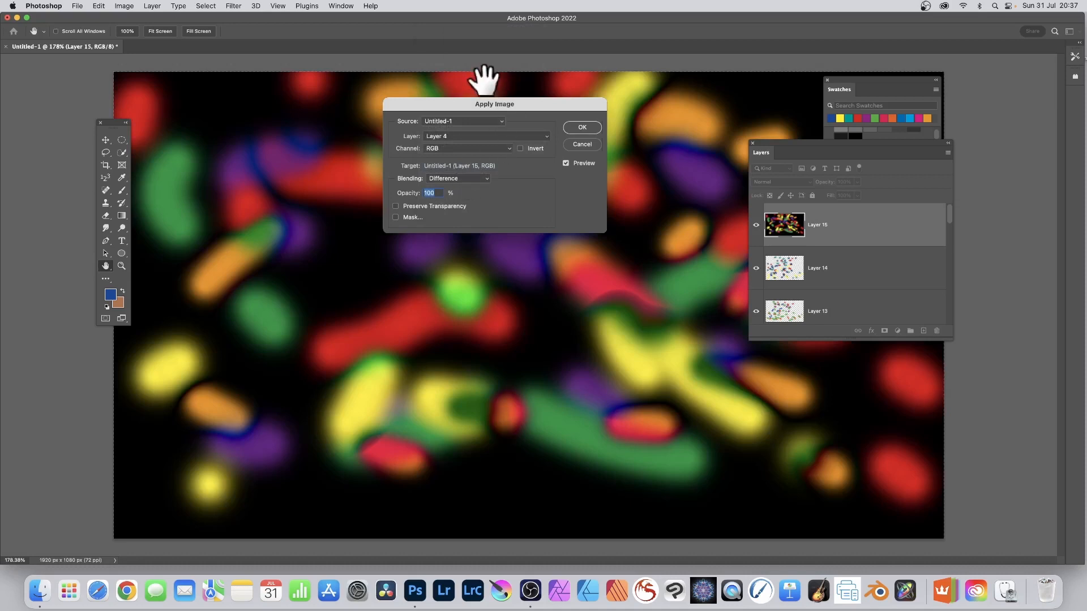
{"action": "mouse_move", "coordinate": [425, 194]}
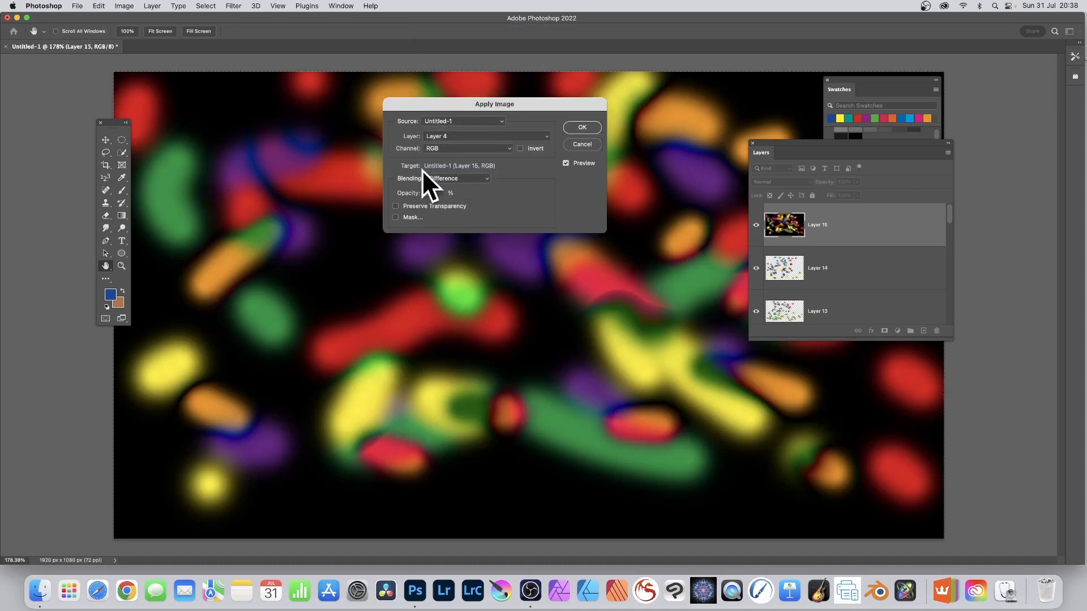
{"action": "left_click", "coordinate": [468, 148]}
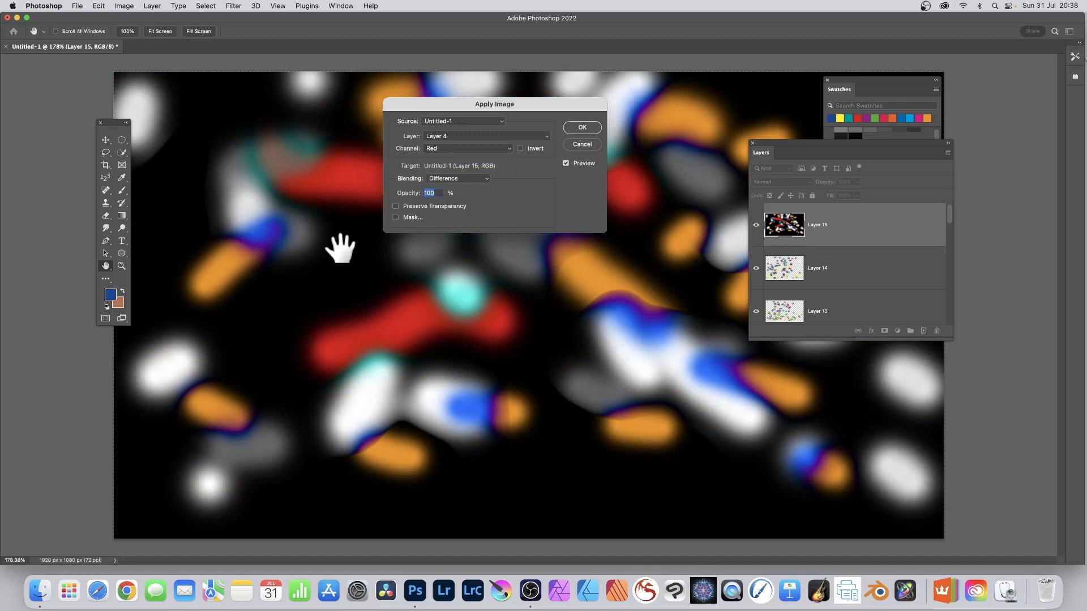
{"action": "mouse_move", "coordinate": [461, 192]}
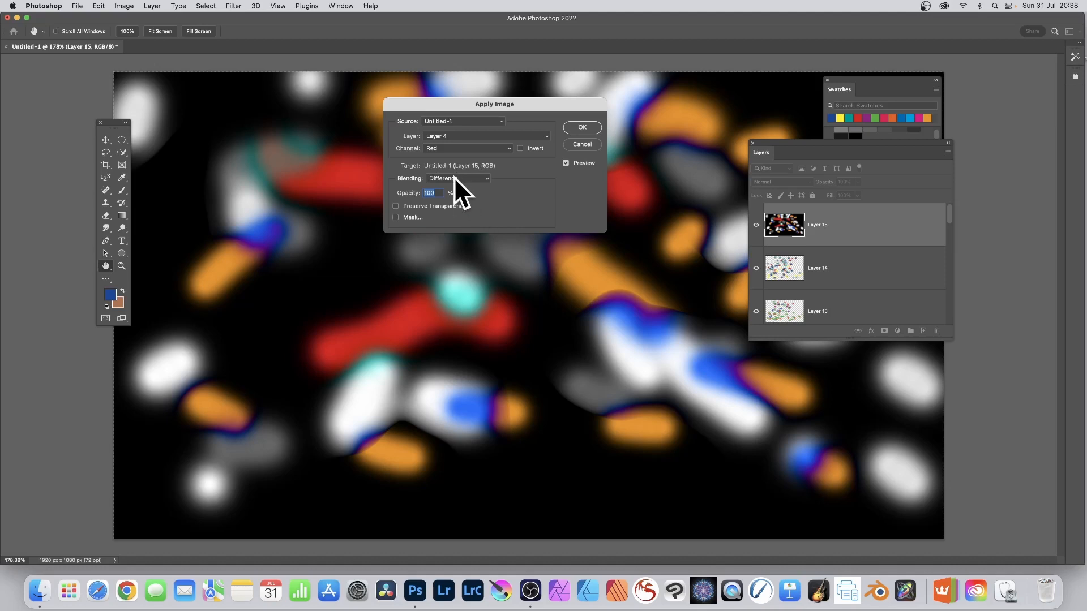
{"action": "left_click", "coordinate": [457, 178]}
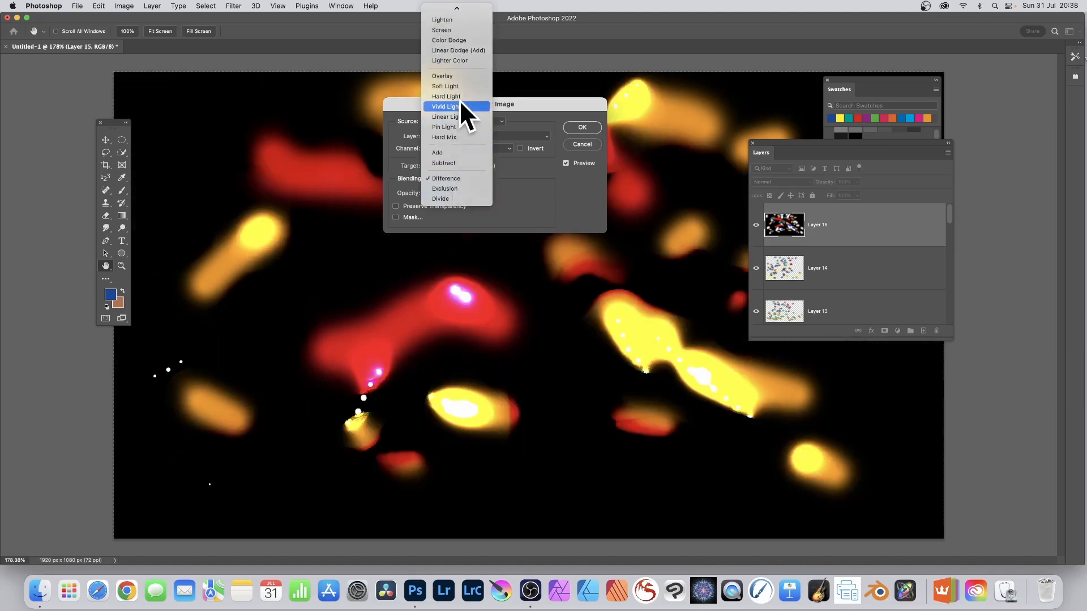
{"action": "left_click", "coordinate": [443, 106]}
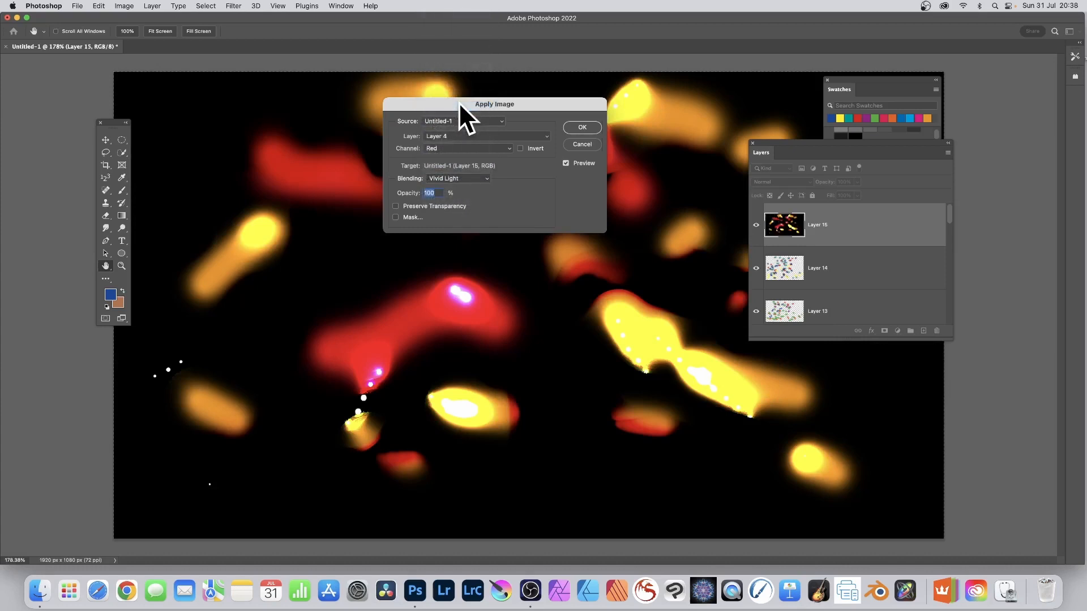
{"action": "mouse_move", "coordinate": [610, 132]}
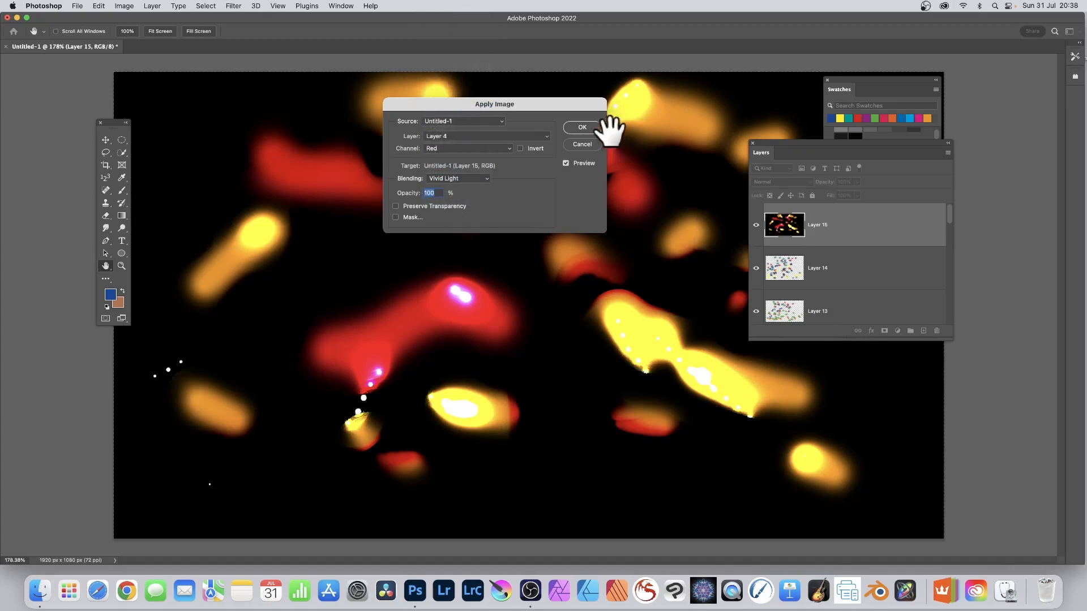
{"action": "mouse_move", "coordinate": [433, 211]}
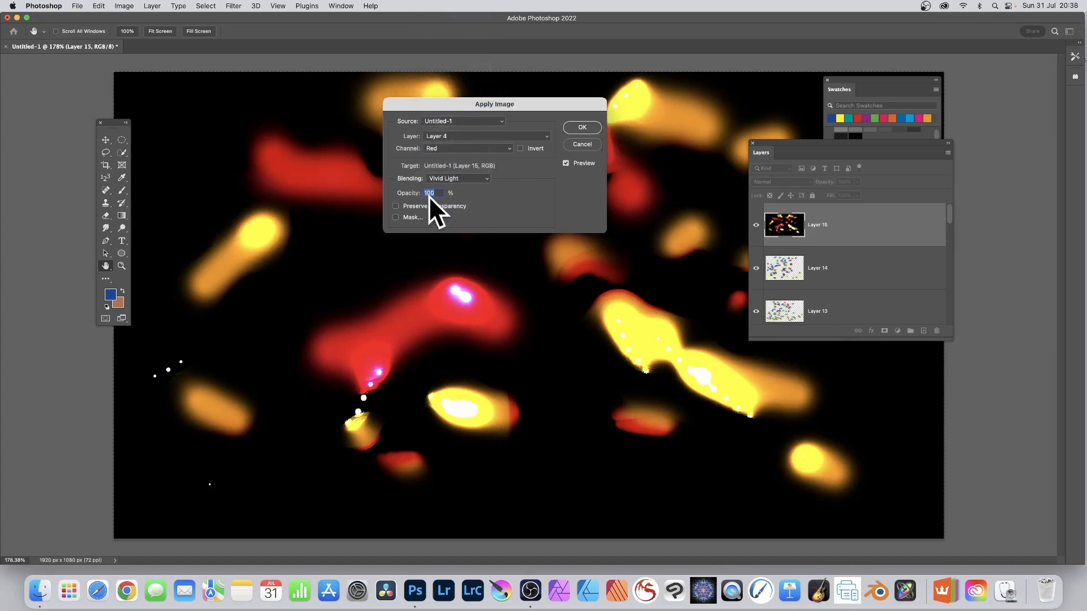
{"action": "mouse_move", "coordinate": [593, 135]}
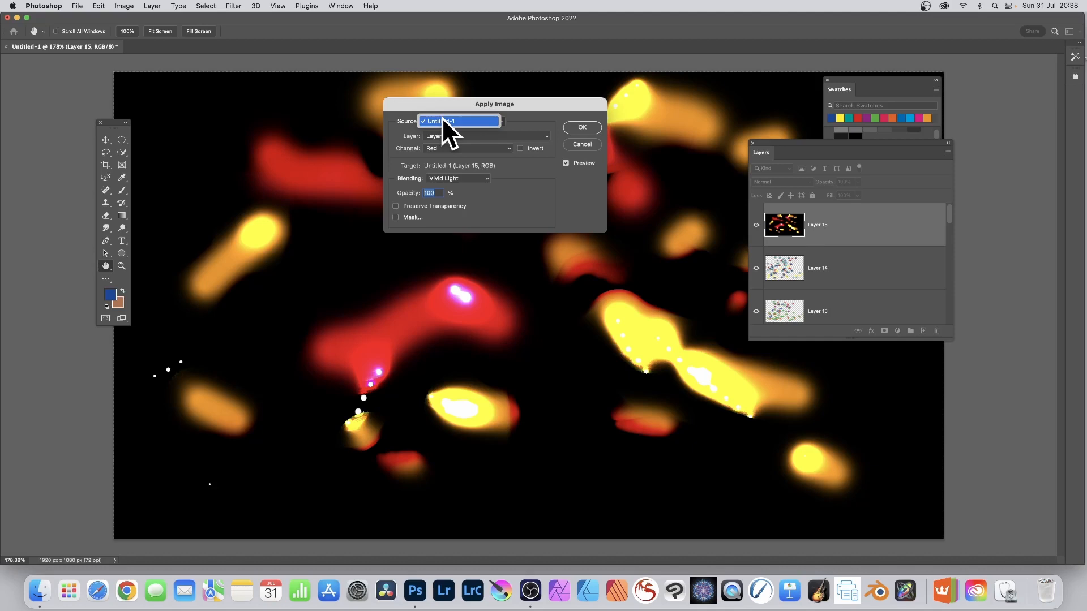
{"action": "left_click", "coordinate": [485, 135]}
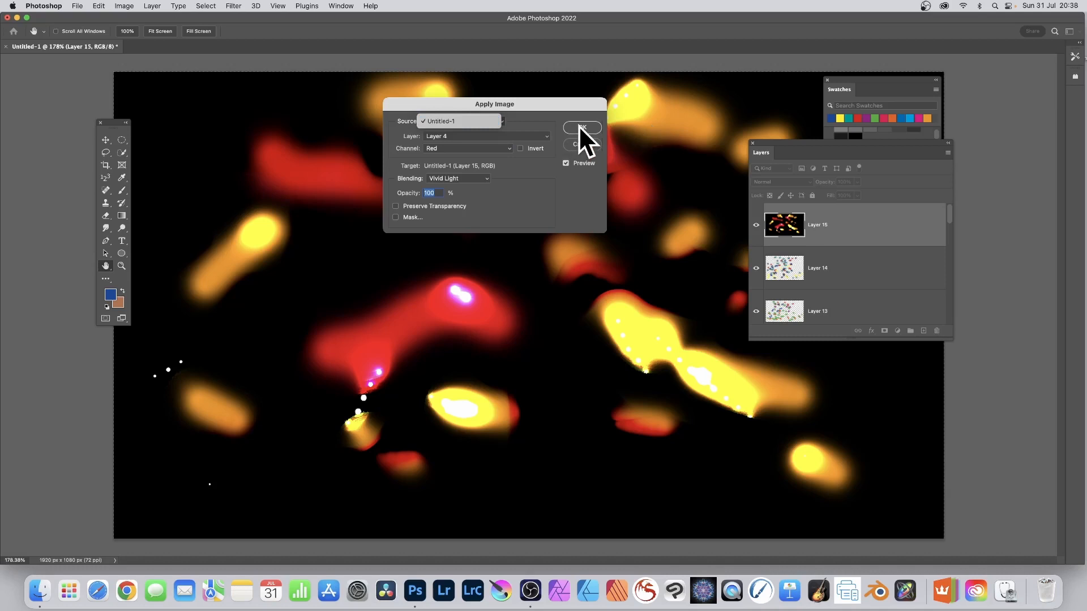
Confirm the Vivid Light pass from Layer 4's red channel onto Layer 15
{"action": "left_click", "coordinate": [581, 129]}
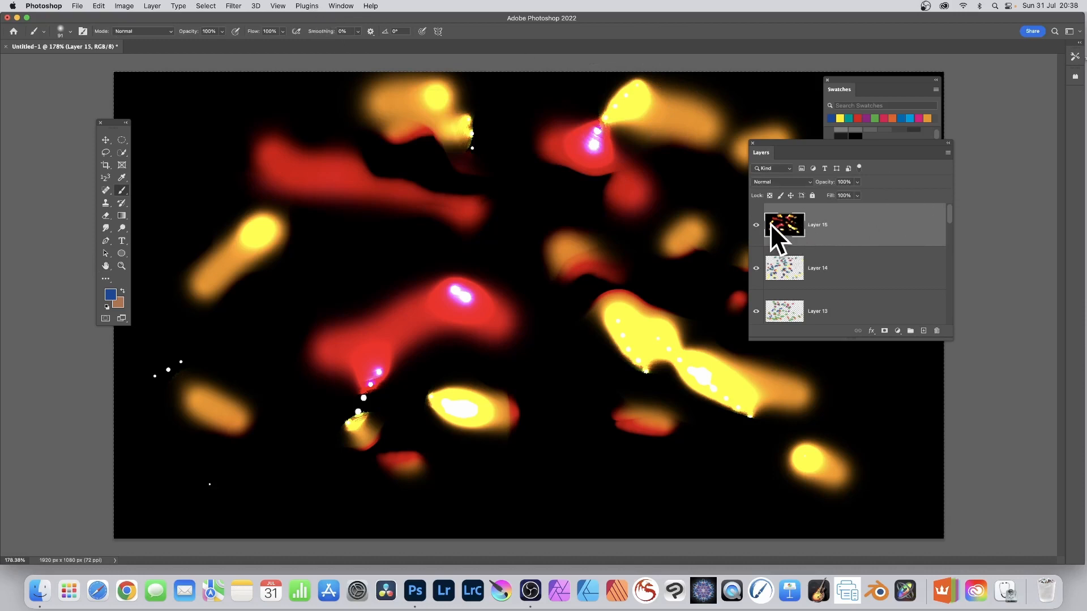
{"action": "mouse_move", "coordinate": [234, 5]}
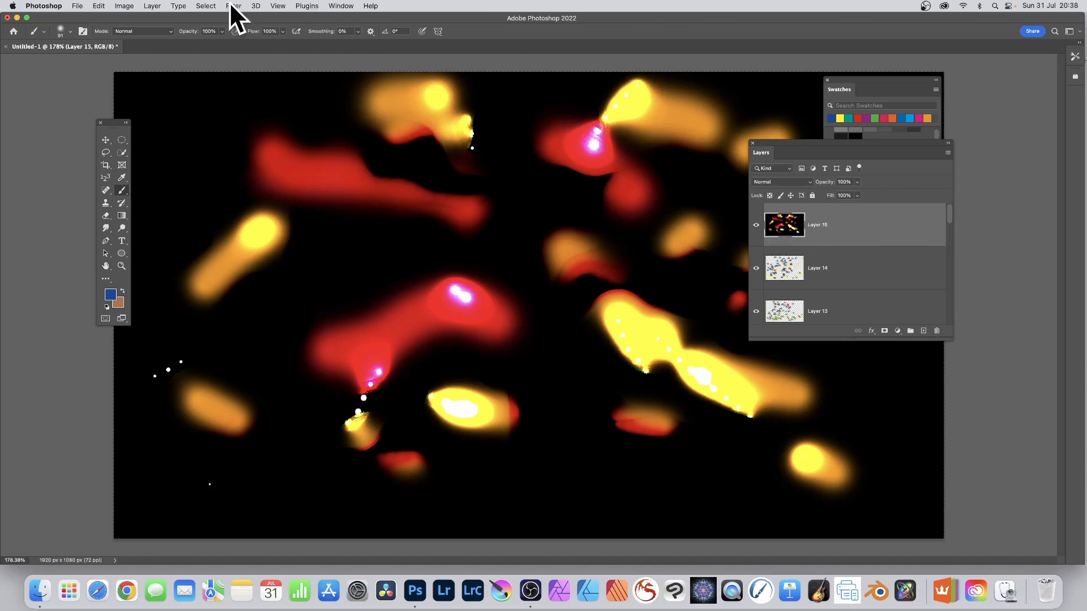
Apply Filter > Stylize > Oil Paint to Layer 15 with Stylization and Cleanliness around 3–4
{"action": "left_click", "coordinate": [233, 6]}
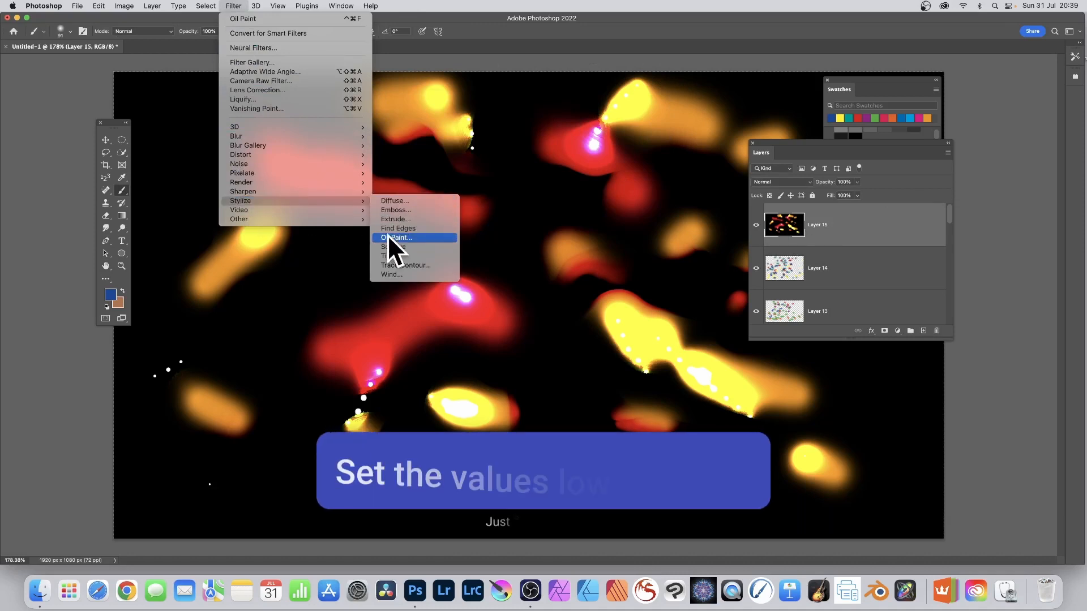
{"action": "left_click", "coordinate": [397, 238]}
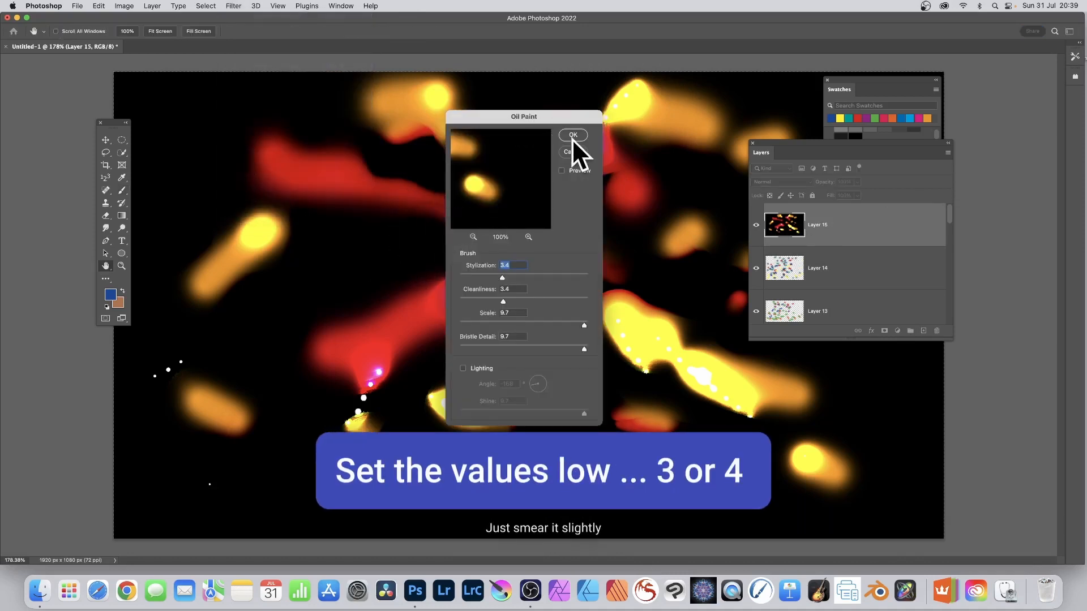
{"action": "left_click", "coordinate": [572, 135]}
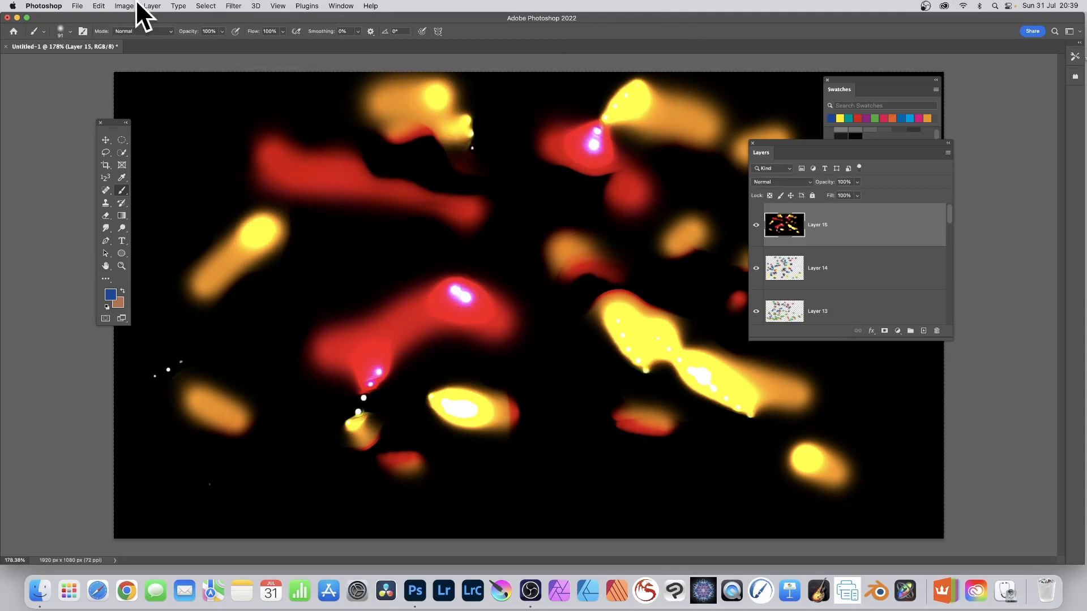
Start a new Apply Image pass using Layer 4's blue channel and browse the blend modes
{"action": "left_click", "coordinate": [123, 6]}
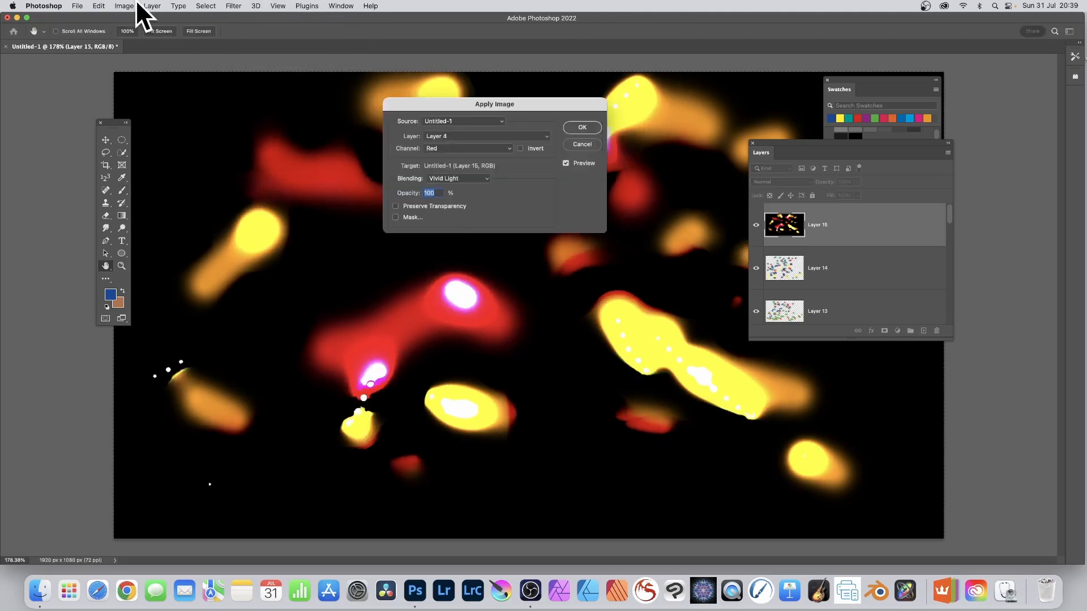
{"action": "left_click", "coordinate": [468, 149]}
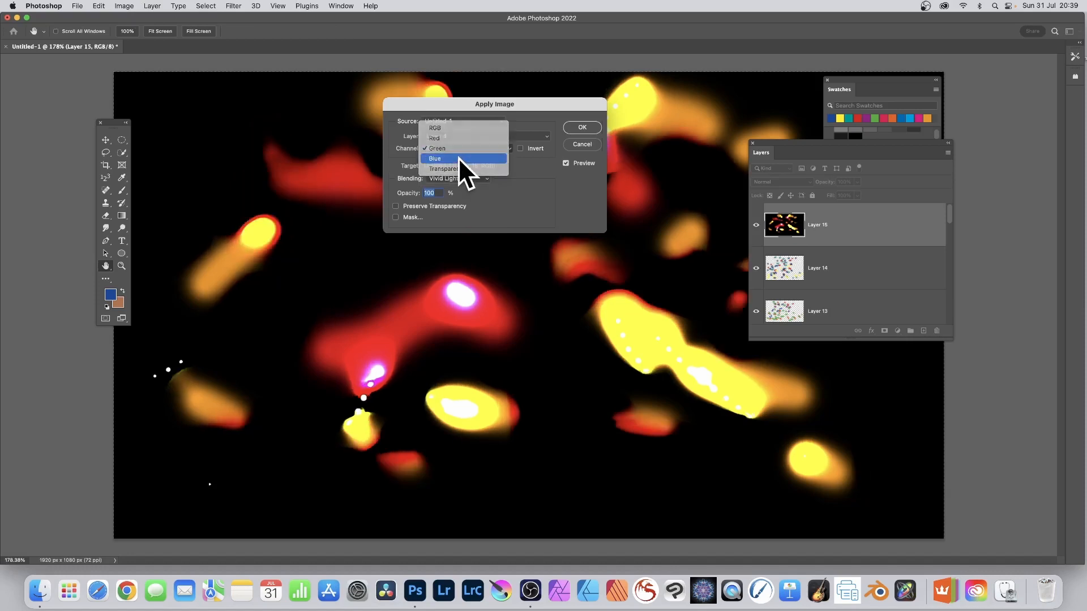
{"action": "left_click", "coordinate": [434, 158]}
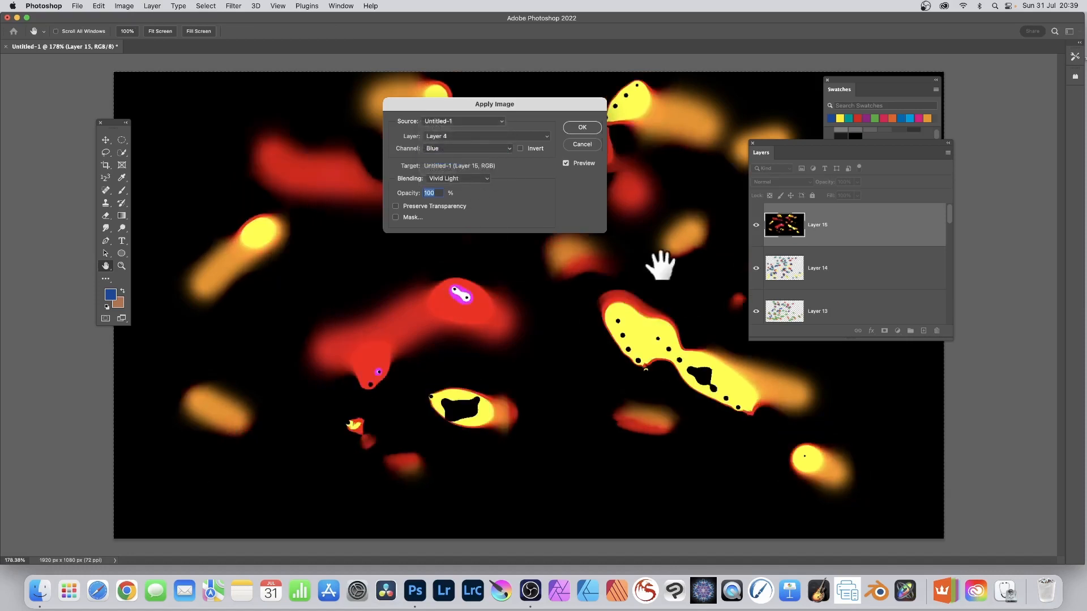
{"action": "mouse_move", "coordinate": [461, 167]}
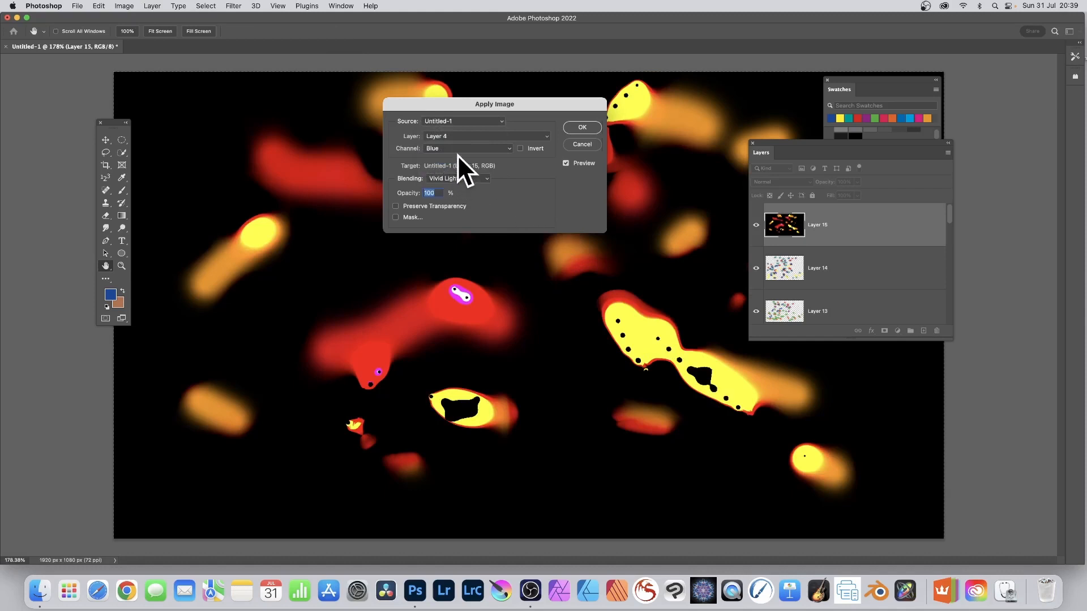
{"action": "left_click", "coordinate": [458, 178]}
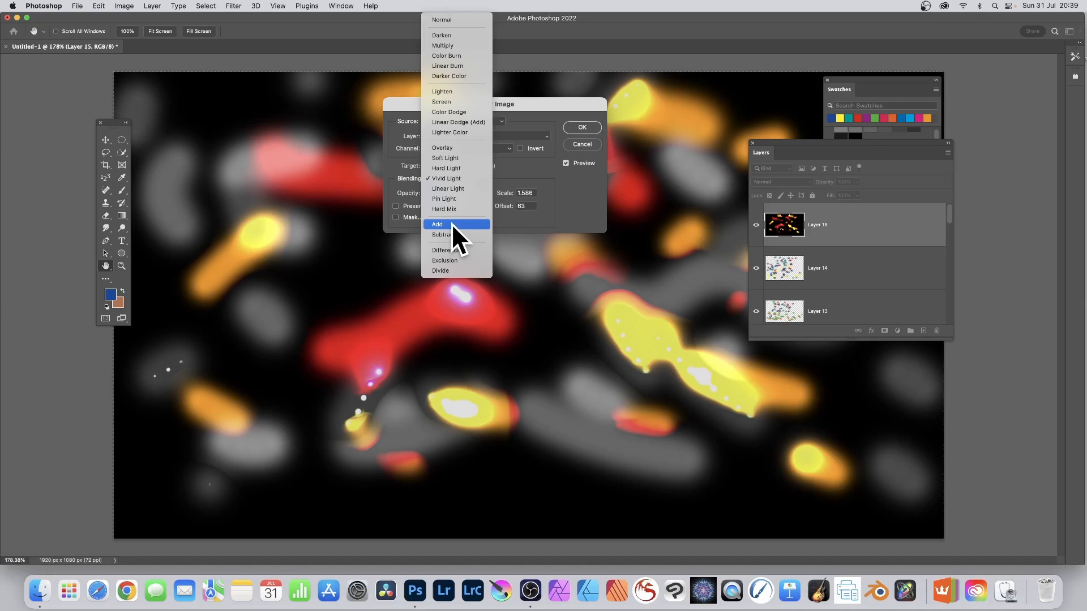
Try Add blending with Offset 14, then switch to Difference with the RGB channel
{"action": "left_click", "coordinate": [438, 225]}
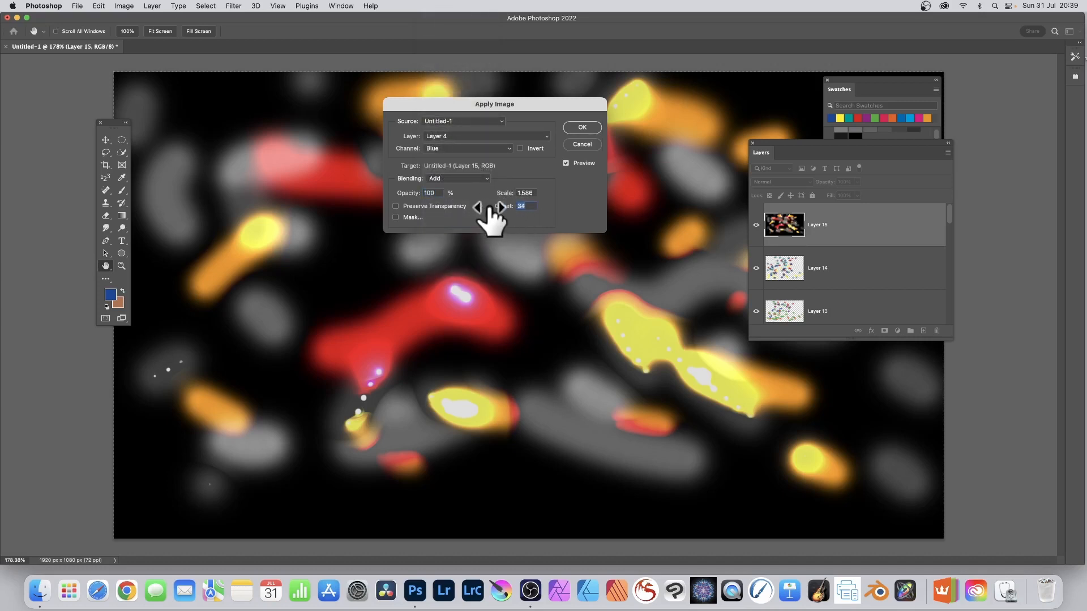
{"action": "left_click", "coordinate": [500, 206]}
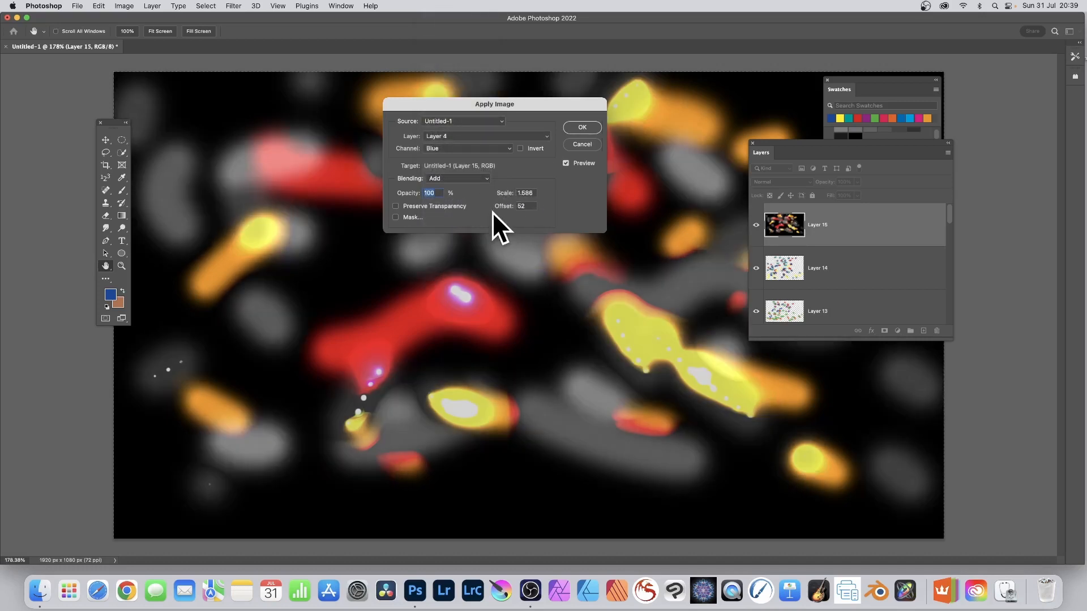
{"action": "type", "text": "14"}
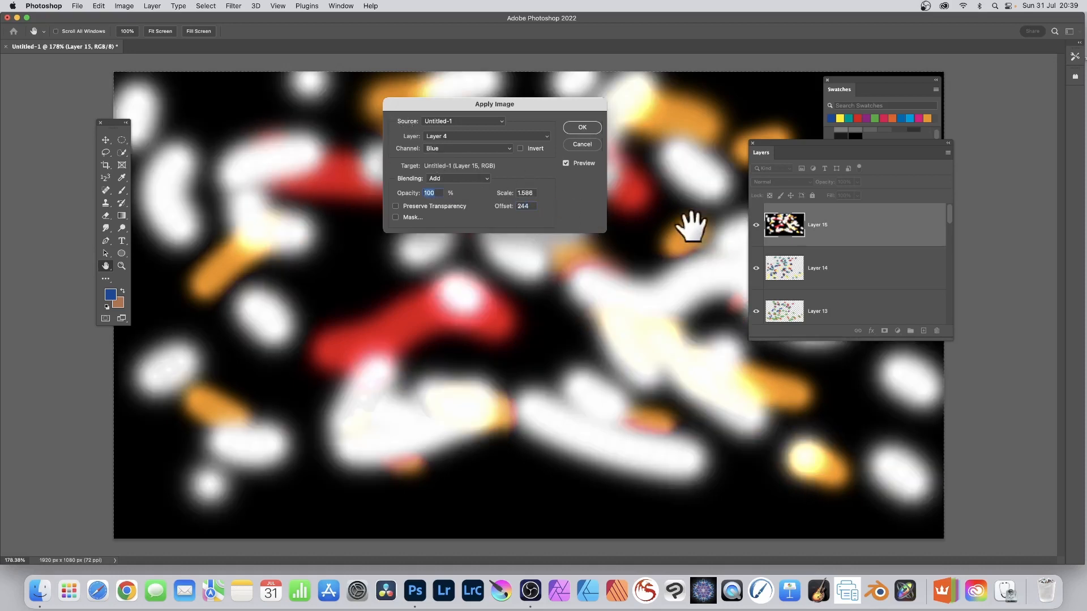
{"action": "mouse_move", "coordinate": [519, 212]}
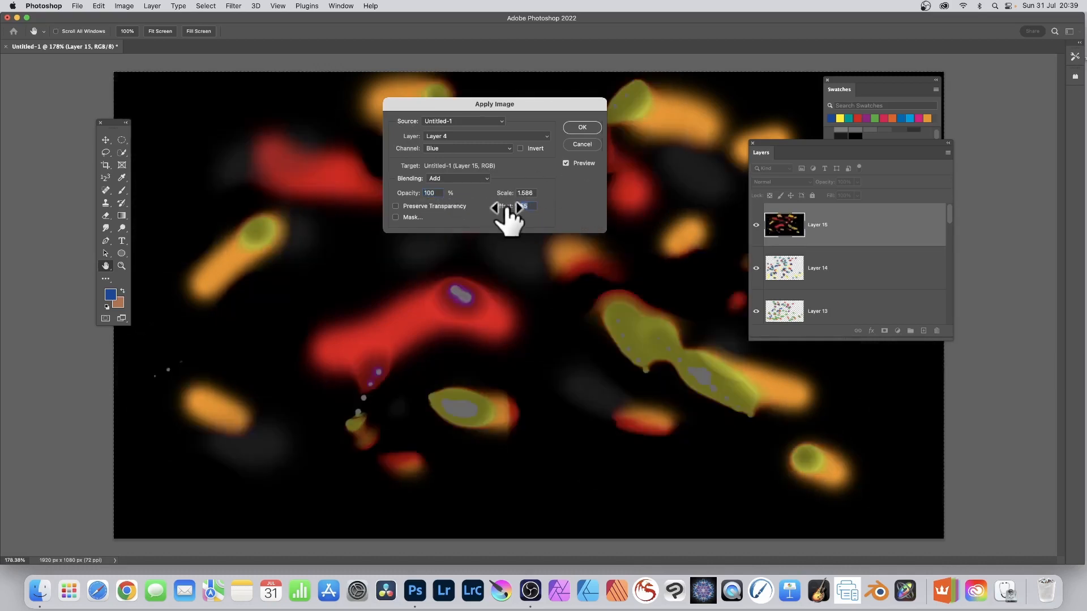
{"action": "left_click", "coordinate": [457, 178]}
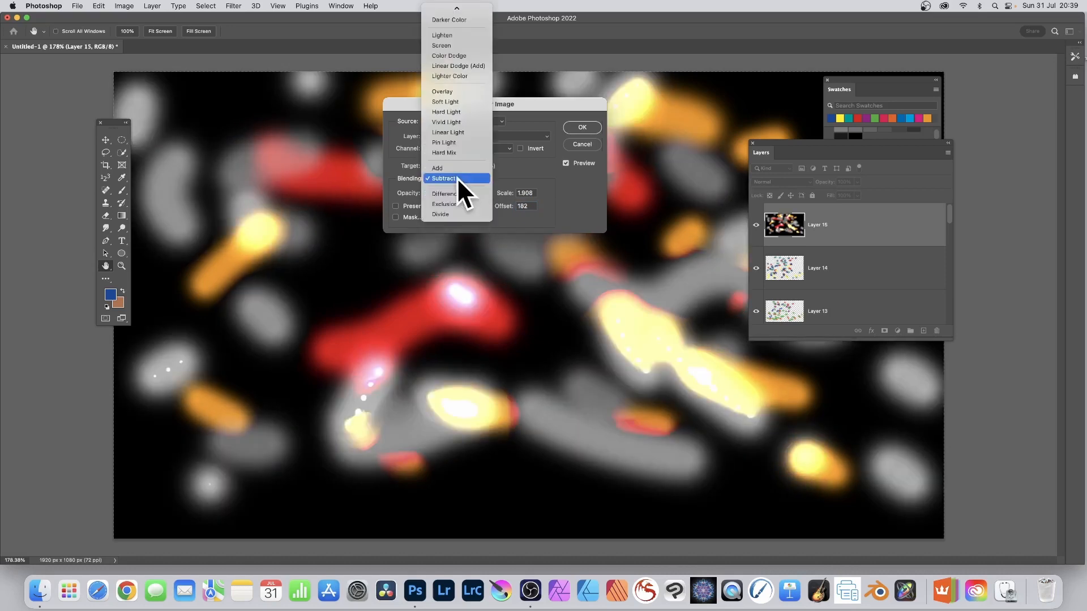
{"action": "left_click", "coordinate": [444, 194]}
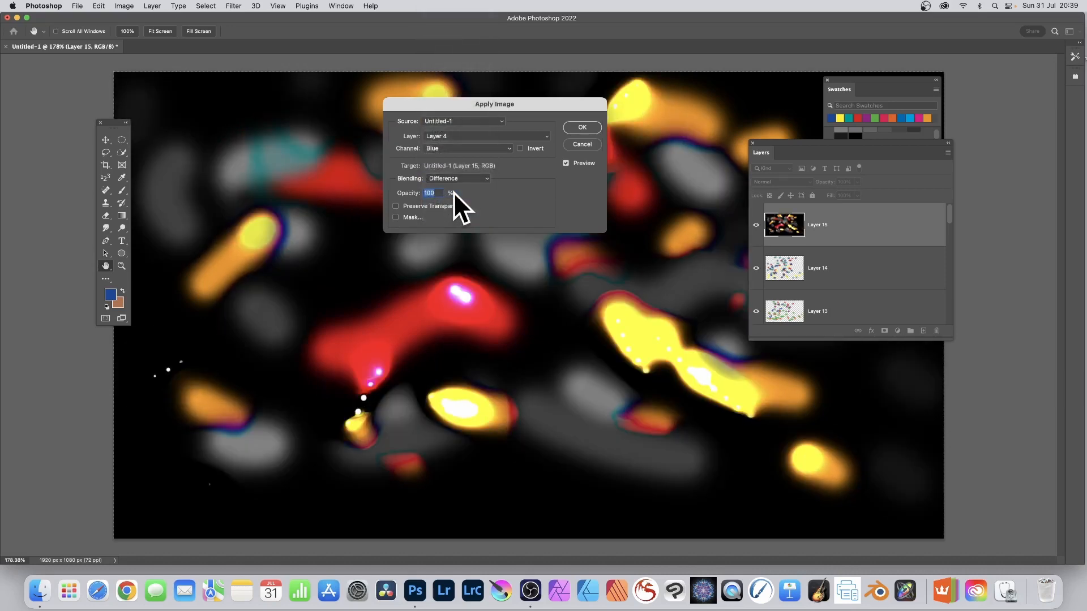
{"action": "mouse_move", "coordinate": [463, 129]}
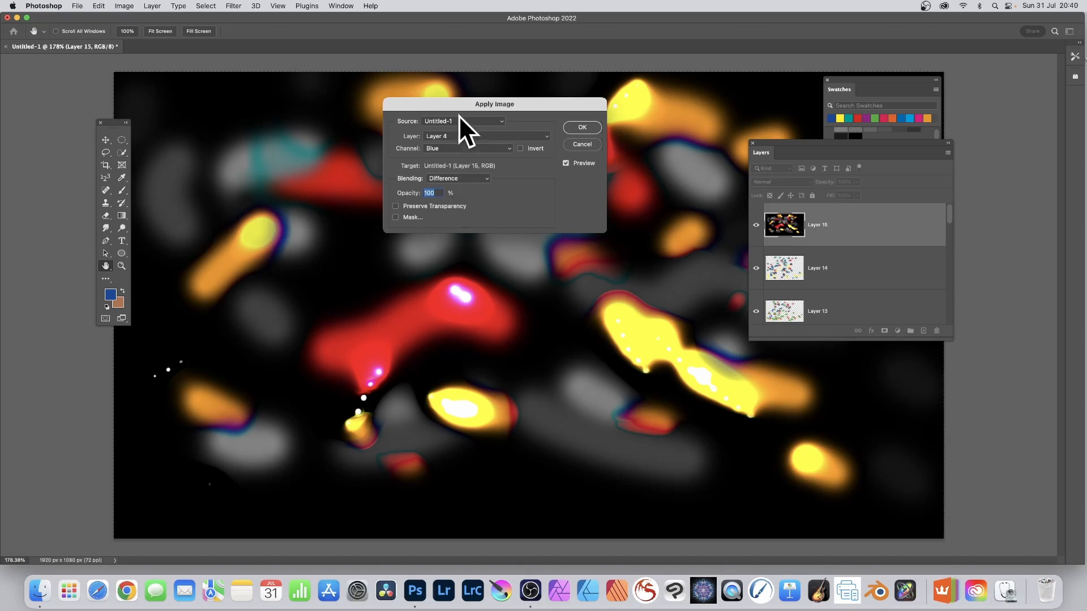
{"action": "left_click", "coordinate": [468, 149]}
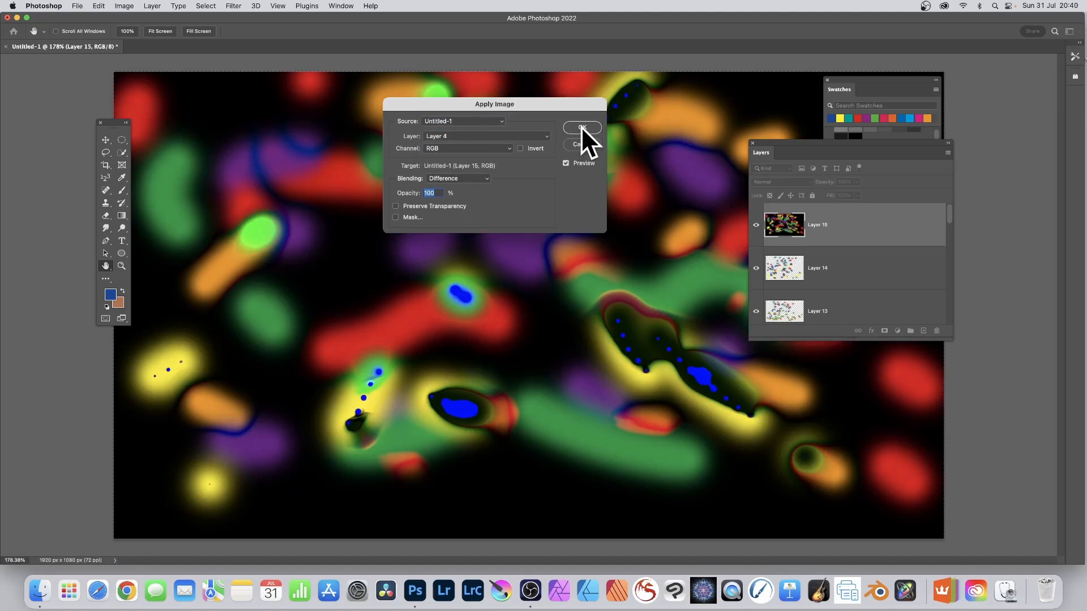
Preview Layer 2 and Layer 8 copy as sources, then settle on Layer 10 in Difference mode
{"action": "left_click", "coordinate": [581, 128]}
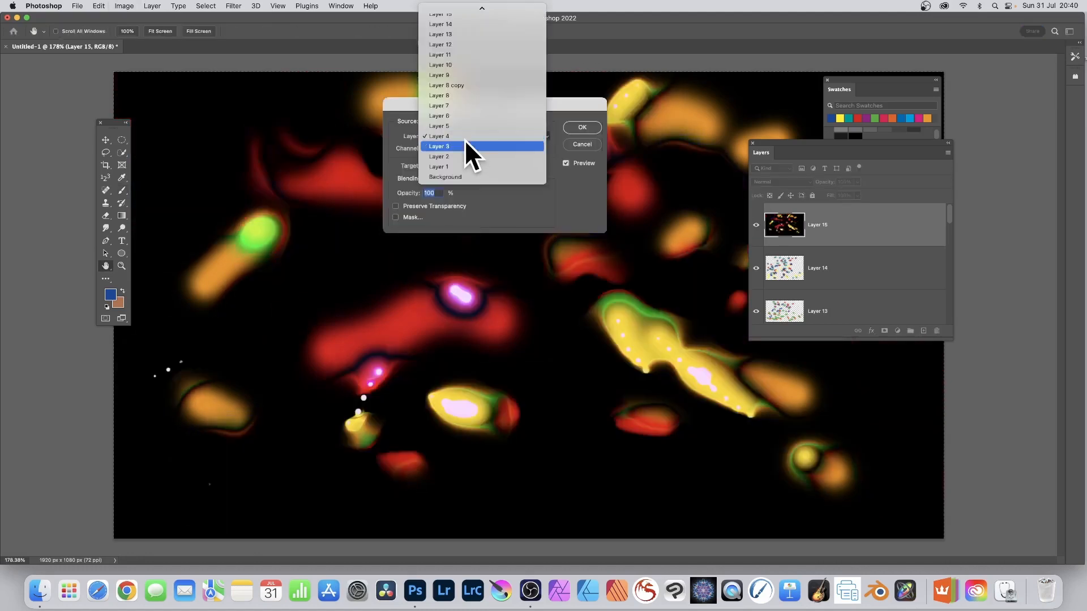
{"action": "left_click", "coordinate": [439, 157]}
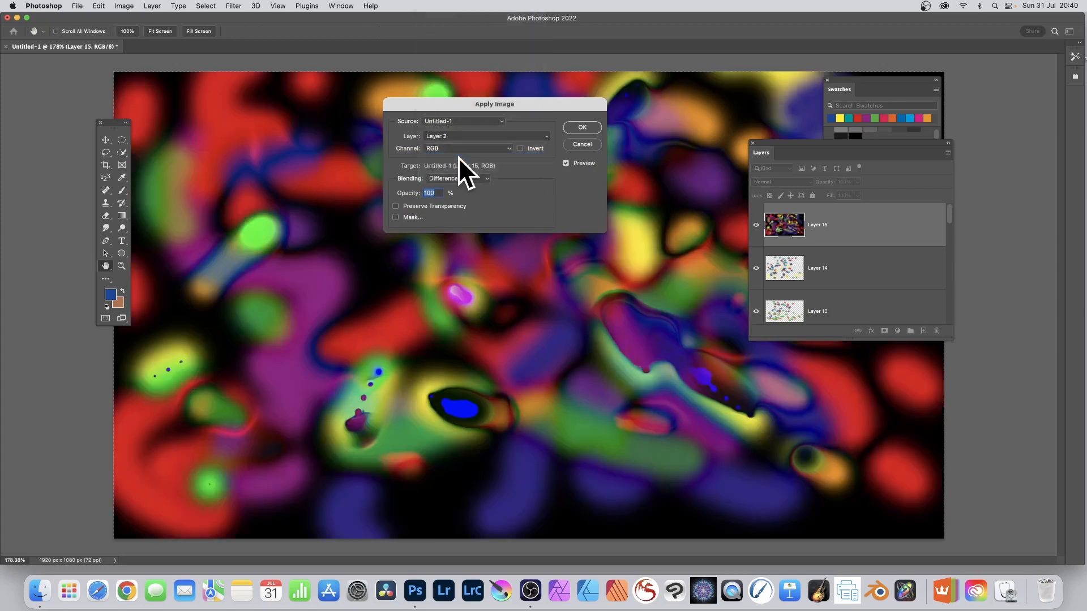
{"action": "left_click", "coordinate": [581, 128]}
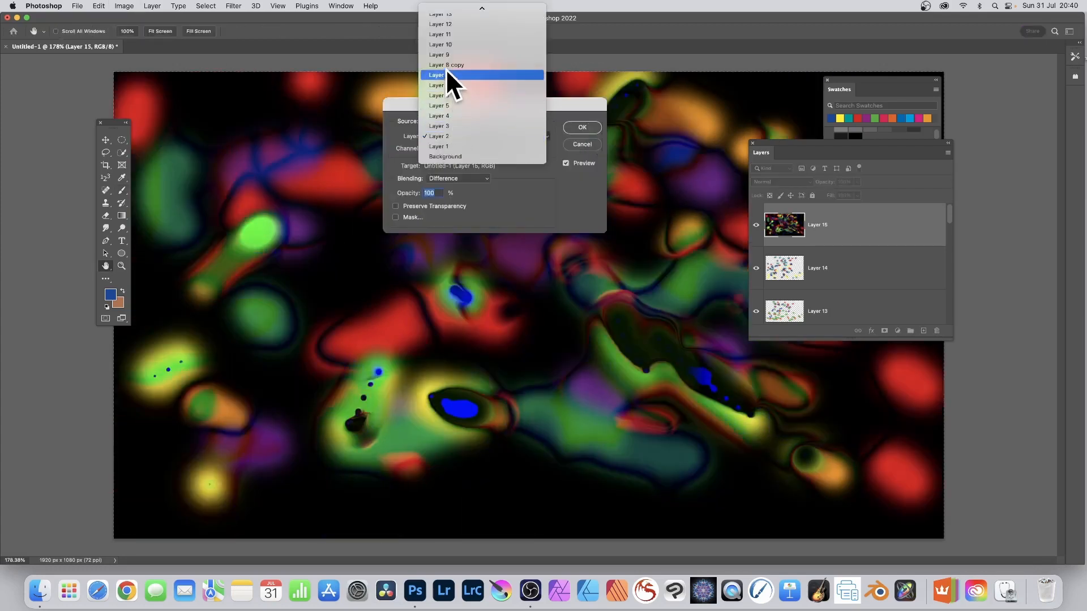
{"action": "left_click", "coordinate": [446, 65]}
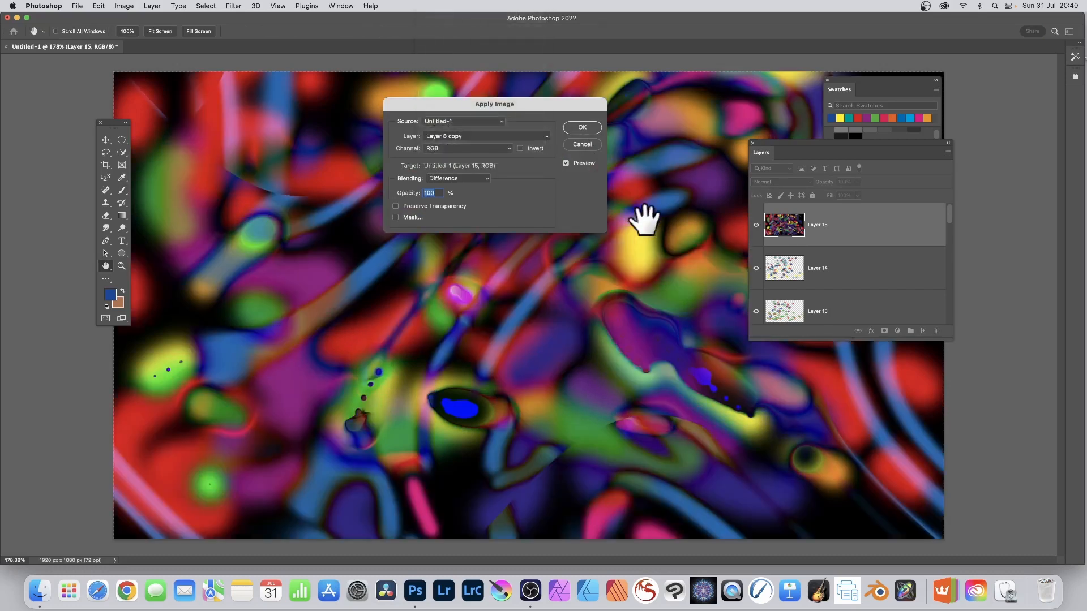
{"action": "left_click", "coordinate": [581, 127]}
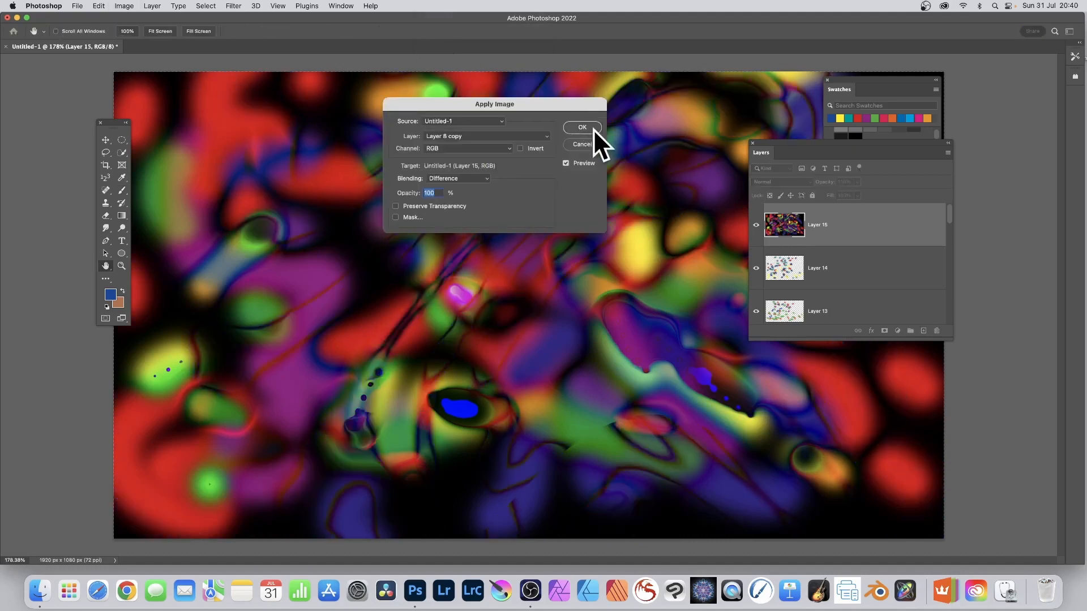
{"action": "left_click", "coordinate": [485, 136]}
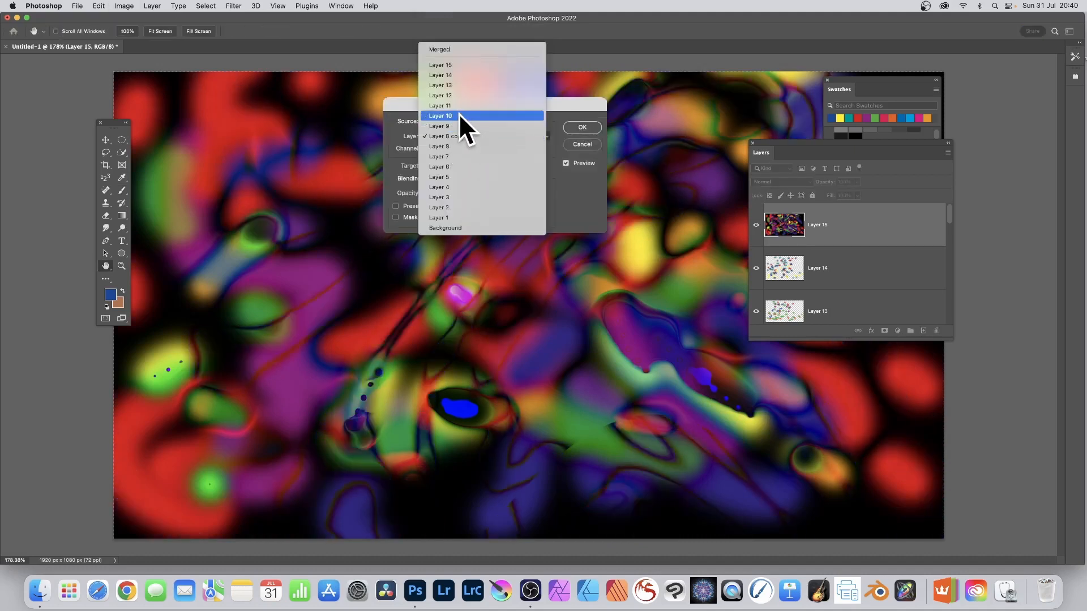
{"action": "left_click", "coordinate": [440, 114]}
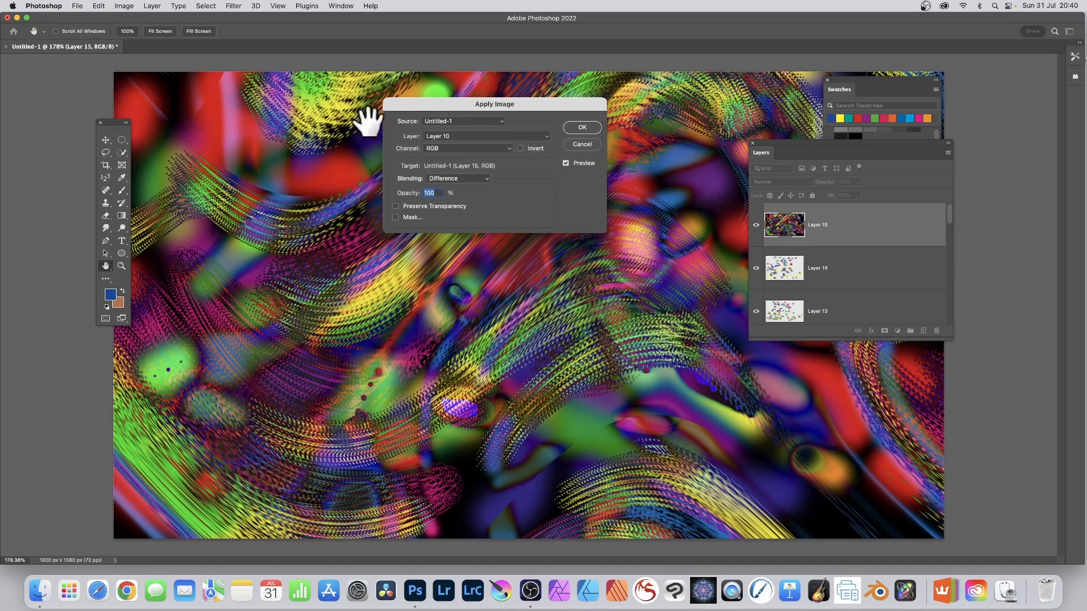
{"action": "mouse_move", "coordinate": [523, 84]}
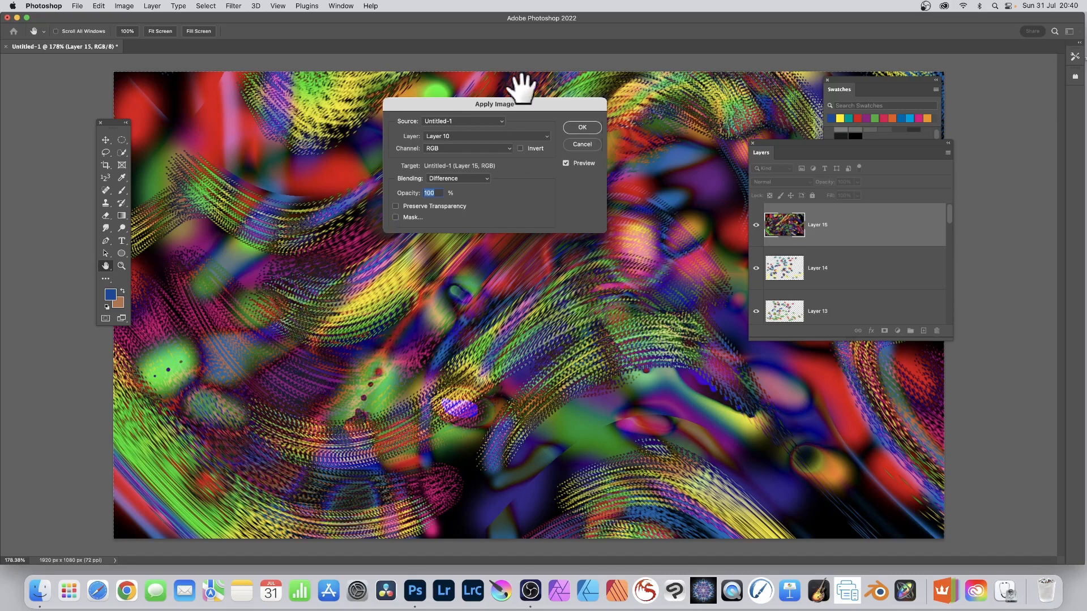
{"action": "mouse_move", "coordinate": [336, 316]}
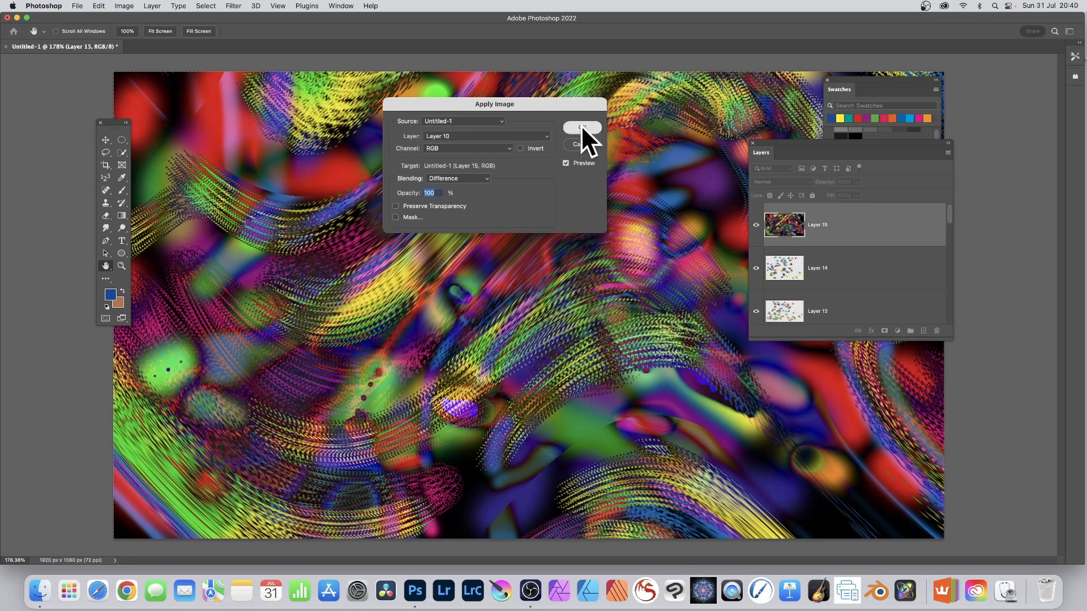
Commit the Layer 10 Difference pass and reapply the Oil Paint filter
{"action": "left_click", "coordinate": [232, 5]}
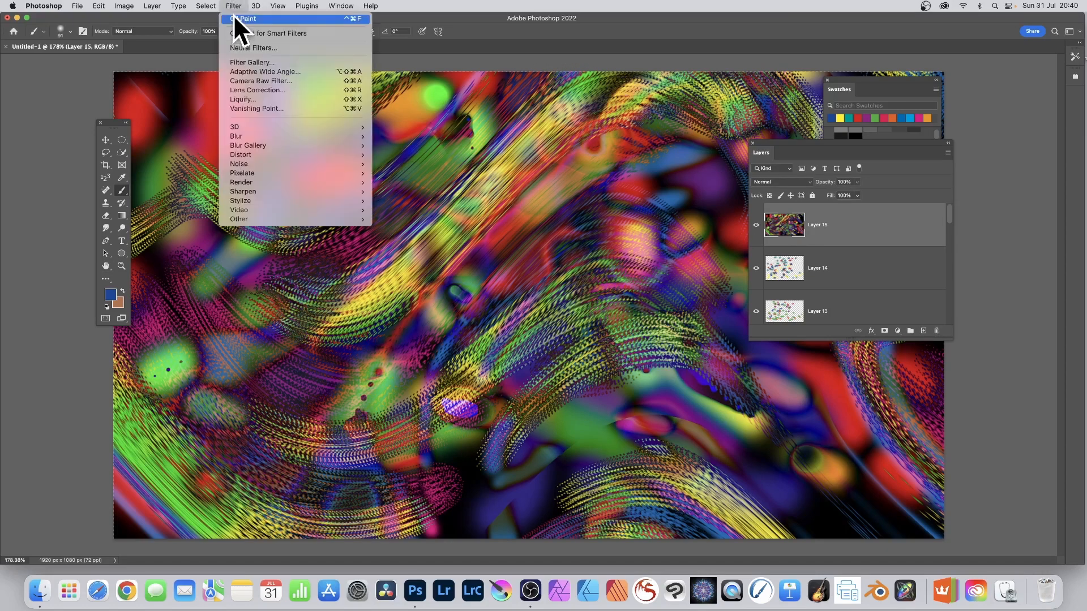
{"action": "left_click", "coordinate": [244, 18]}
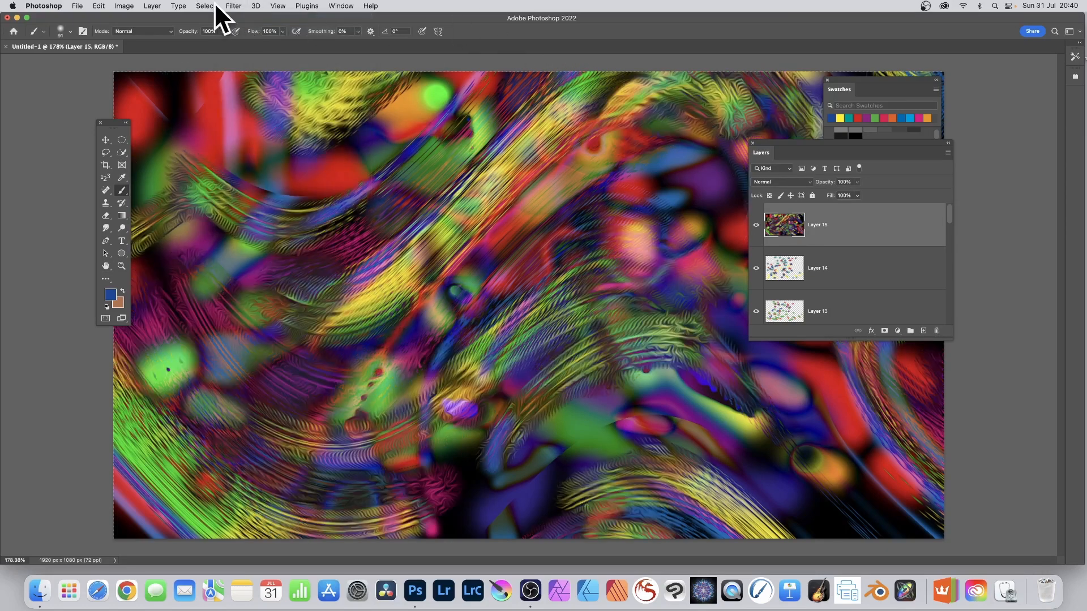
{"action": "left_click", "coordinate": [233, 6]}
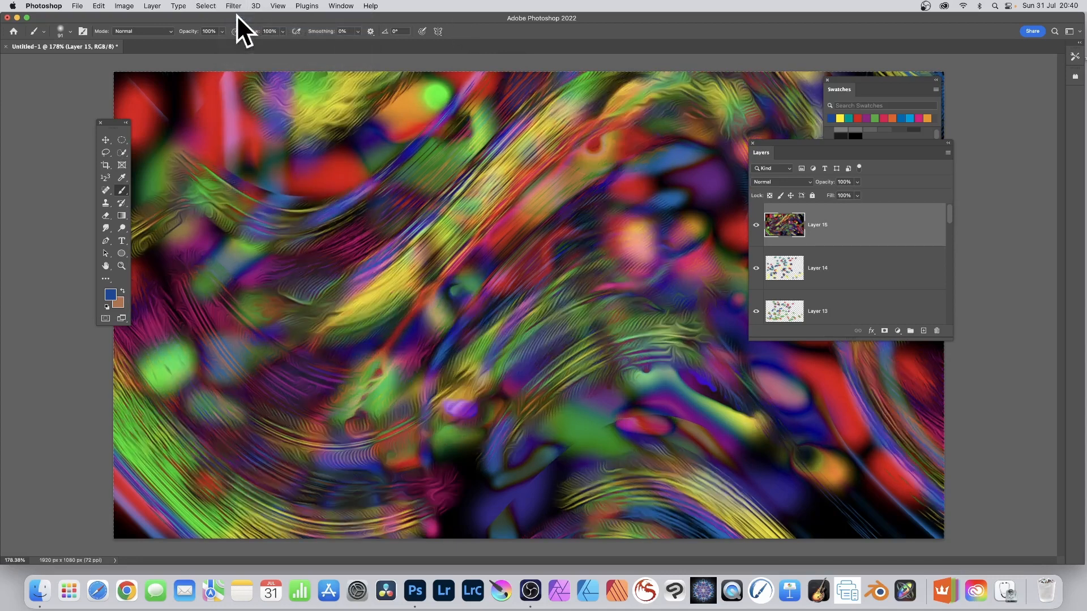
{"action": "mouse_move", "coordinate": [267, 34]}
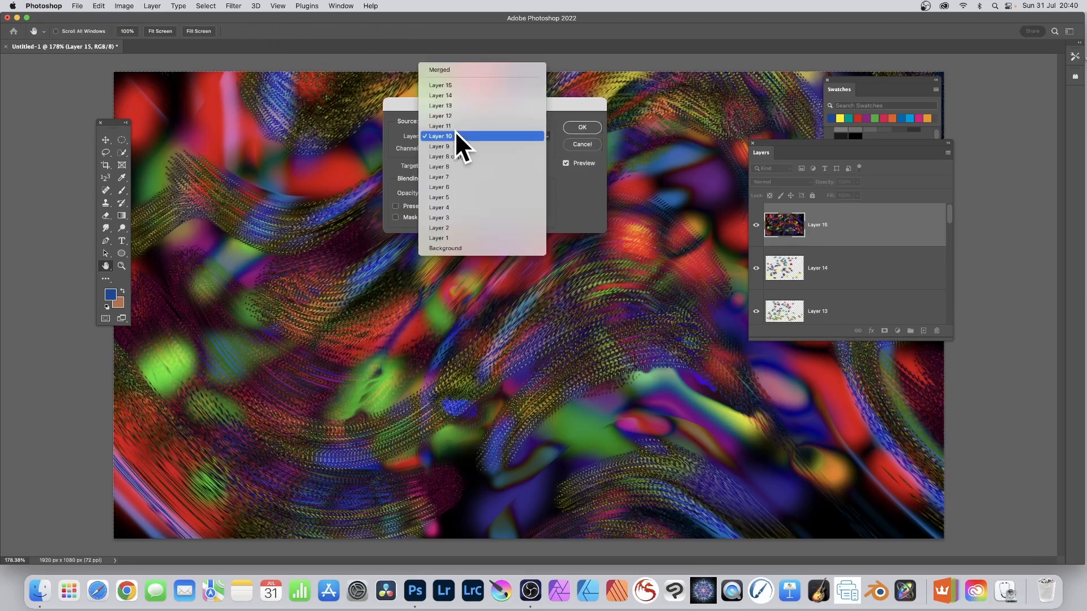
Apply Layer 2's RGB channel to Layer 15 in Soft Light, after trying other sources and Color Dodge
{"action": "left_click", "coordinate": [438, 146]}
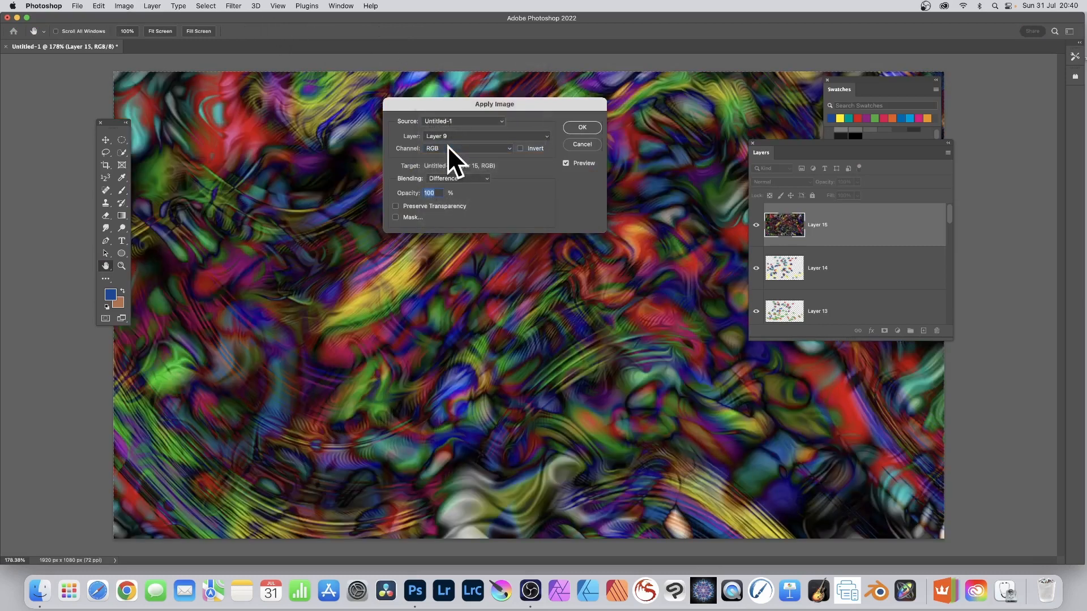
{"action": "left_click", "coordinate": [486, 136]}
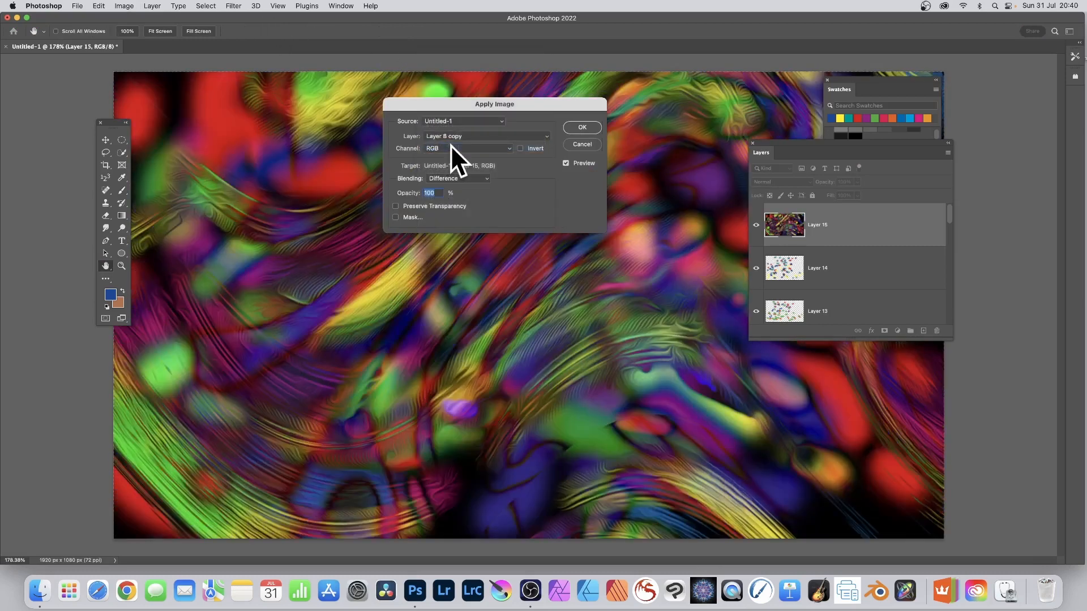
{"action": "left_click", "coordinate": [485, 136]}
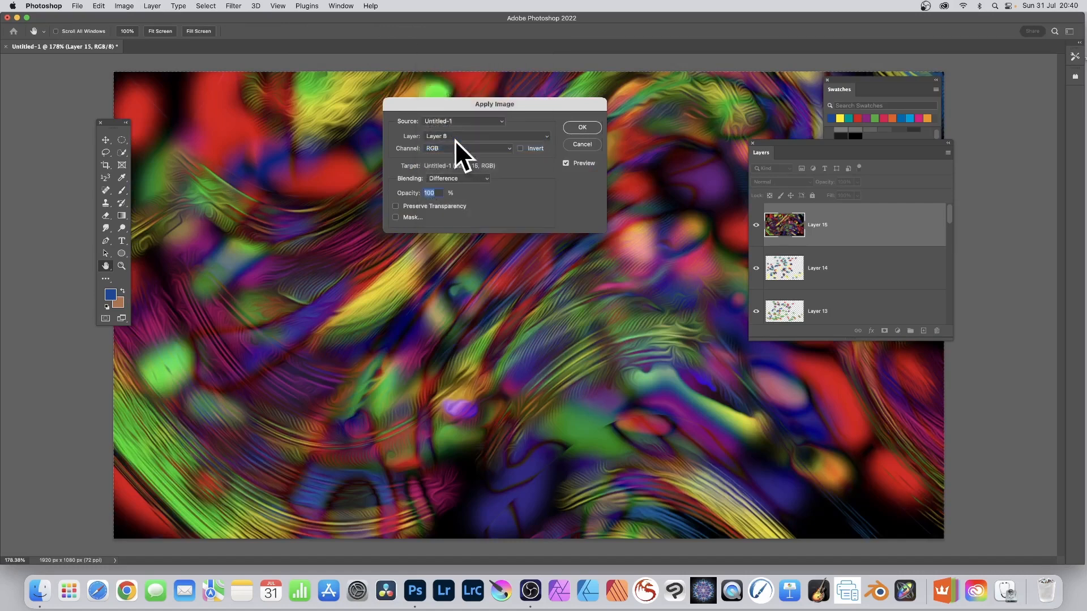
{"action": "left_click", "coordinate": [469, 148]}
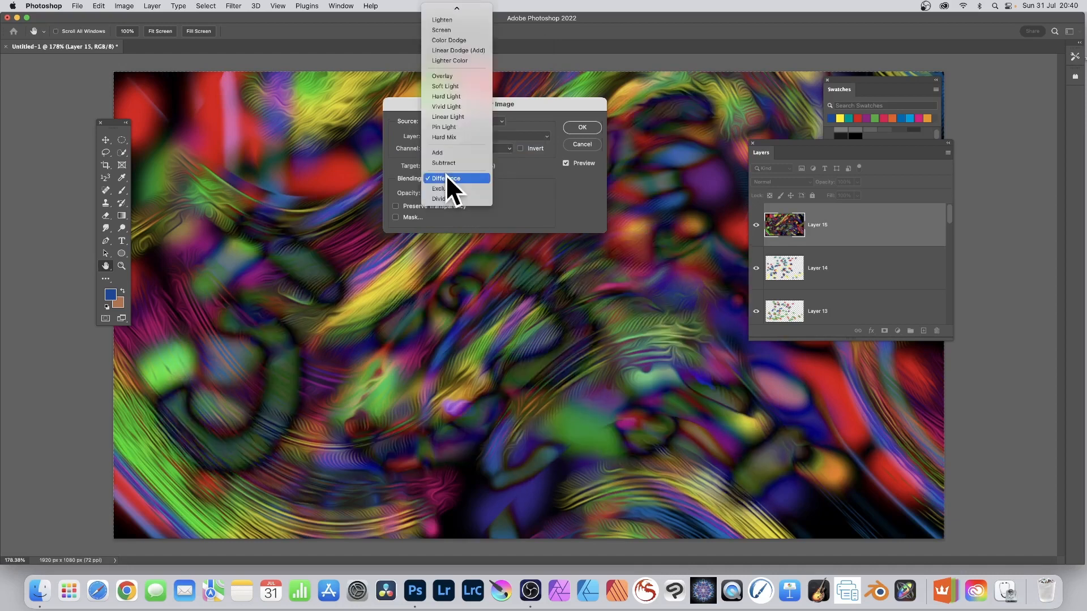
{"action": "mouse_move", "coordinate": [456, 97]}
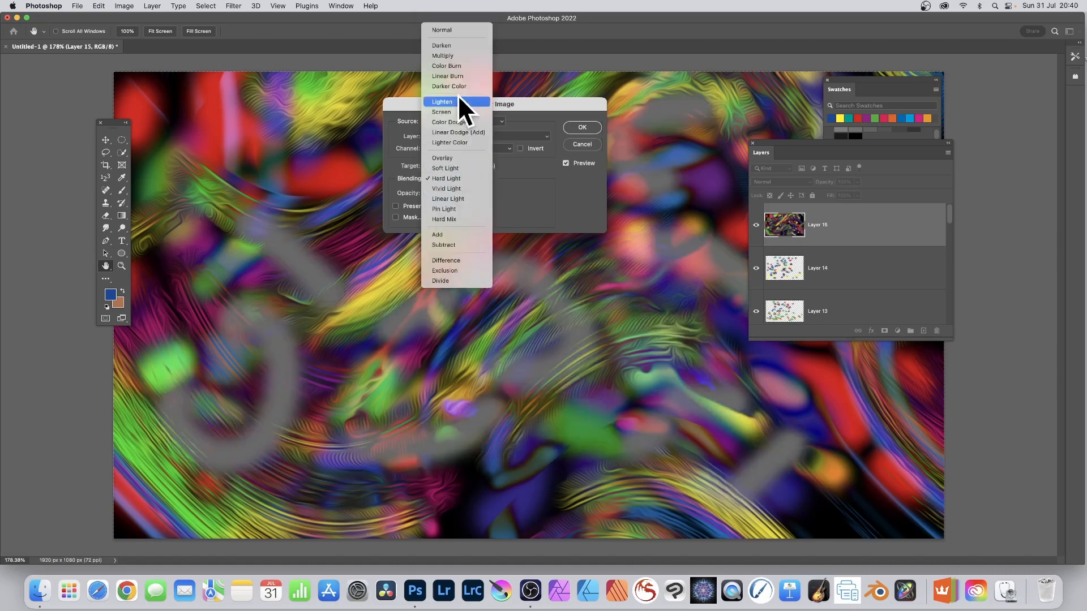
{"action": "mouse_move", "coordinate": [459, 123]}
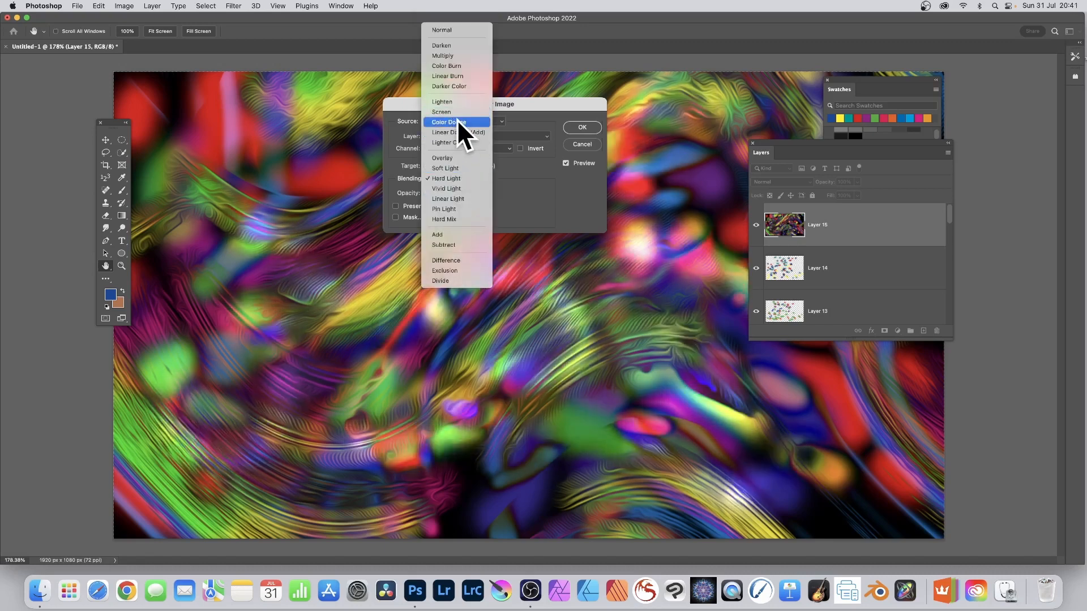
{"action": "left_click", "coordinate": [448, 123]}
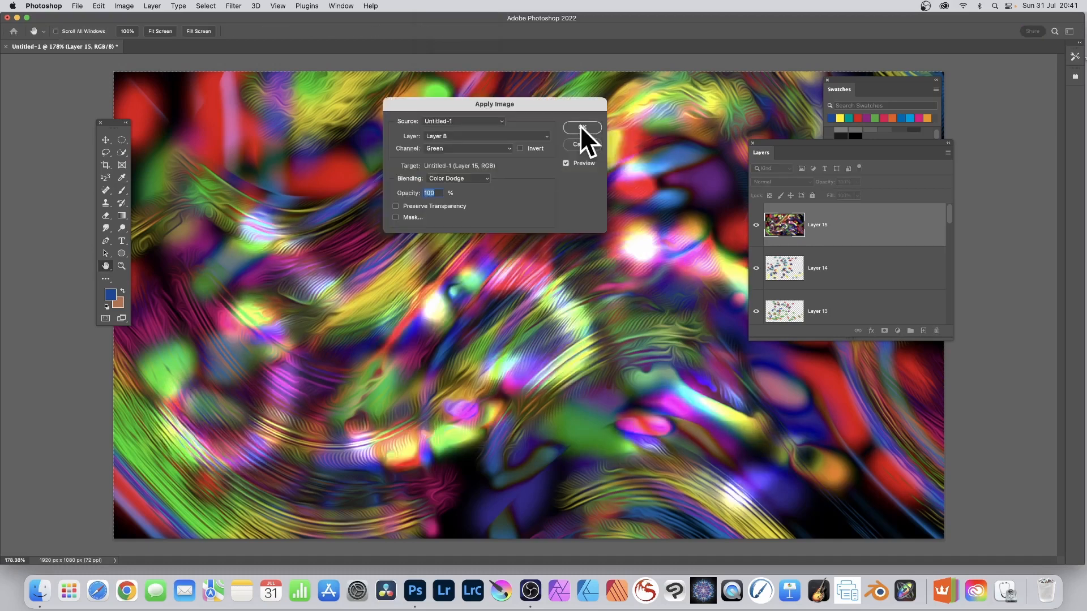
{"action": "left_click", "coordinate": [469, 149]}
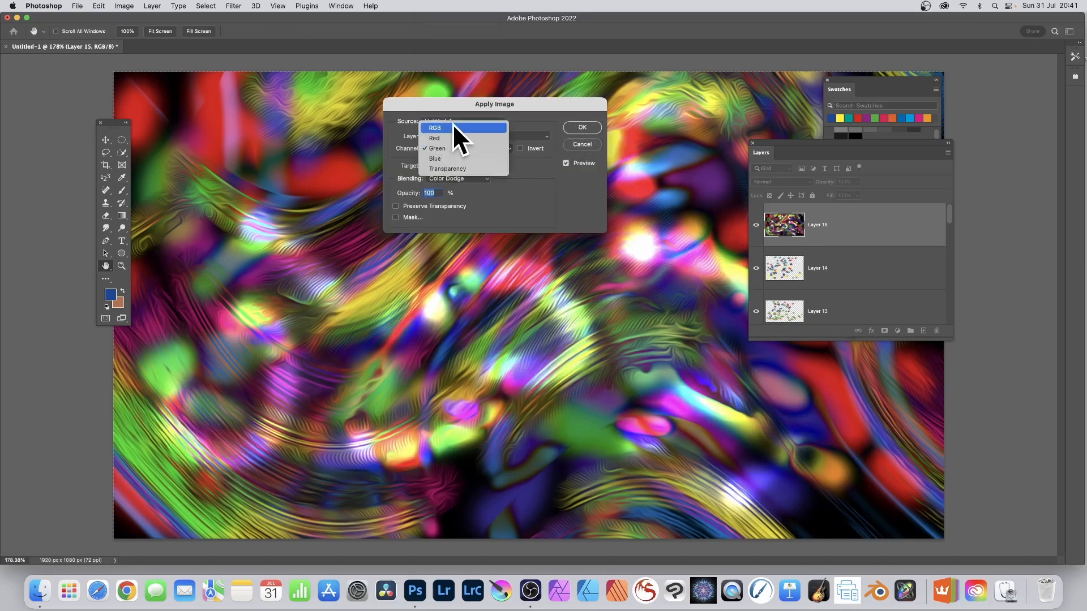
{"action": "left_click", "coordinate": [435, 128]}
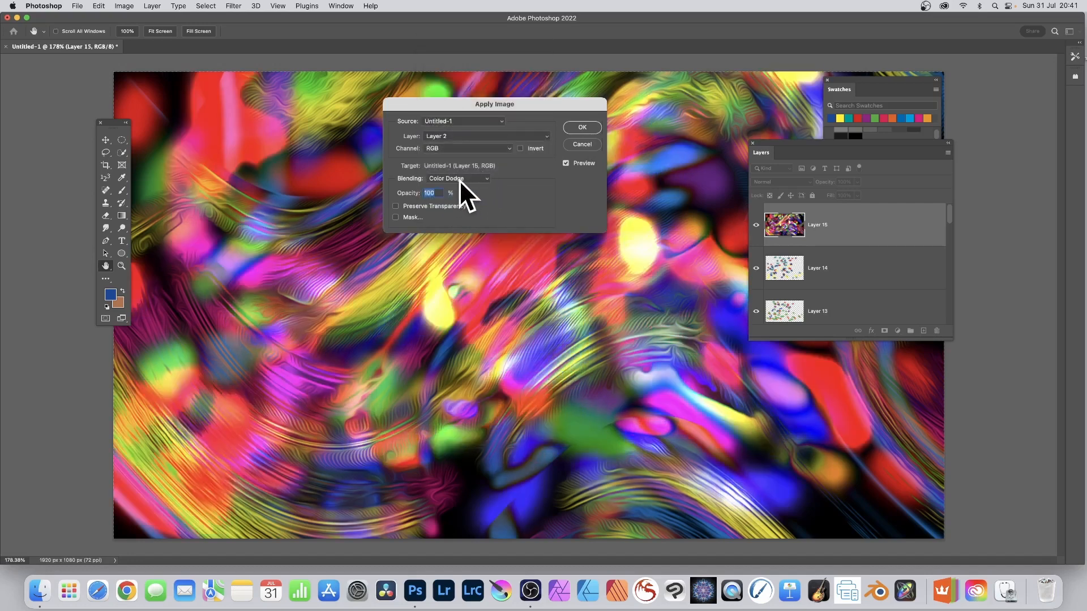
{"action": "left_click", "coordinate": [457, 178]}
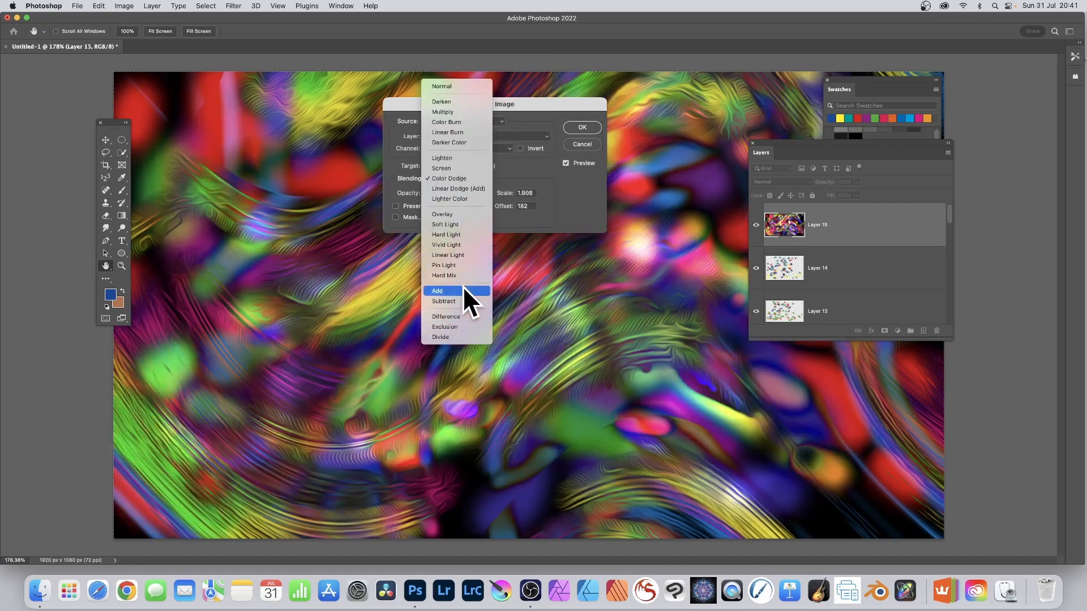
{"action": "mouse_move", "coordinate": [458, 234]}
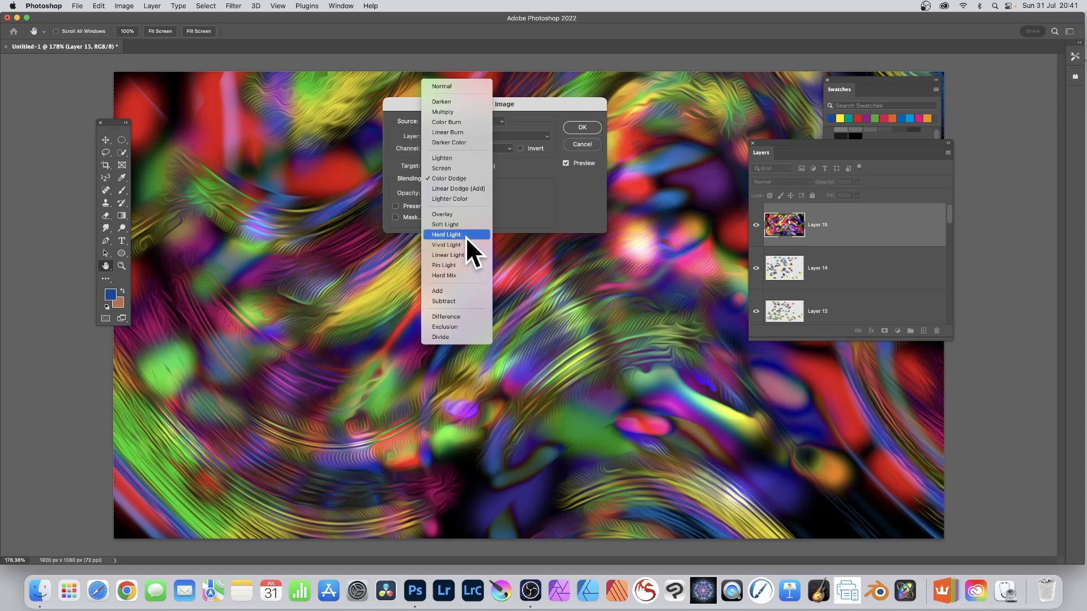
{"action": "left_click", "coordinate": [444, 224]}
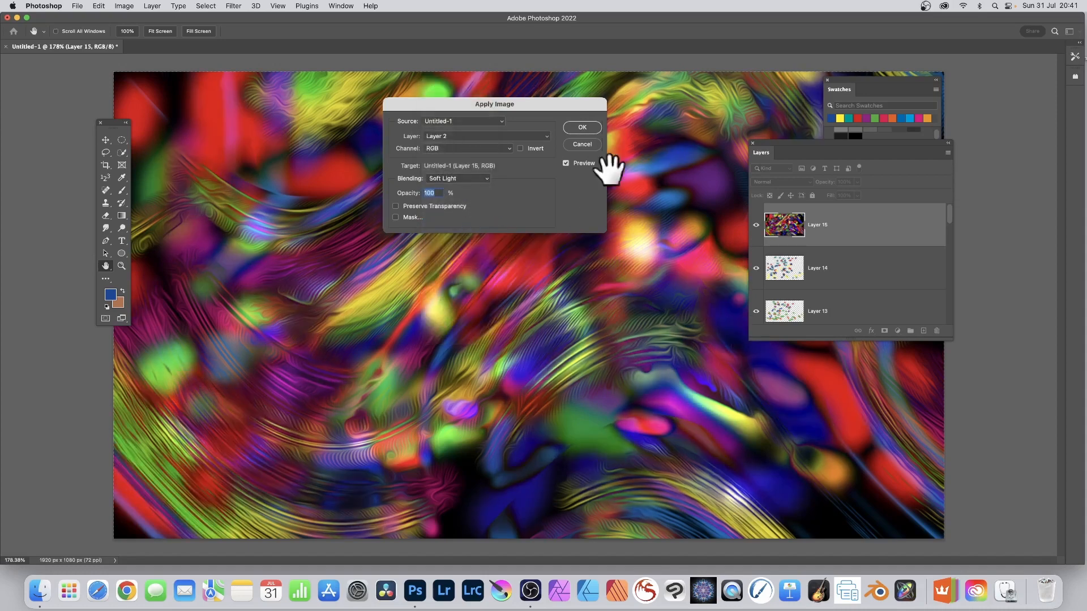
{"action": "left_click", "coordinate": [582, 127]}
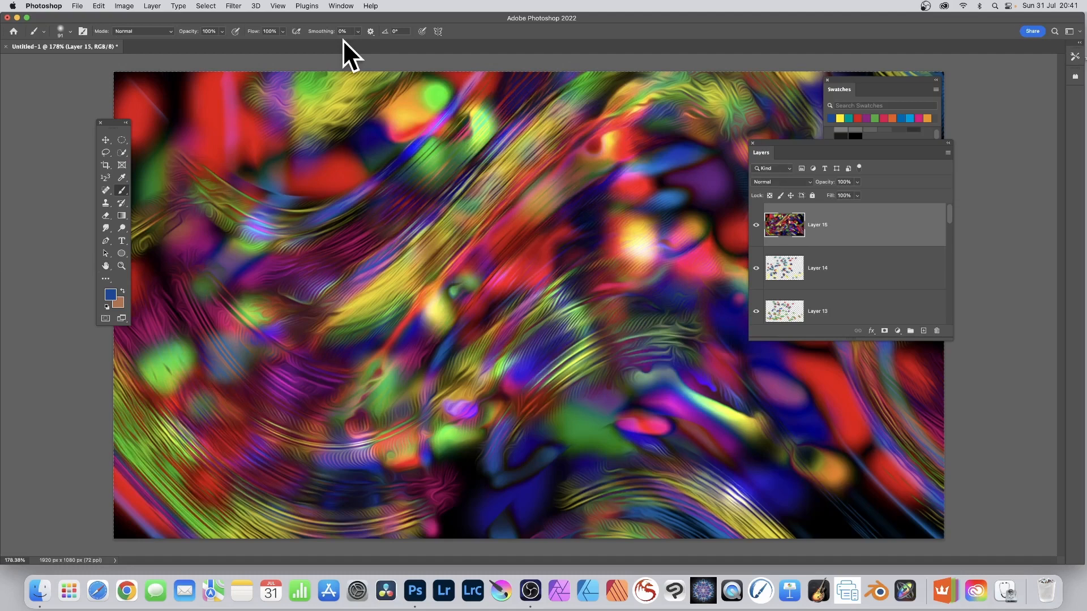
{"action": "mouse_move", "coordinate": [291, 34]}
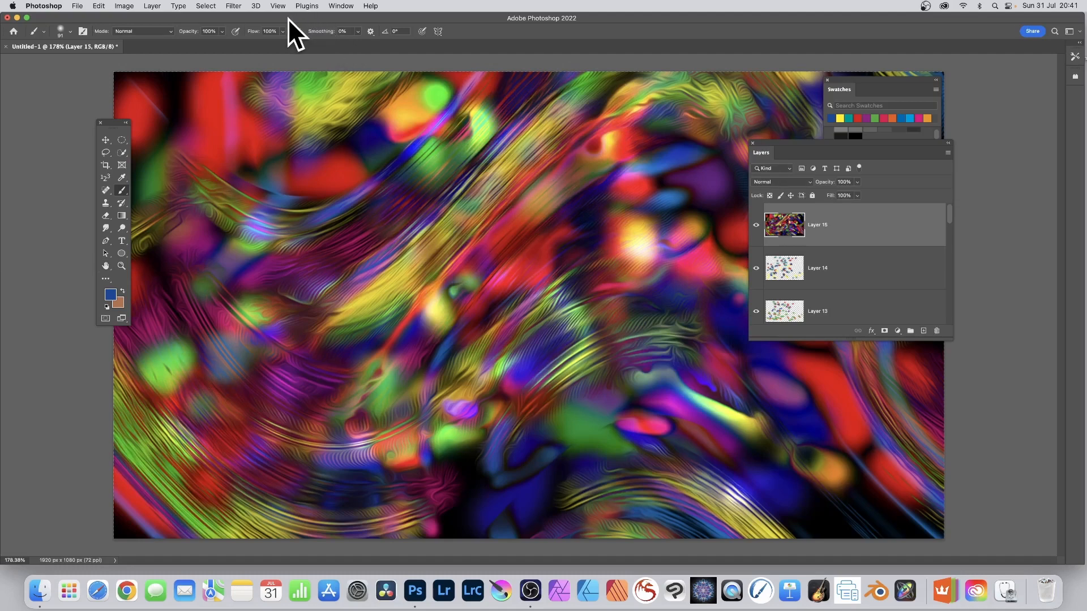
{"action": "left_click", "coordinate": [233, 6]}
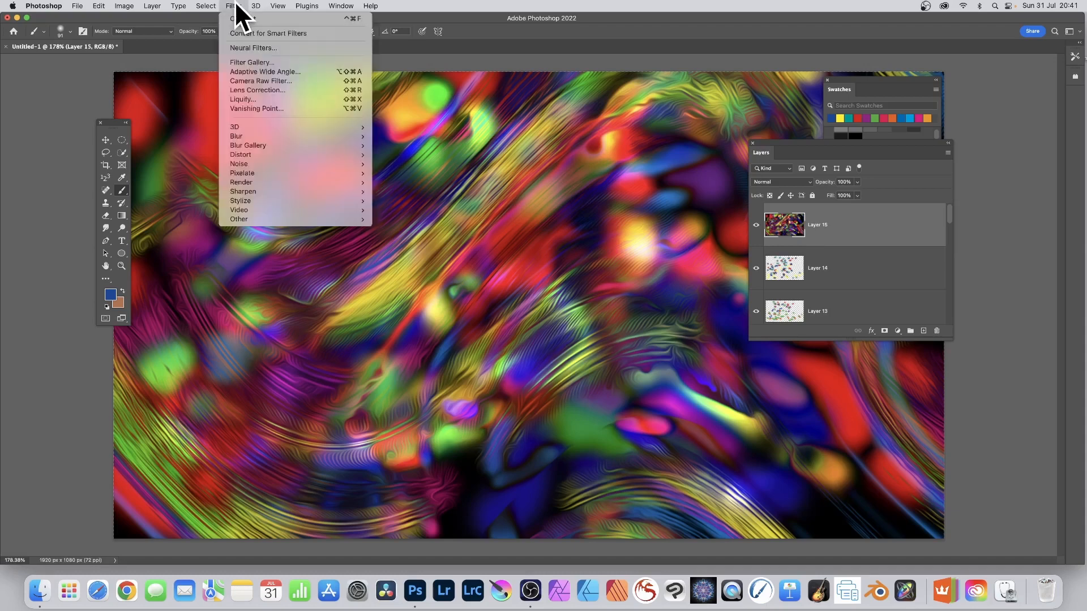
{"action": "left_click", "coordinate": [600, 183]}
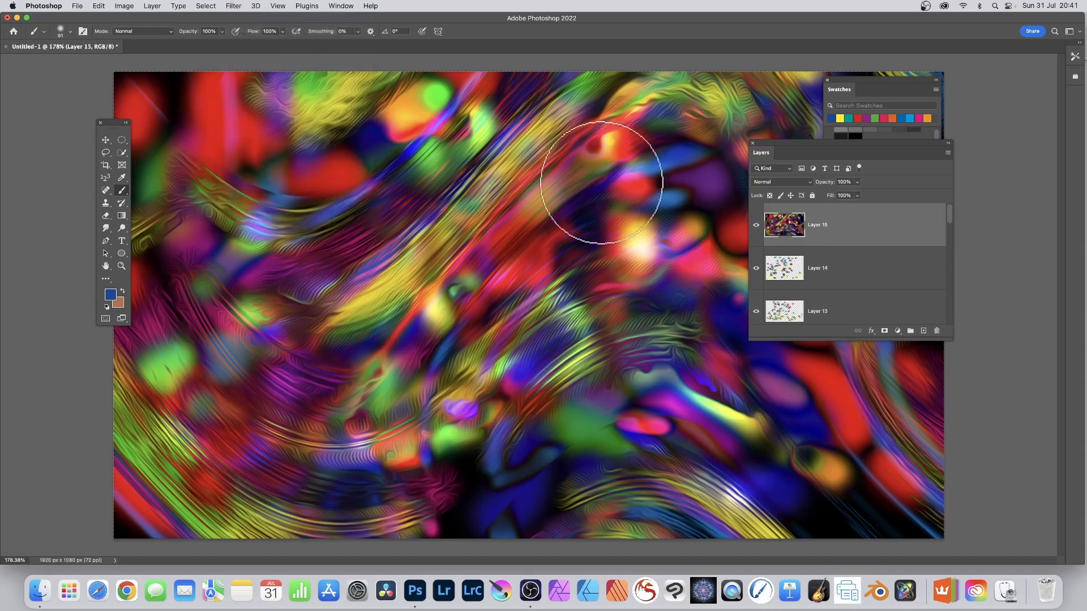
{"action": "mouse_move", "coordinate": [257, 38]}
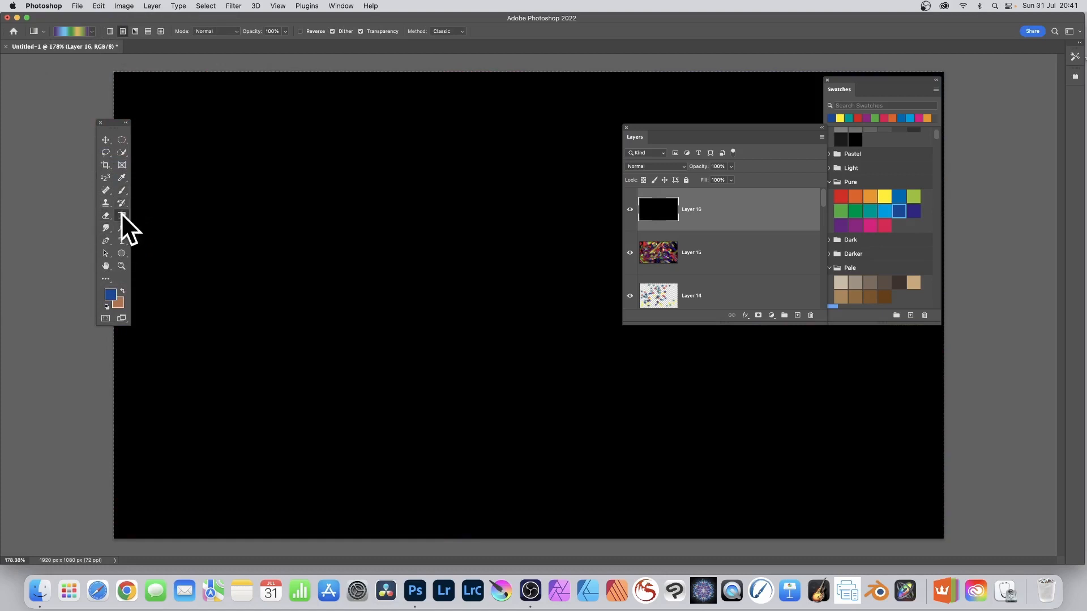
{"action": "mouse_move", "coordinate": [185, 94]}
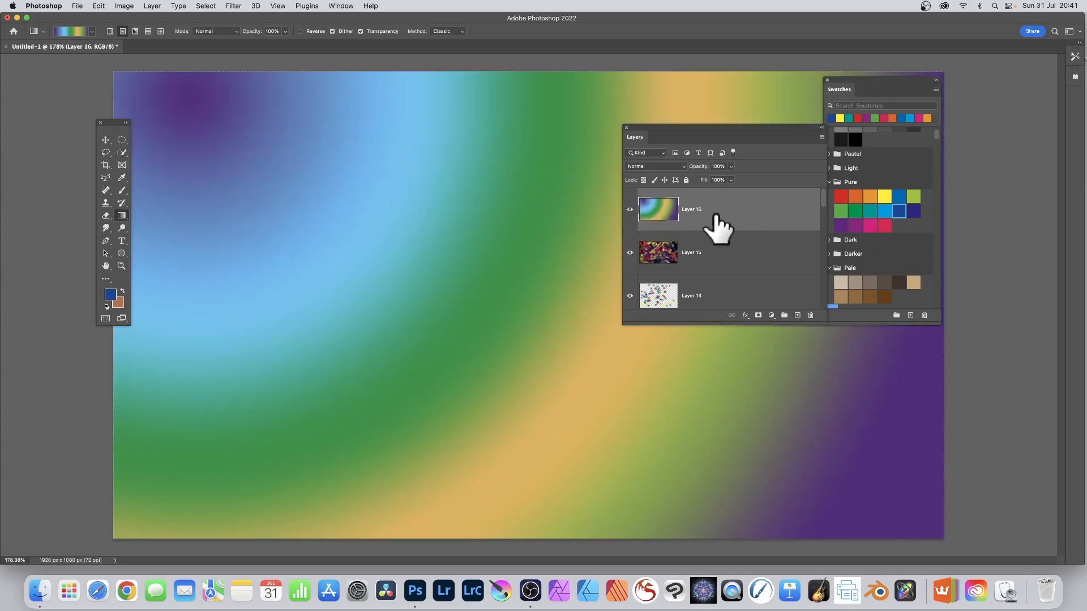
{"action": "mouse_move", "coordinate": [531, 120]}
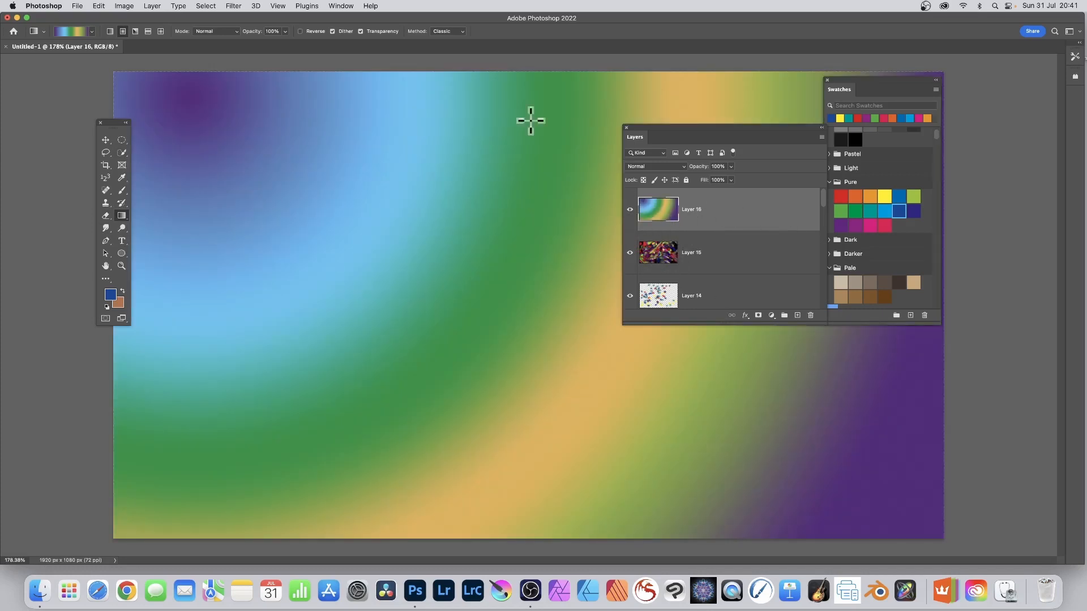
{"action": "mouse_move", "coordinate": [176, 13]}
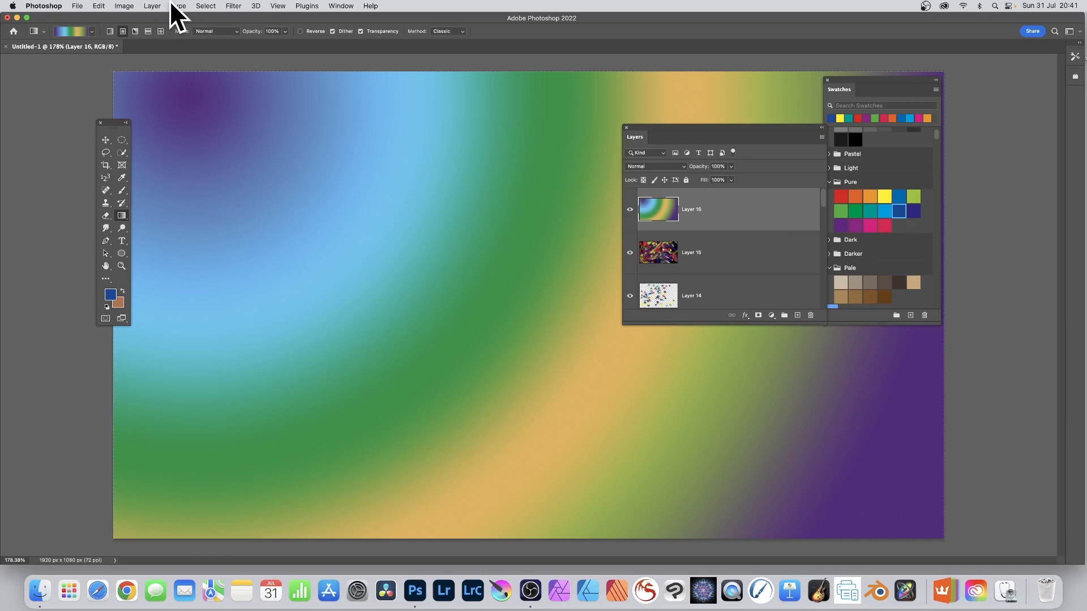
Apply Layer 2 RGB onto Layer 16 using Linear Light blending and confirm
{"action": "left_click", "coordinate": [123, 6]}
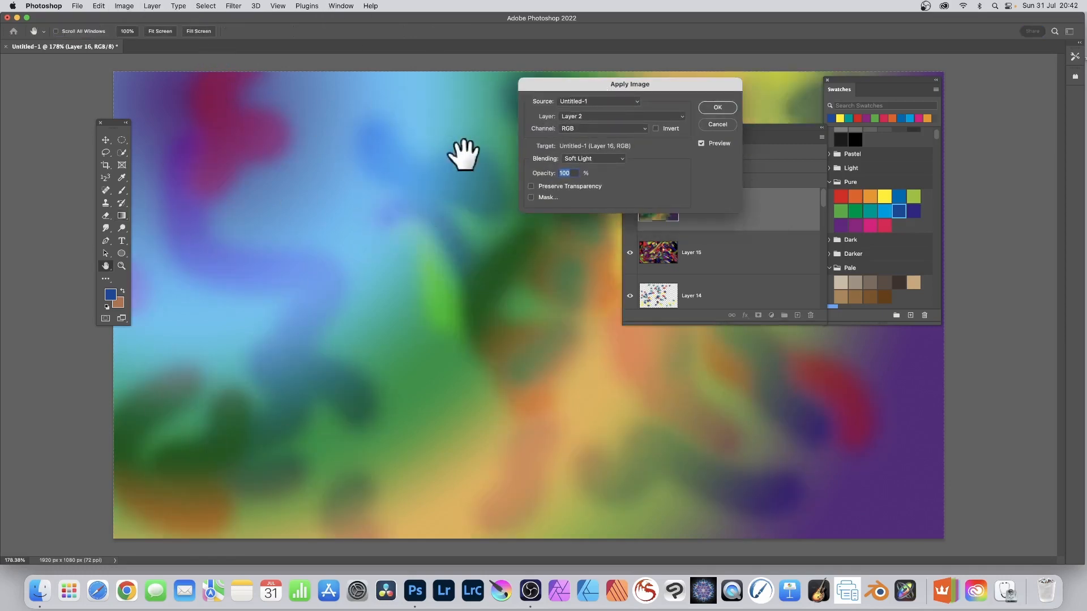
{"action": "mouse_move", "coordinate": [260, 312]}
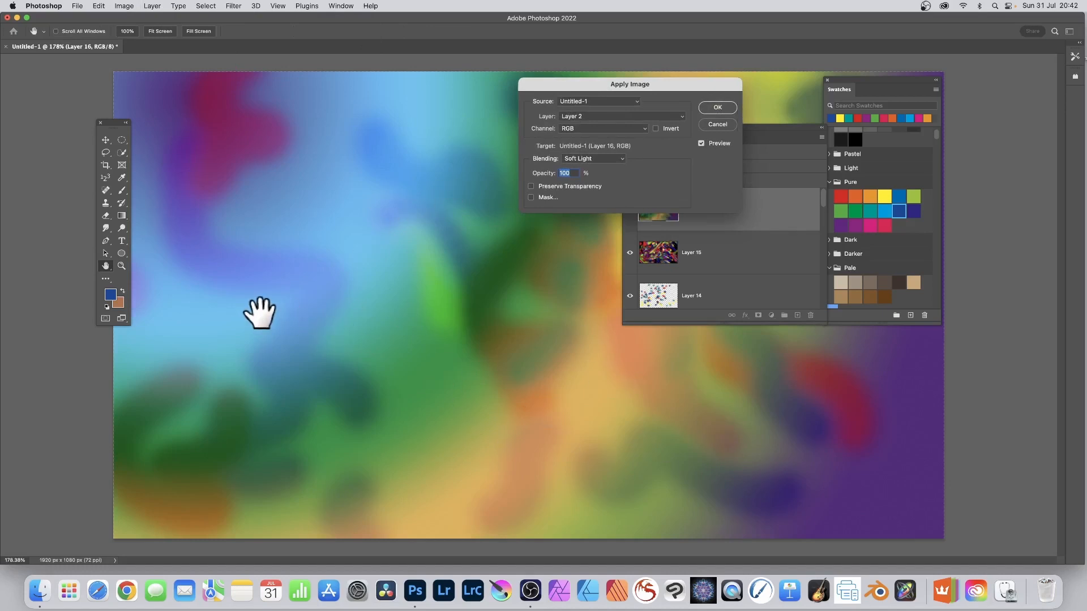
{"action": "mouse_move", "coordinate": [333, 460]}
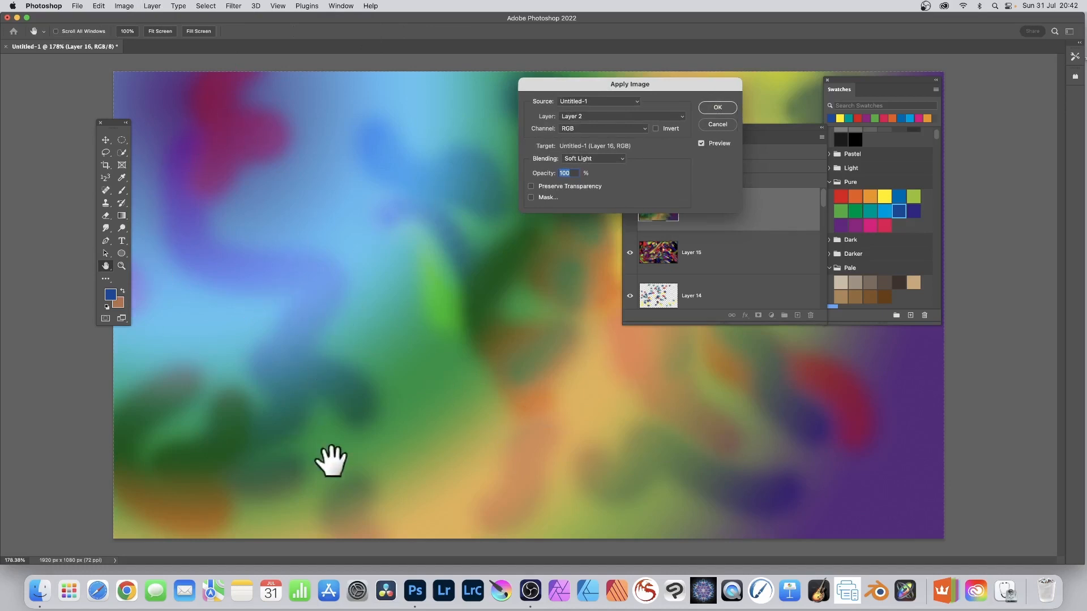
{"action": "left_click", "coordinate": [593, 158]}
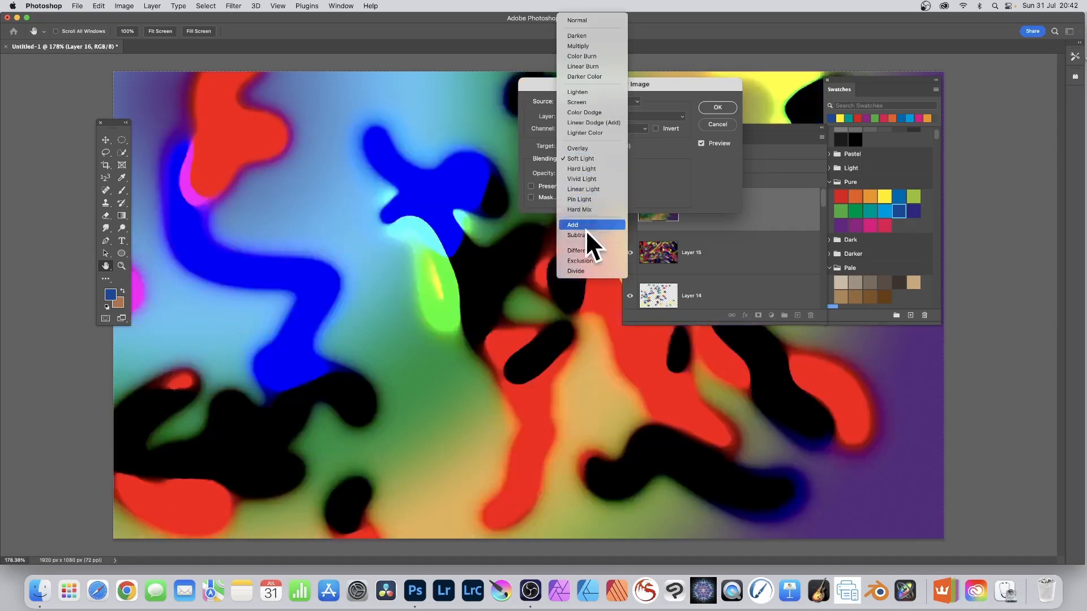
{"action": "mouse_move", "coordinate": [593, 209]}
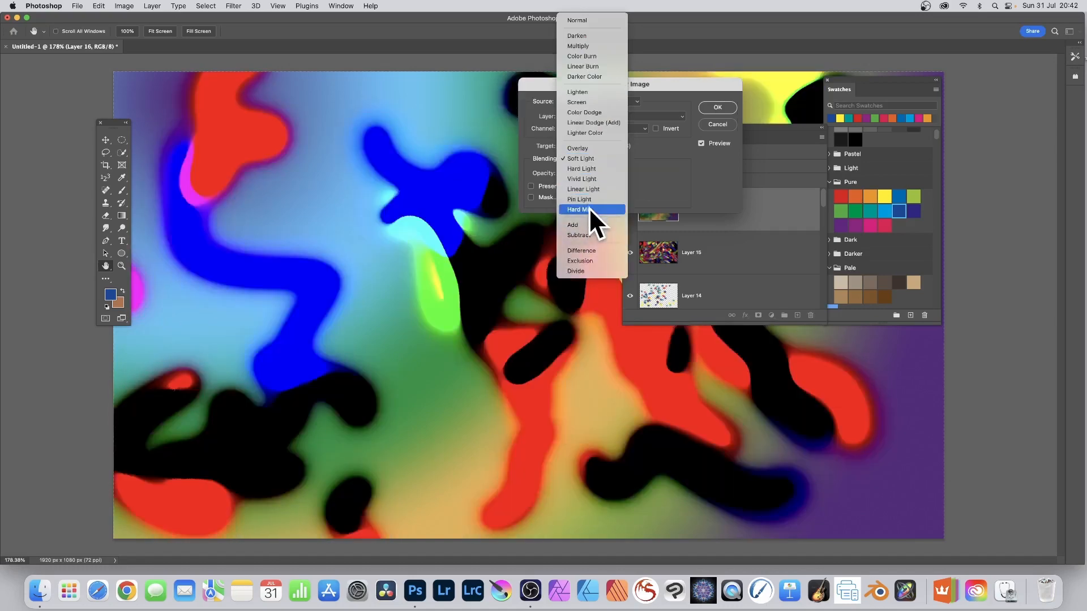
{"action": "mouse_move", "coordinate": [583, 188]}
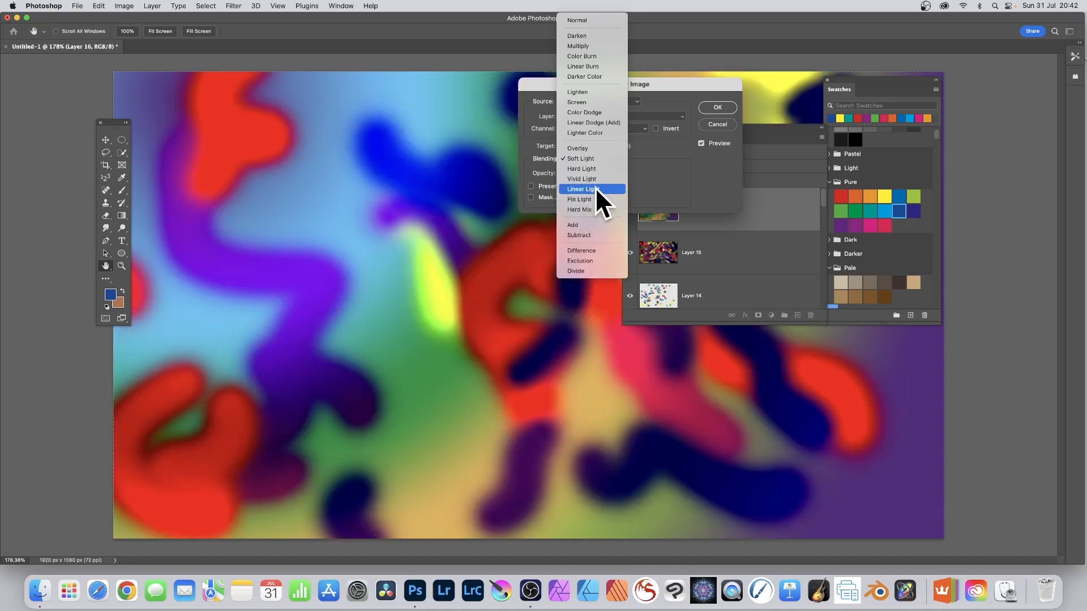
{"action": "left_click", "coordinate": [581, 189]}
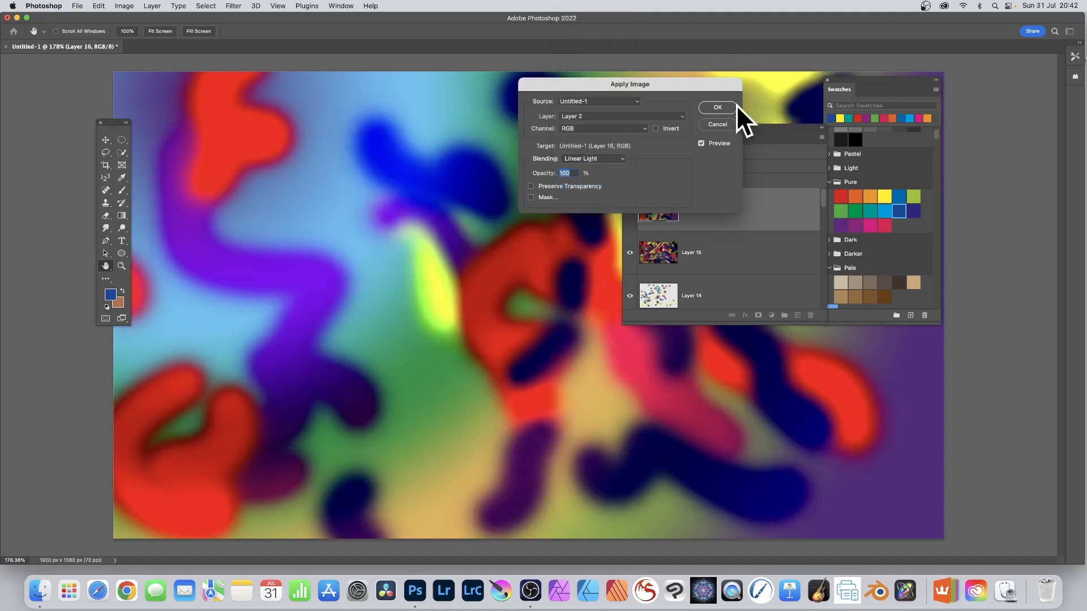
{"action": "left_click", "coordinate": [717, 107]}
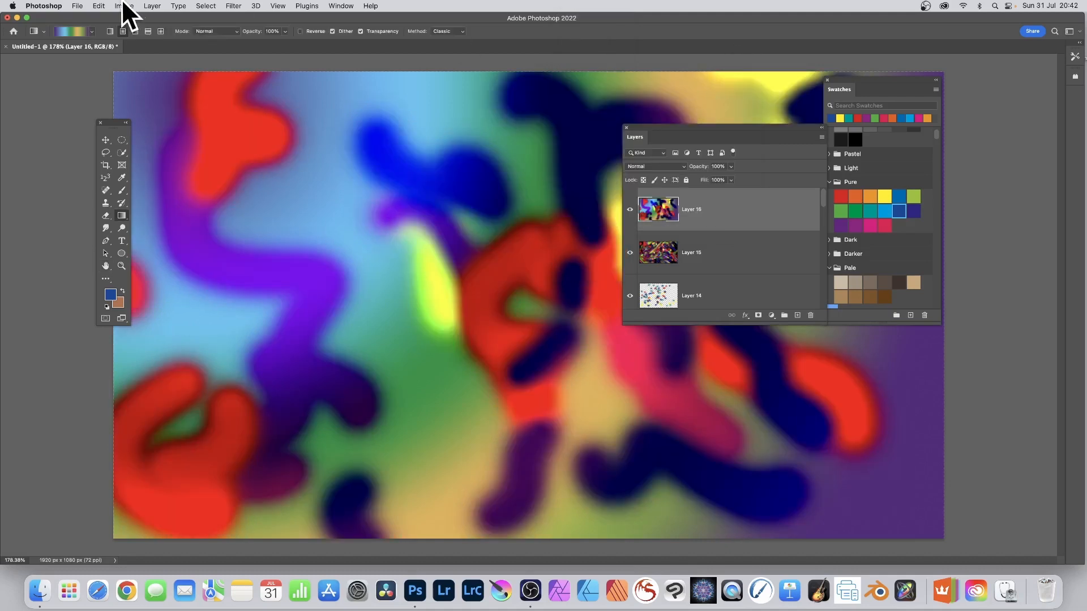
Apply Layer 4 onto Layer 16 in Vivid Light after briefly trying Difference
{"action": "left_click", "coordinate": [123, 6]}
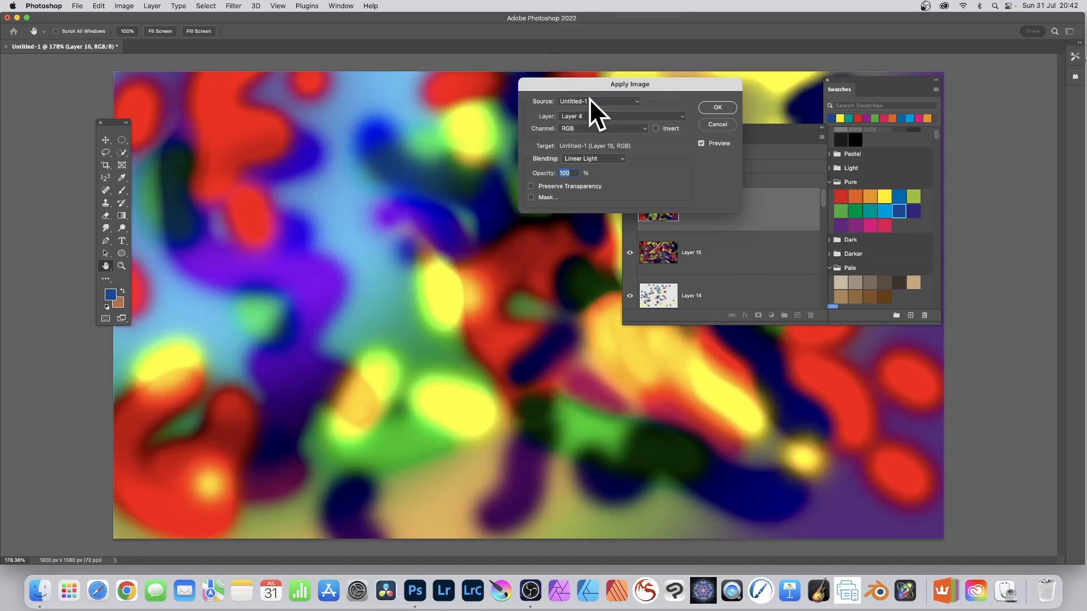
{"action": "left_click", "coordinate": [593, 158]}
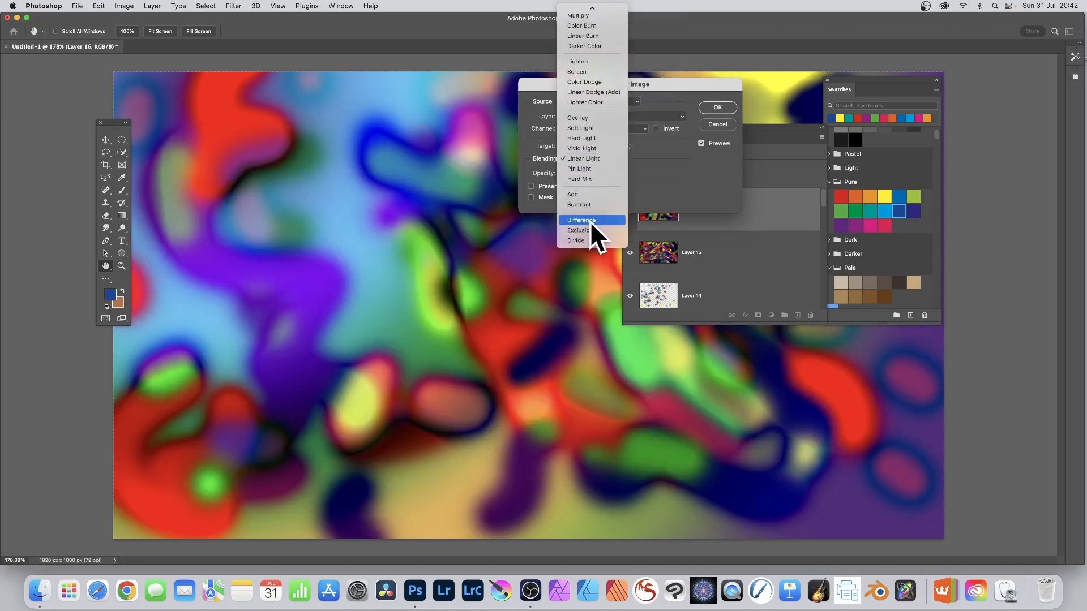
{"action": "left_click", "coordinate": [581, 219]}
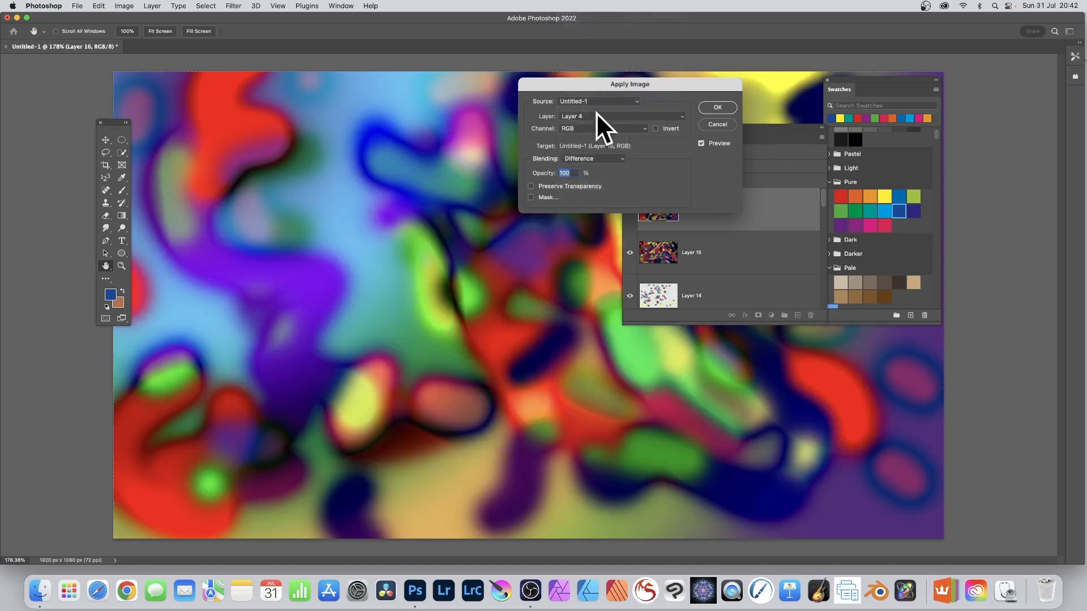
{"action": "left_click", "coordinate": [592, 158]}
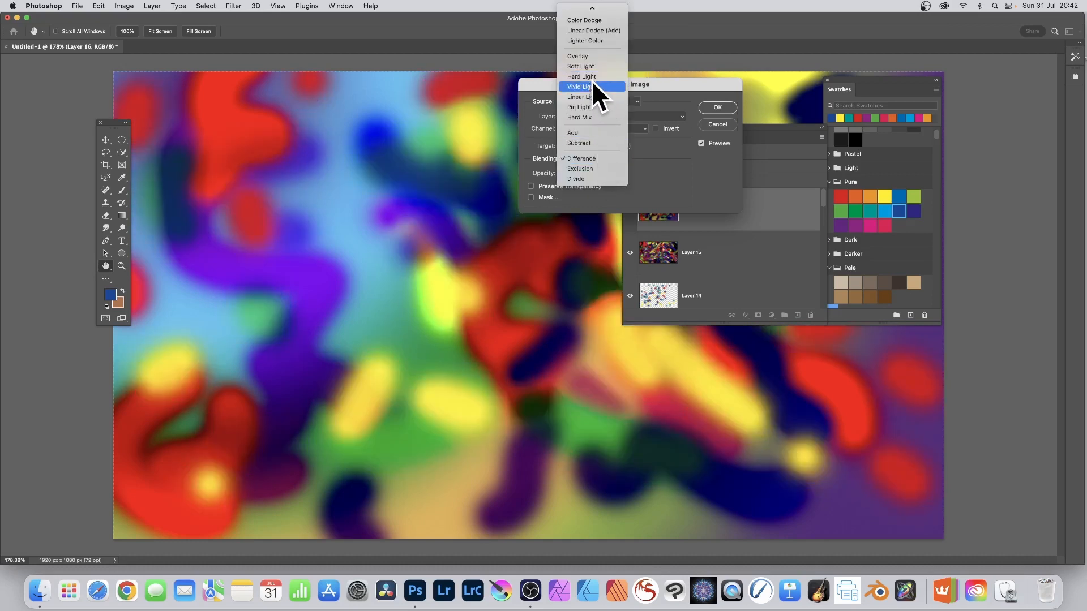
{"action": "left_click", "coordinate": [580, 86]}
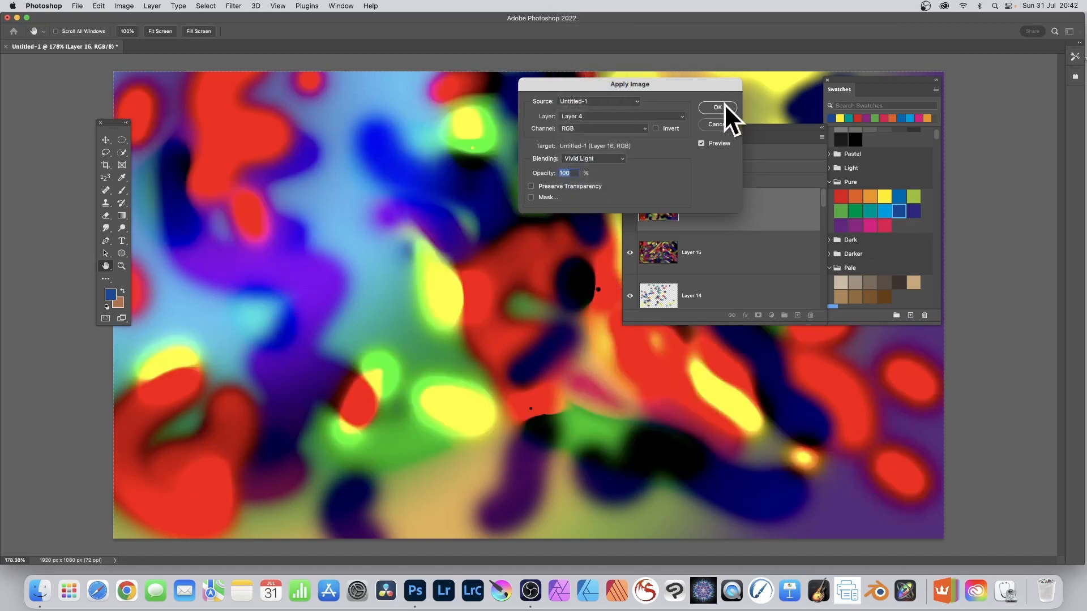
{"action": "left_click", "coordinate": [716, 108]}
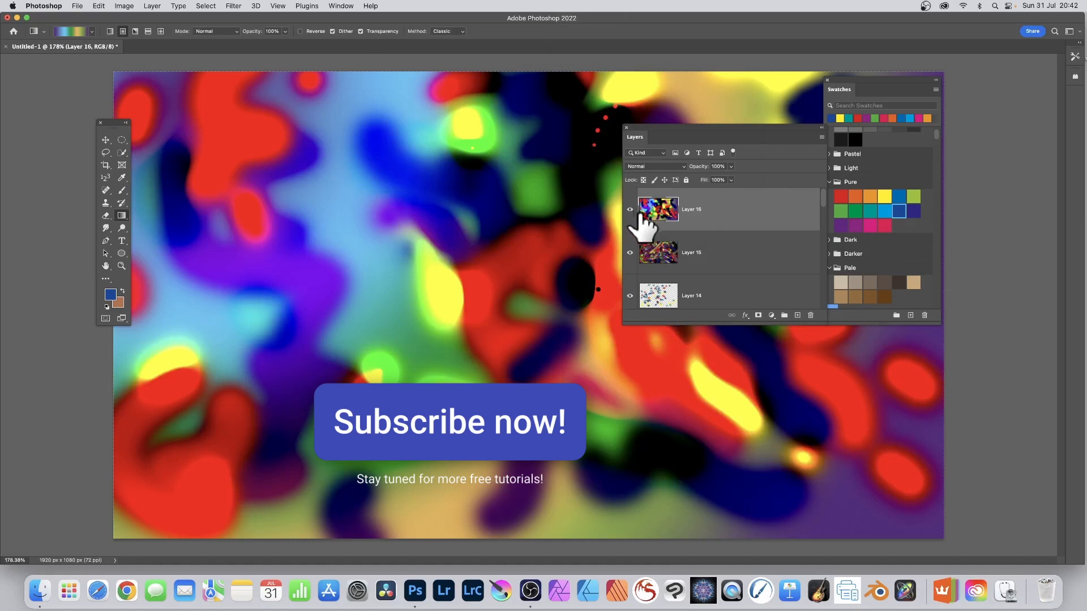
Begin transforming Layer 16 to scale it past the canvas edges
{"action": "left_click", "coordinate": [105, 140]}
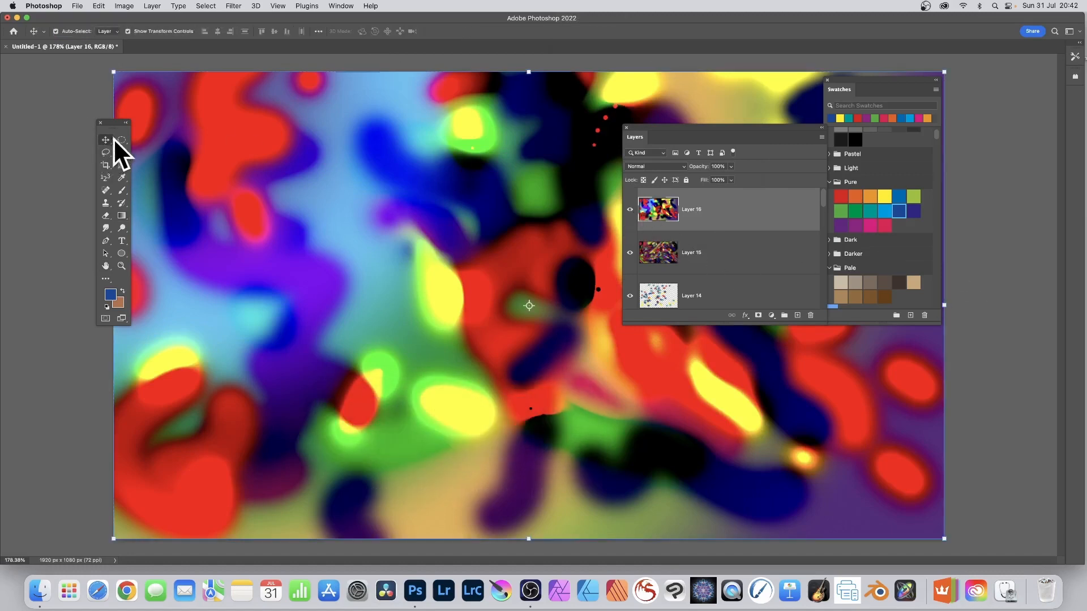
{"action": "mouse_move", "coordinate": [136, 104]}
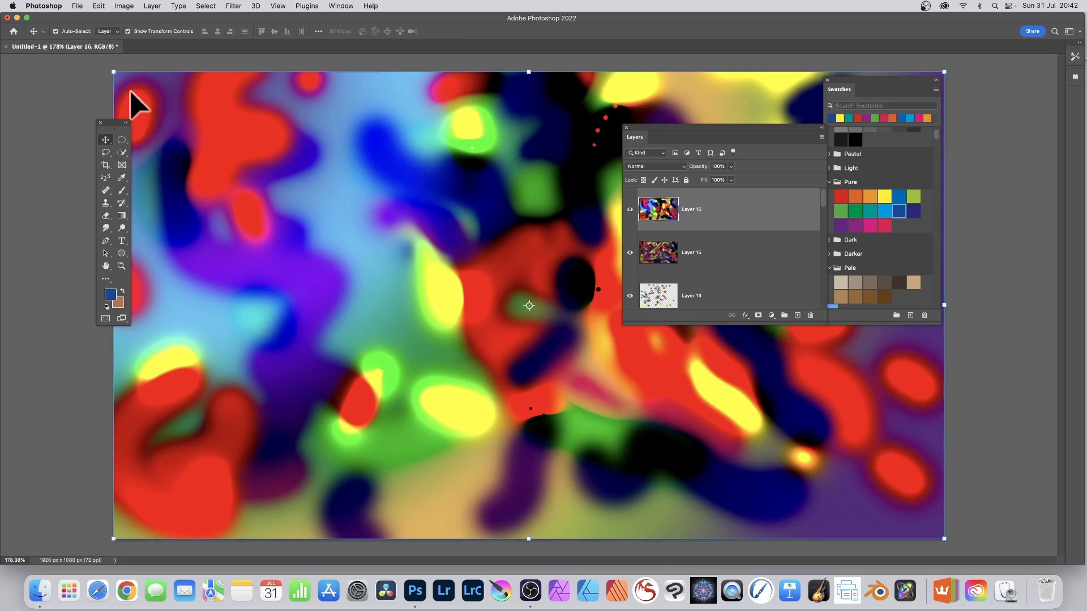
{"action": "mouse_move", "coordinate": [111, 69]}
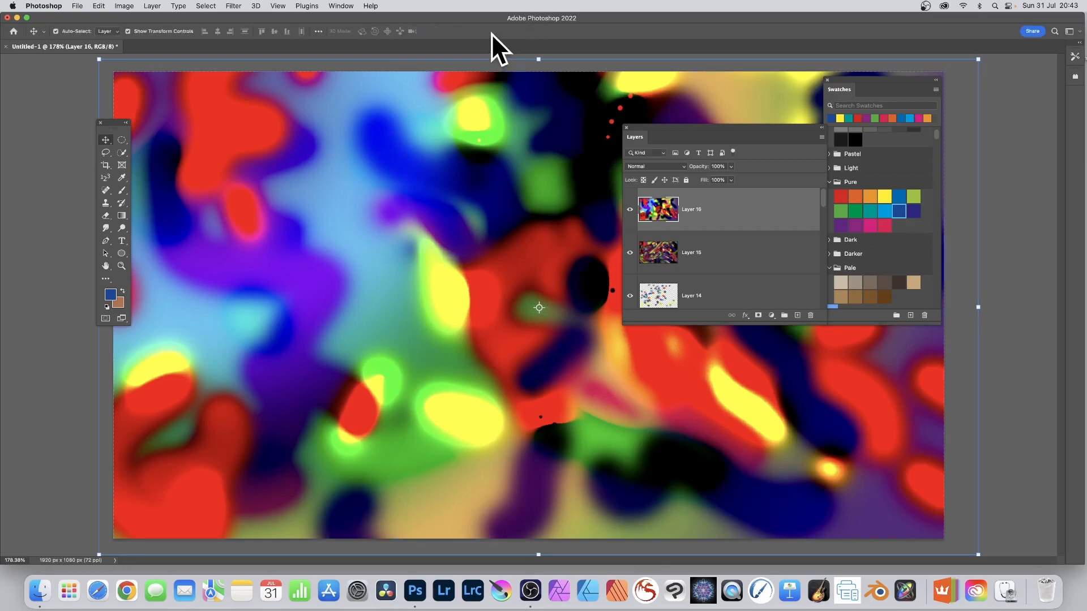
{"action": "mouse_move", "coordinate": [676, 193]}
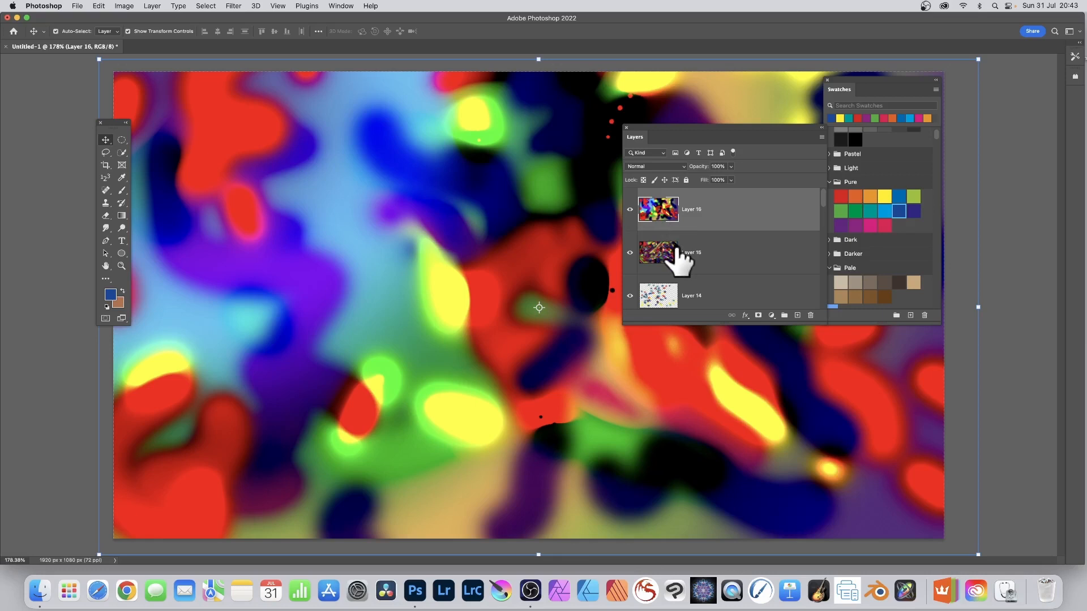
{"action": "mouse_move", "coordinate": [678, 255]}
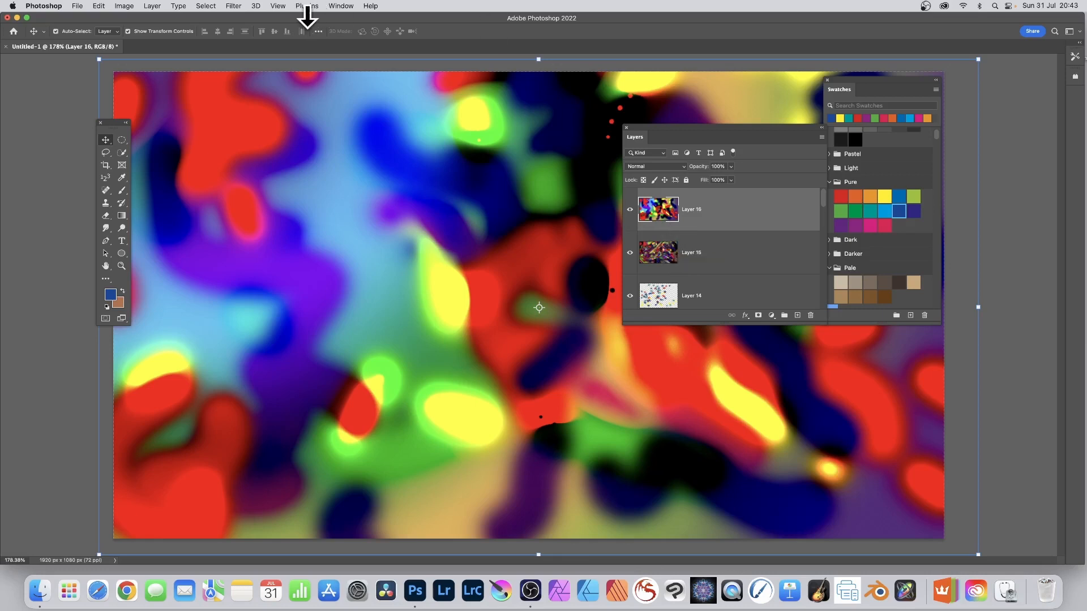
Apply Layer 14 onto Layer 16 in Subtract mode, after trying Layer 3 and Layer 15
{"action": "left_click", "coordinate": [123, 6]}
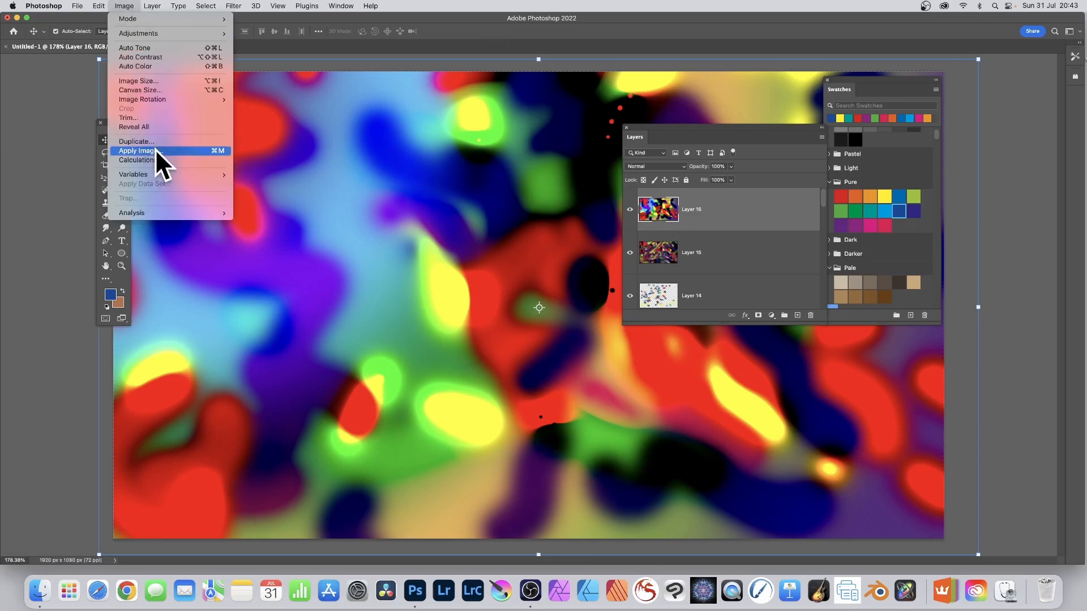
{"action": "left_click", "coordinate": [137, 151]}
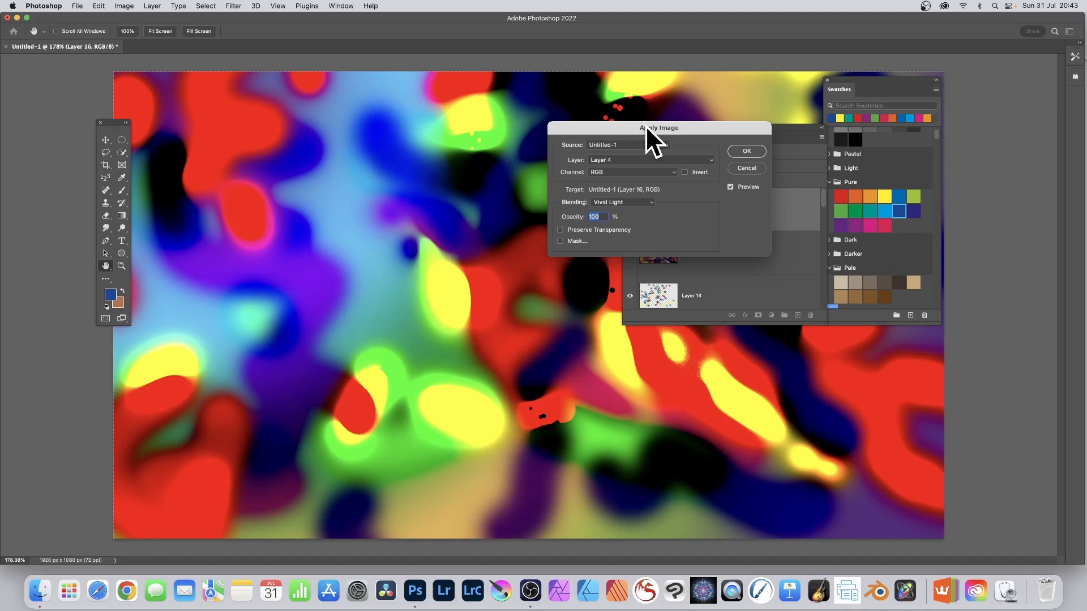
{"action": "left_click", "coordinate": [652, 160]}
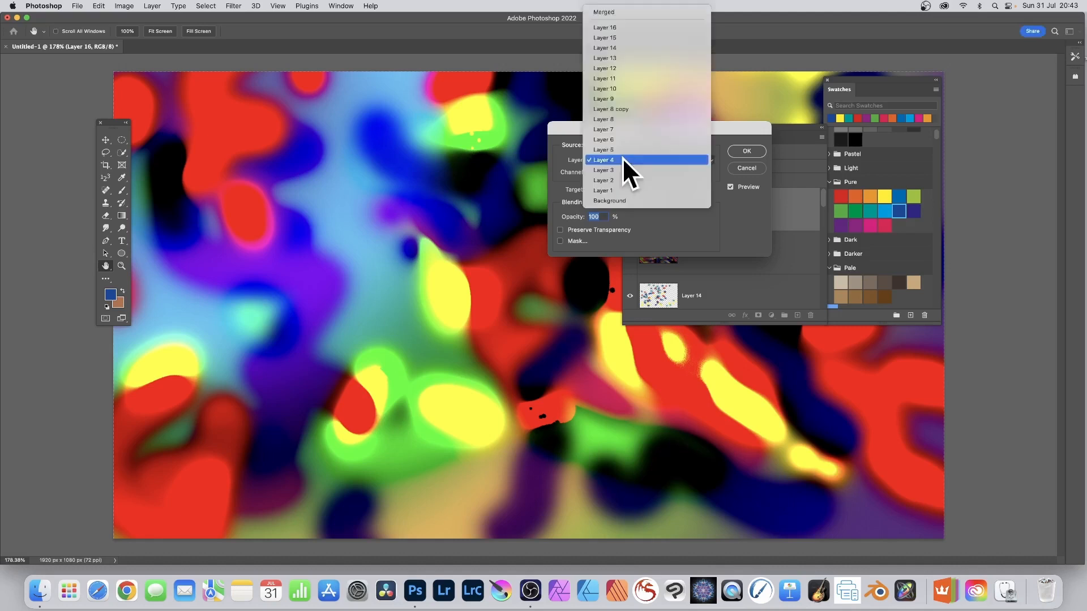
{"action": "left_click", "coordinate": [603, 170]}
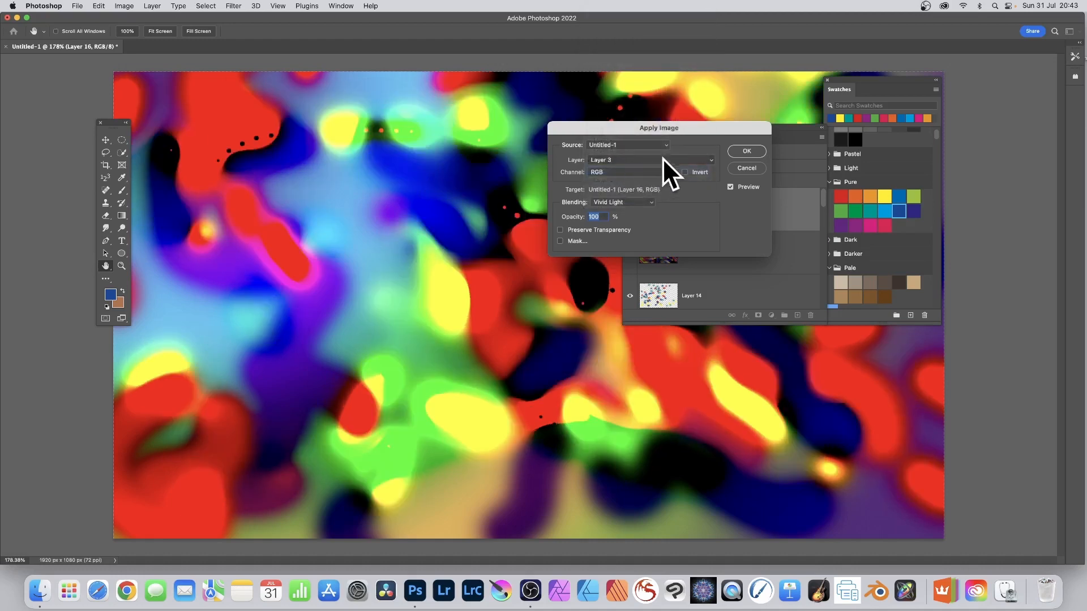
{"action": "mouse_move", "coordinate": [655, 174]}
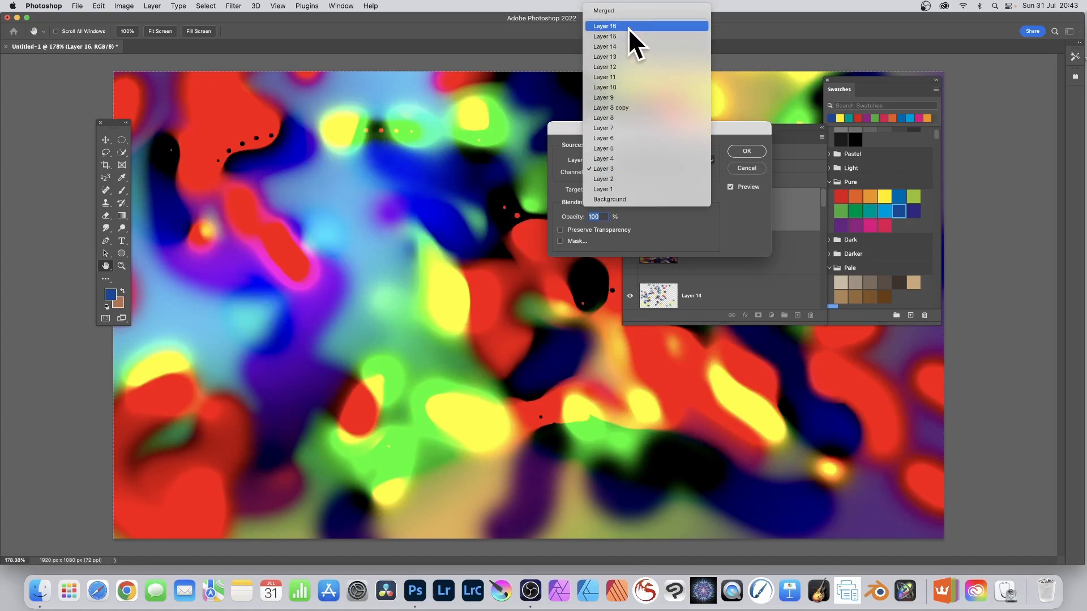
{"action": "left_click", "coordinate": [603, 37]}
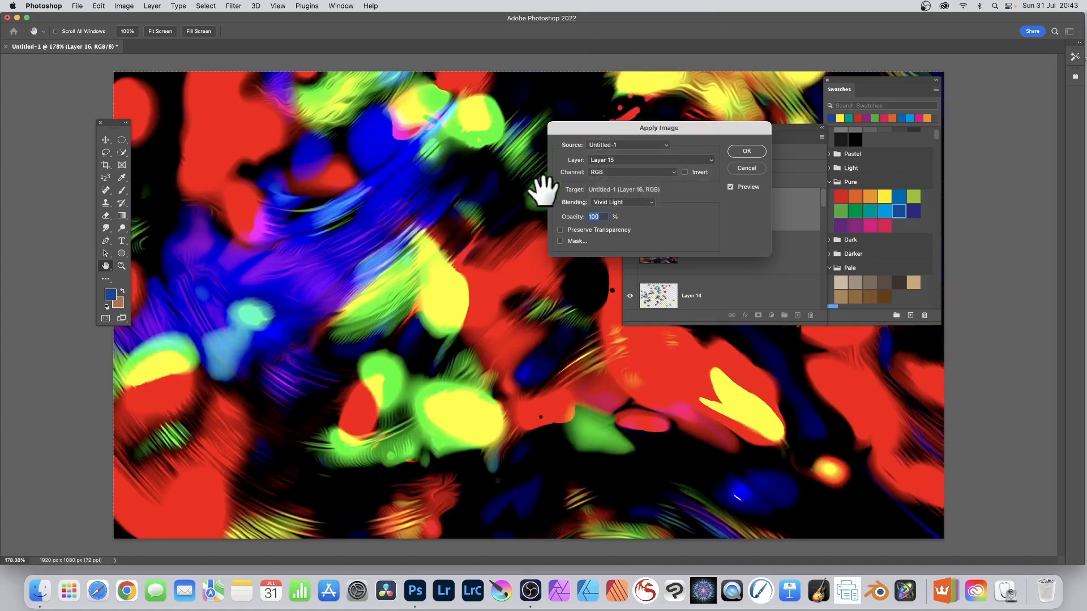
{"action": "mouse_move", "coordinate": [655, 160]}
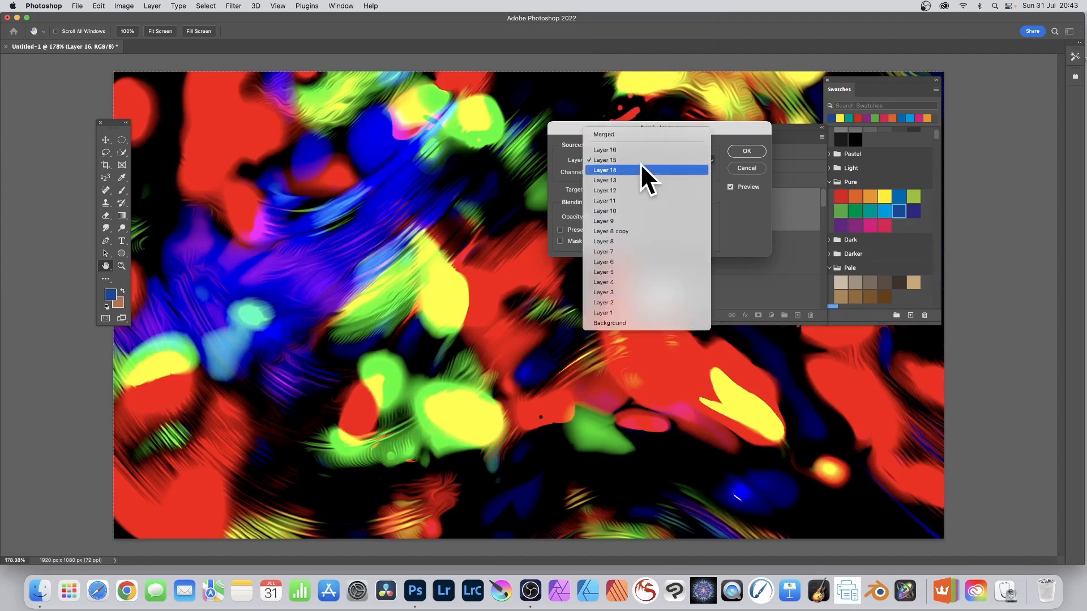
{"action": "left_click", "coordinate": [605, 170]}
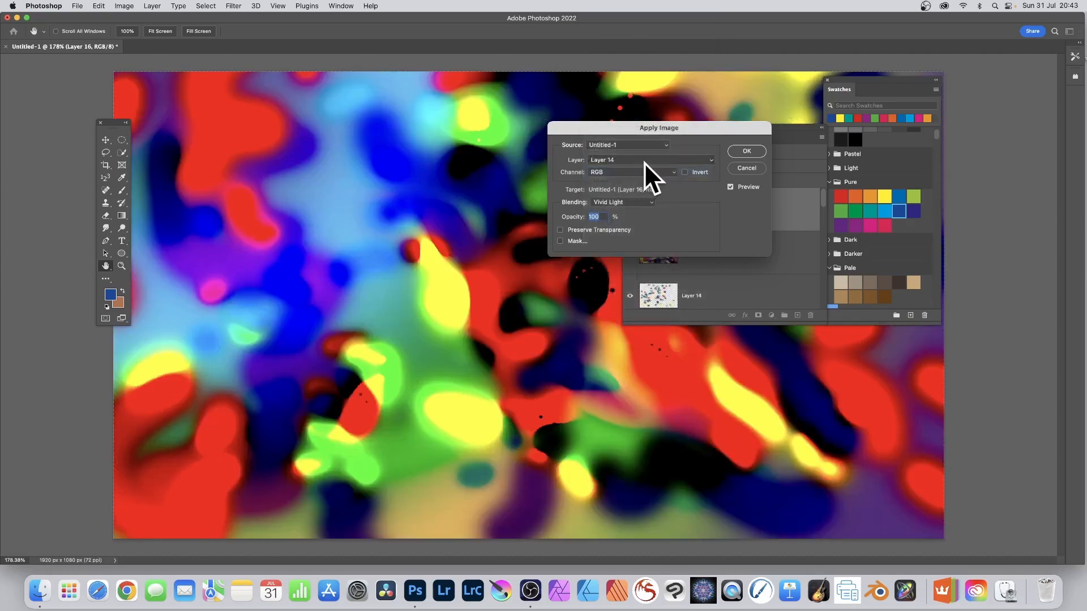
{"action": "left_click", "coordinate": [621, 201]}
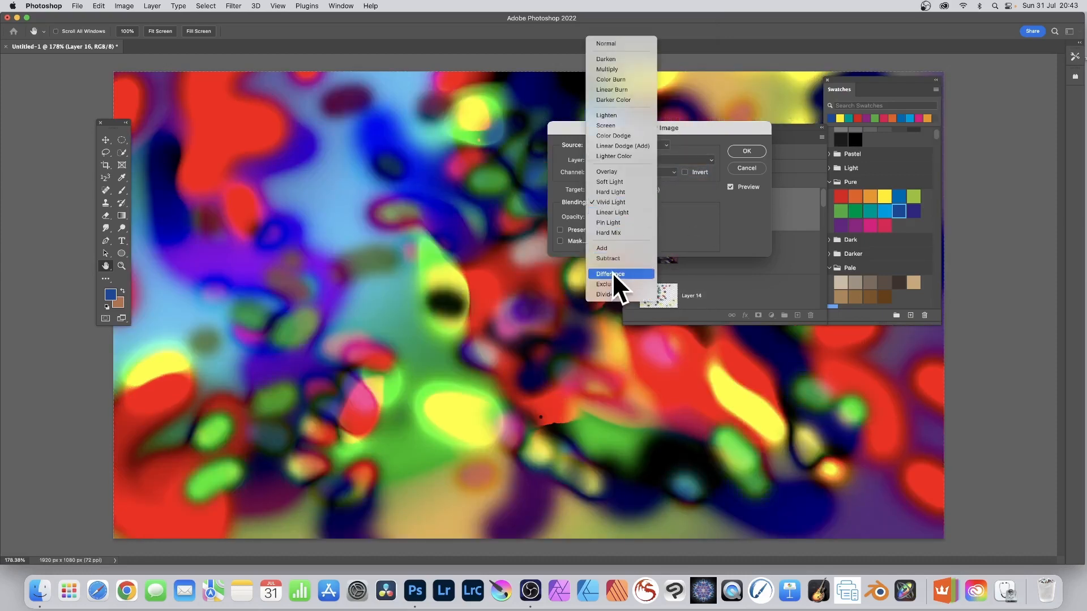
{"action": "left_click", "coordinate": [607, 258]}
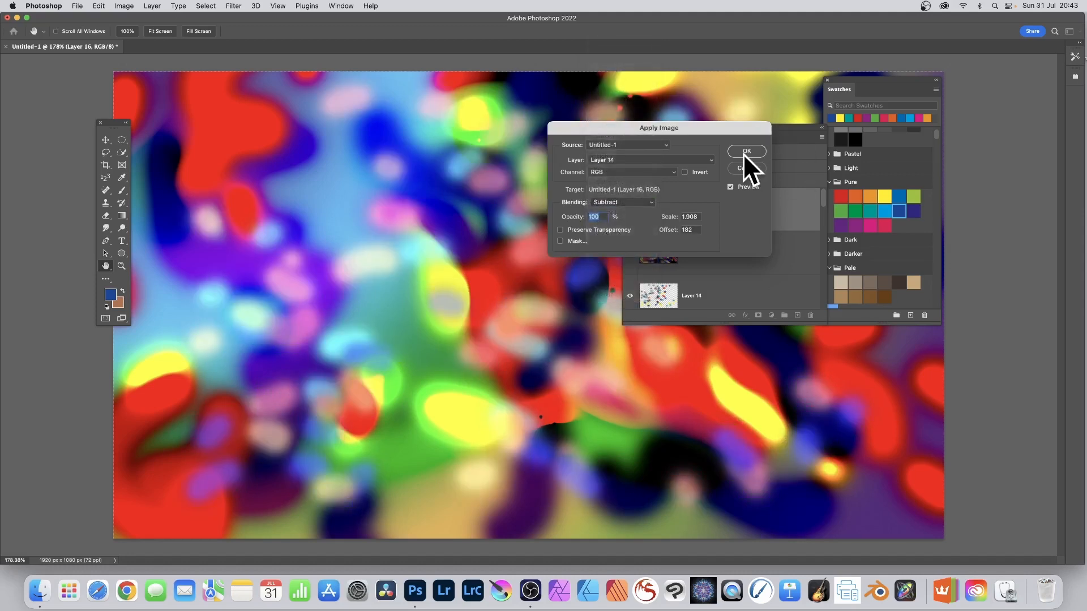
{"action": "left_click", "coordinate": [746, 152]}
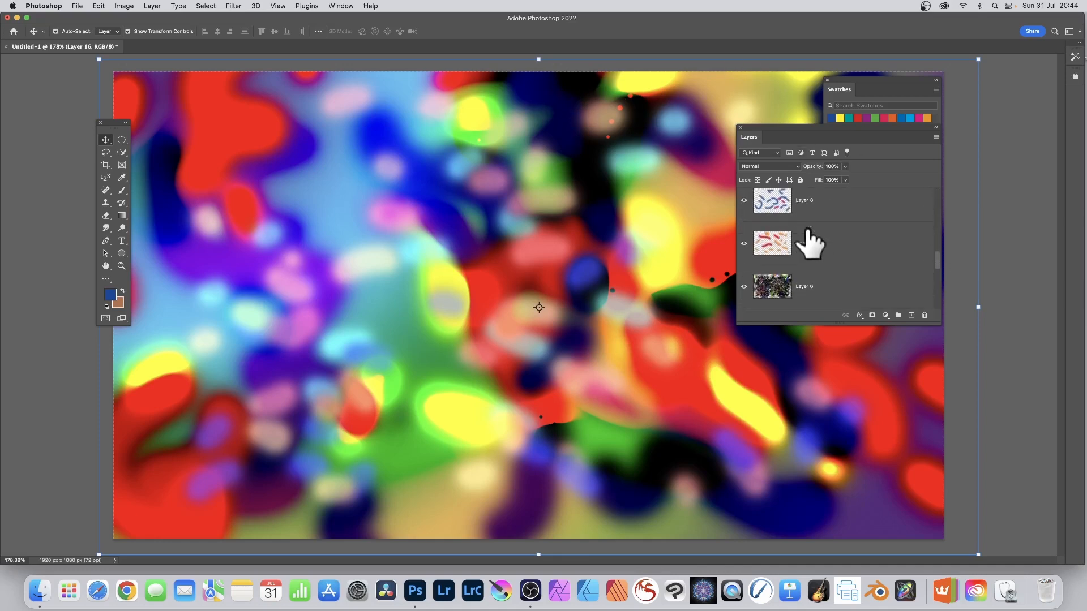
{"action": "left_click", "coordinate": [77, 5]}
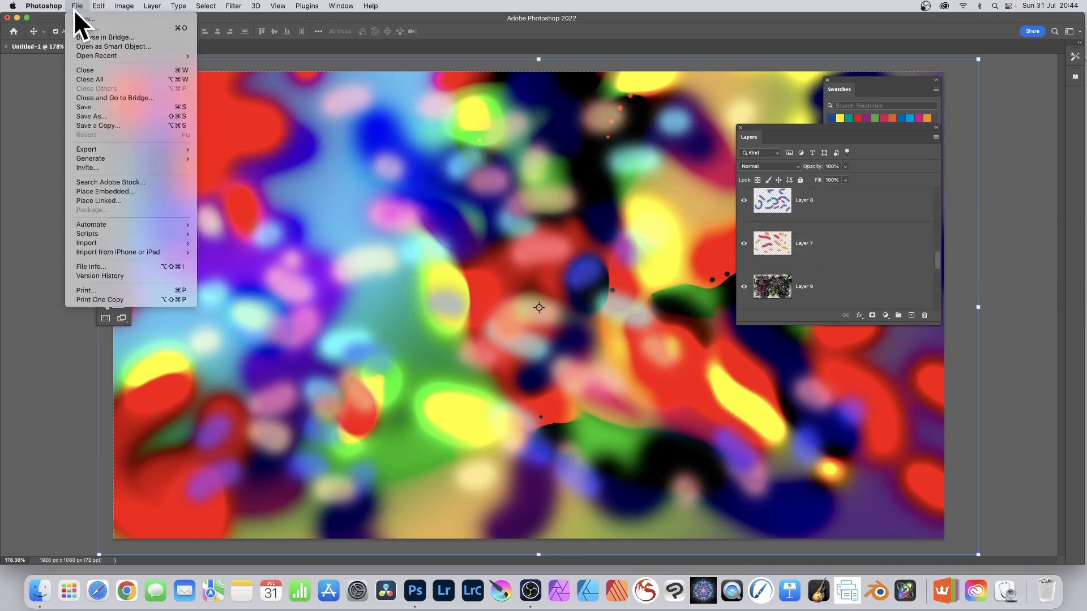
{"action": "mouse_move", "coordinate": [517, 160]}
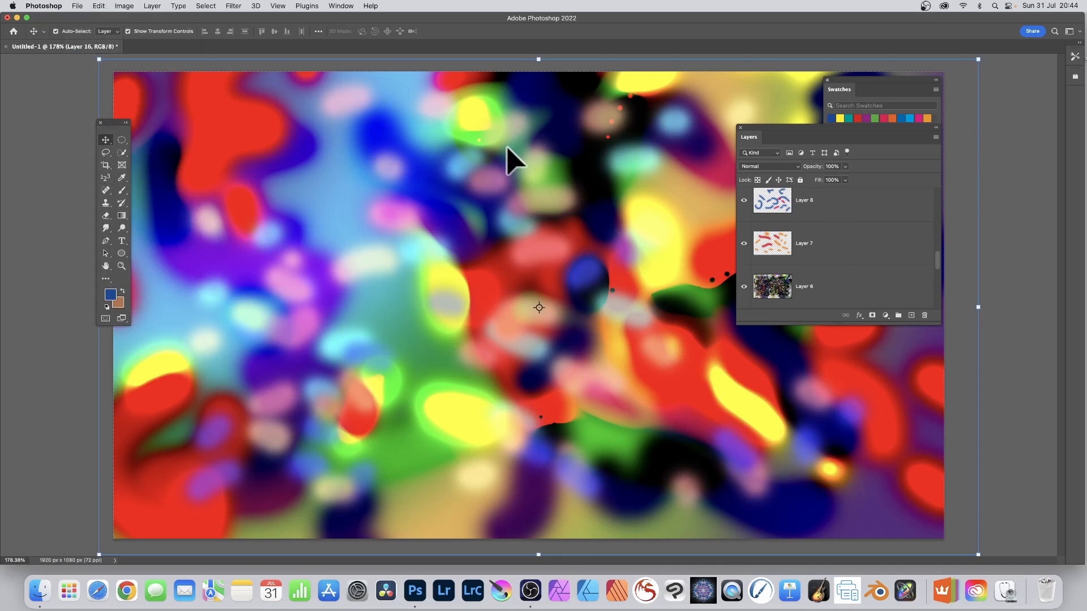
{"action": "mouse_move", "coordinate": [211, 12]}
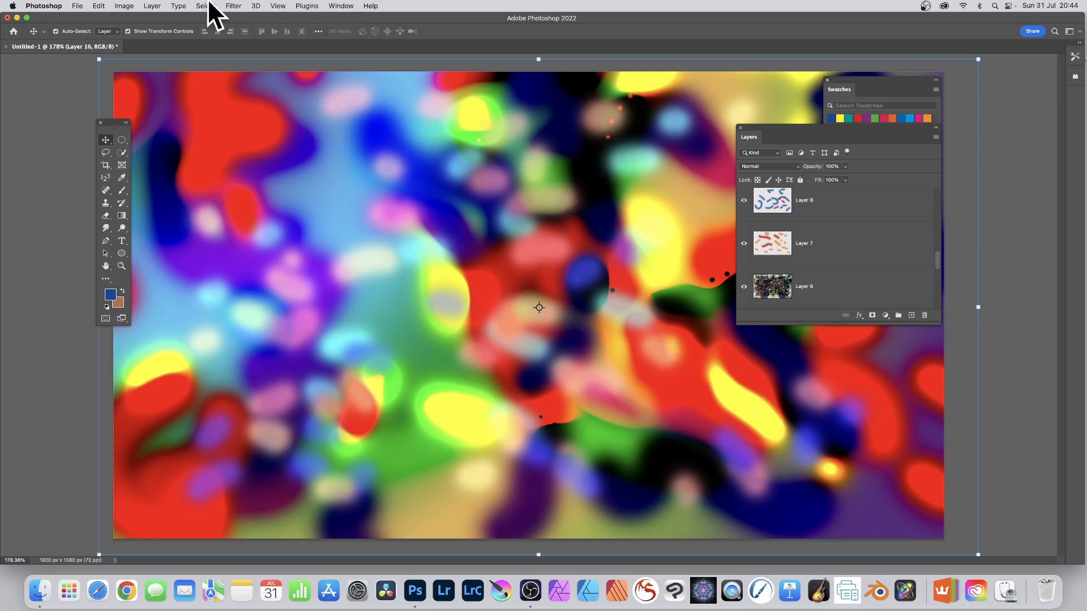
Apply Layer 7 onto Layer 16 with Subtract blending and confirm
{"action": "left_click", "coordinate": [124, 5]}
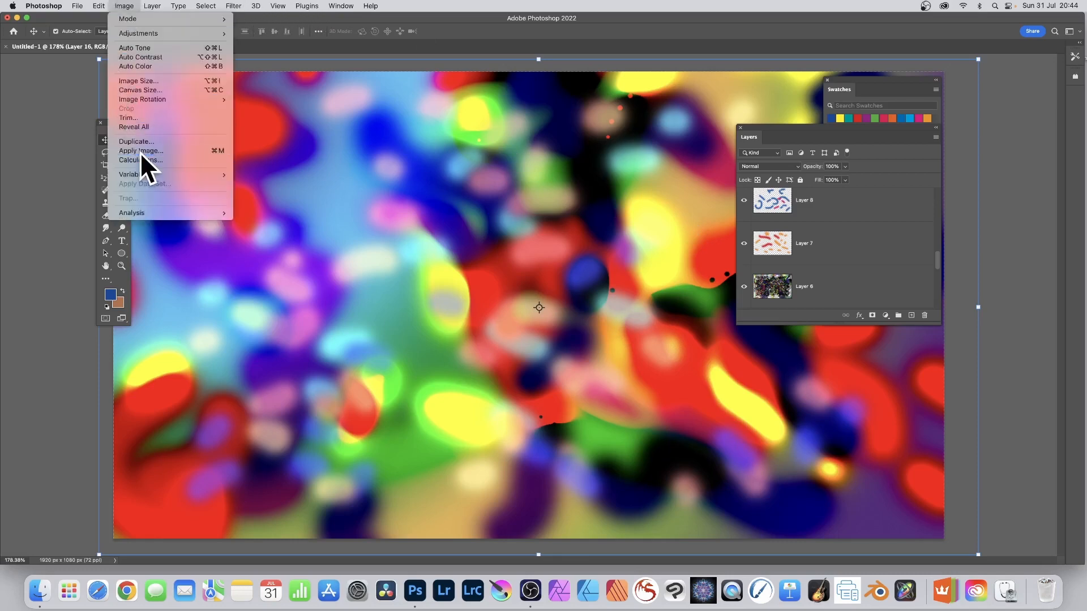
{"action": "left_click", "coordinate": [141, 151]}
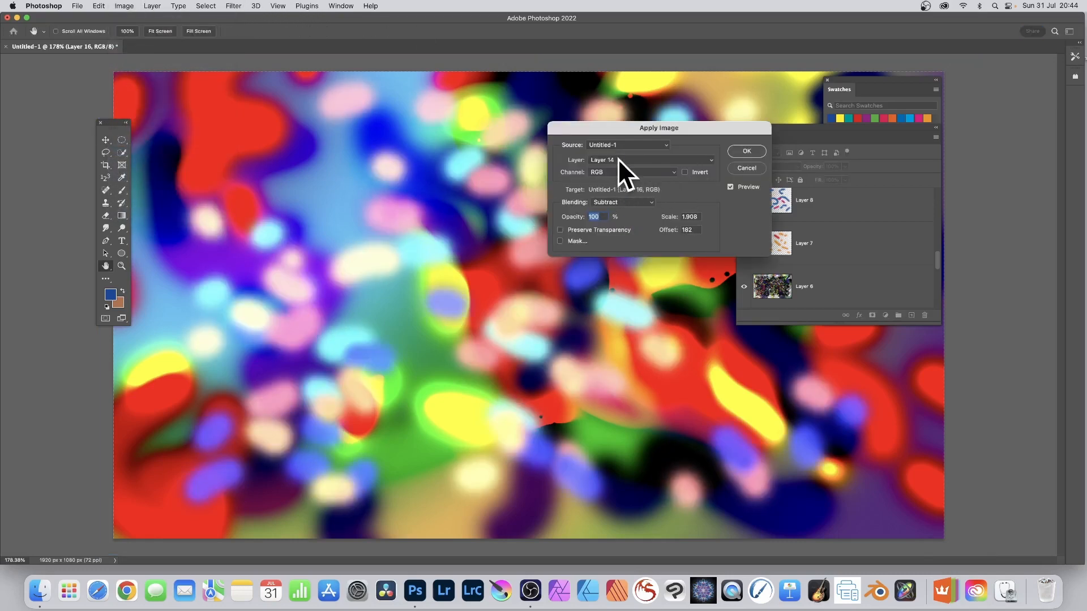
{"action": "left_click", "coordinate": [650, 160]}
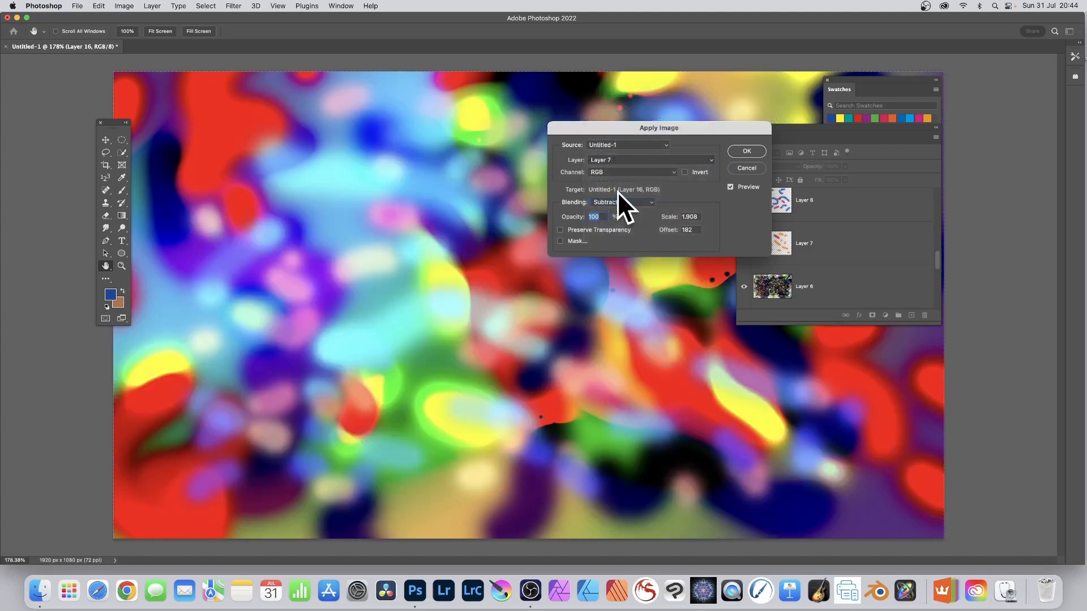
{"action": "left_click", "coordinate": [620, 201]}
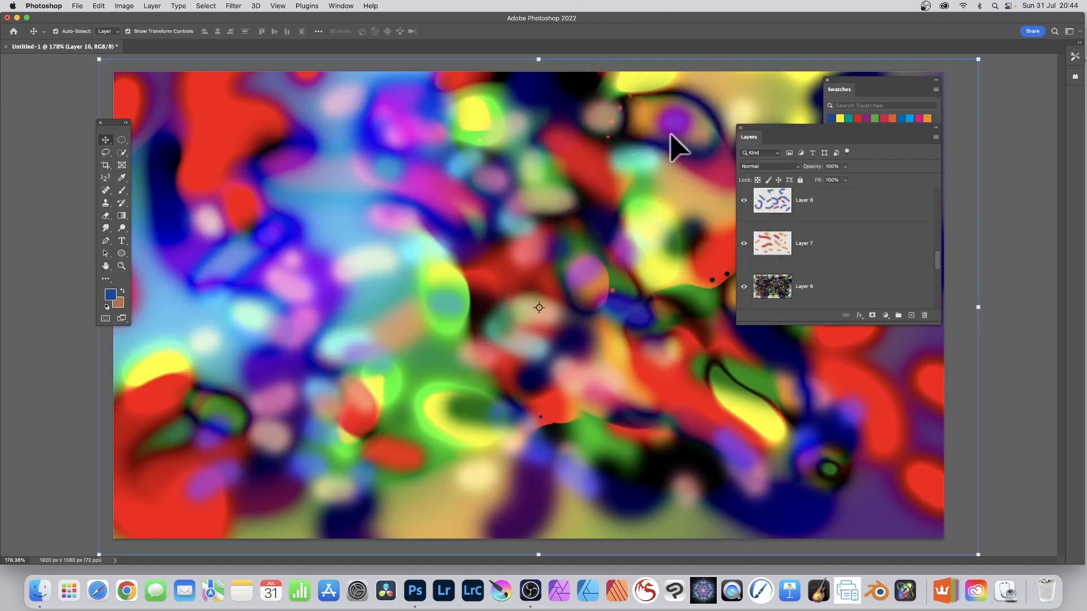
{"action": "mouse_move", "coordinate": [583, 129]}
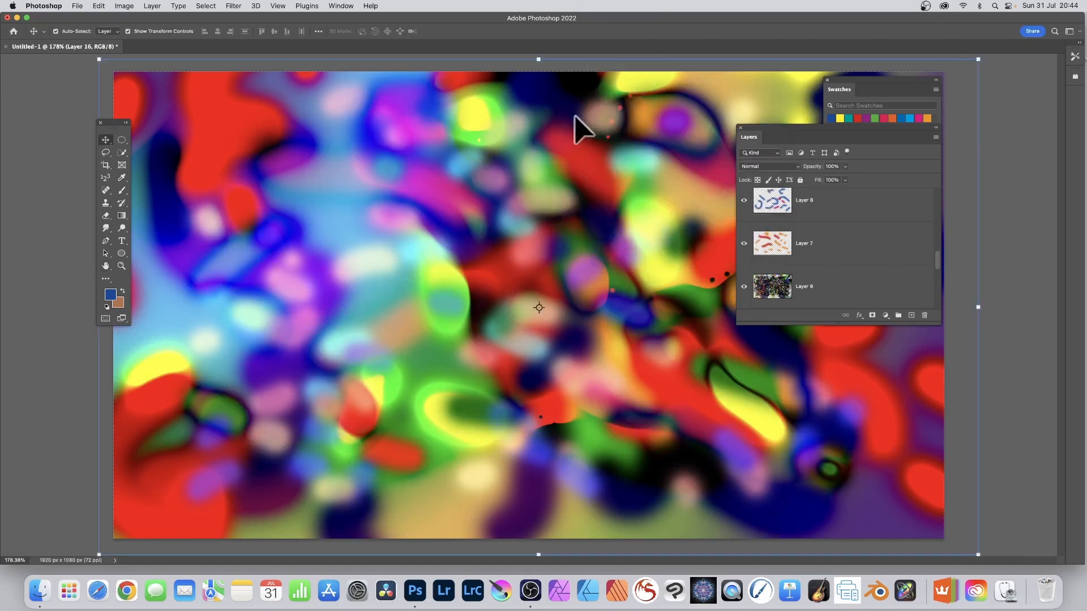